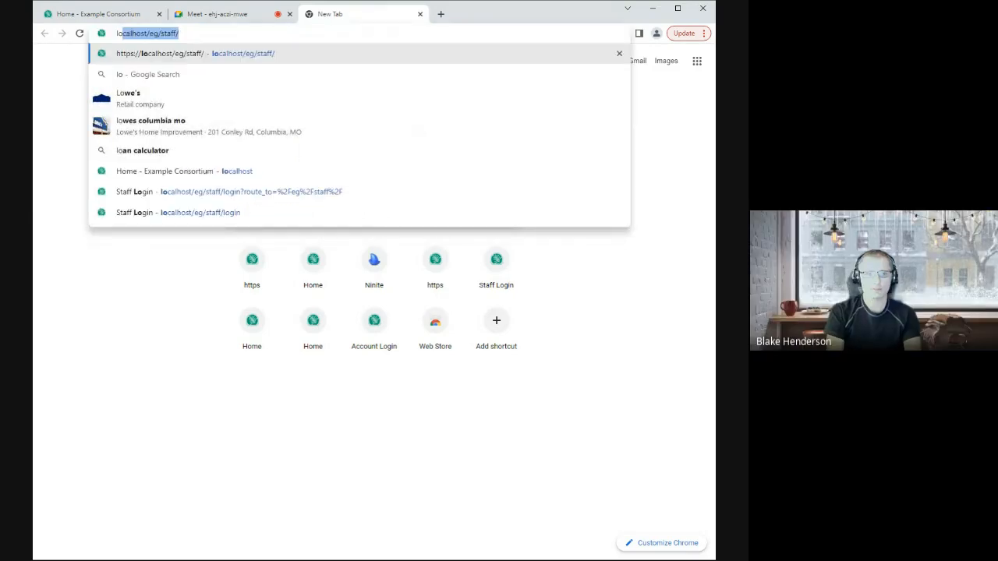
- Go to localhost/eg/opac/home and view the Evergreen OPAC home page
{"action": "type", "text": "localhost/eg/opac/home"}
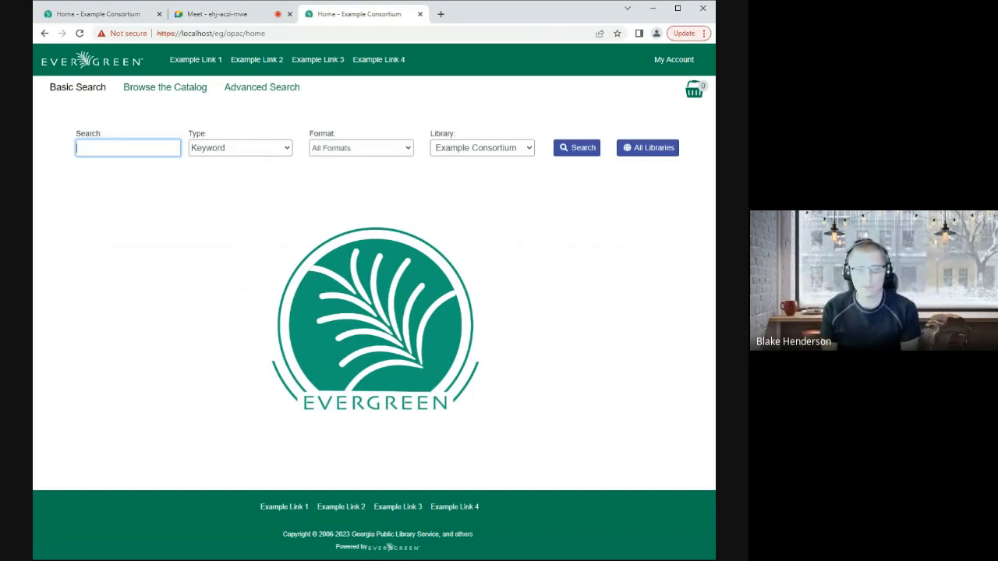
{"action": "mouse_move", "coordinate": [502, 19]}
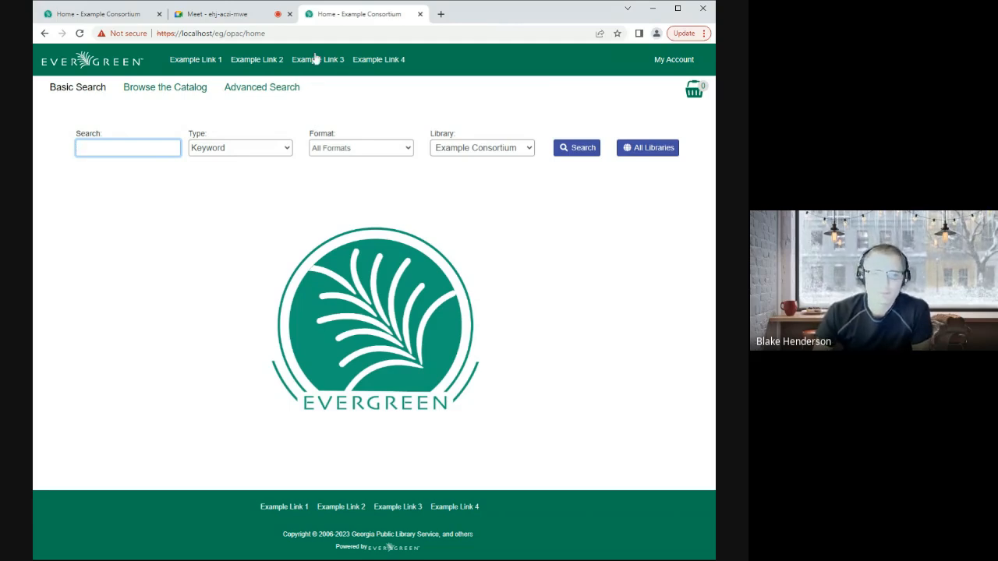
{"action": "left_click", "coordinate": [210, 33]}
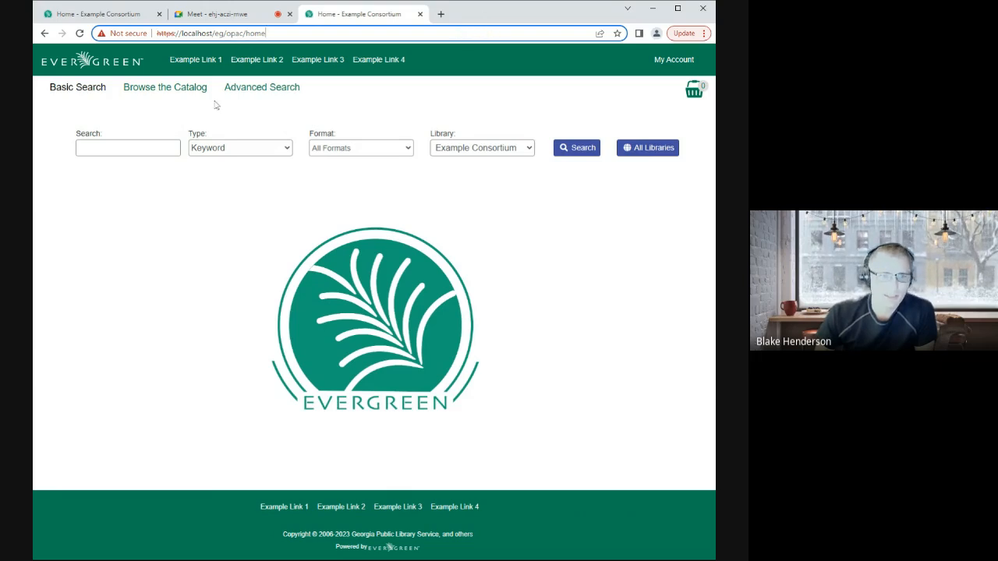
{"action": "left_click", "coordinate": [218, 14]}
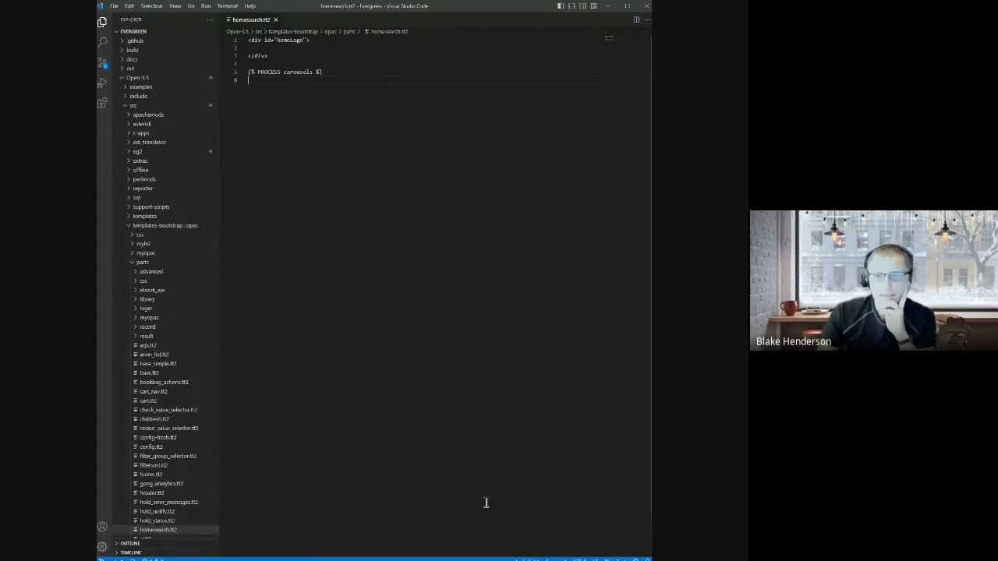
{"action": "mouse_move", "coordinate": [265, 243]}
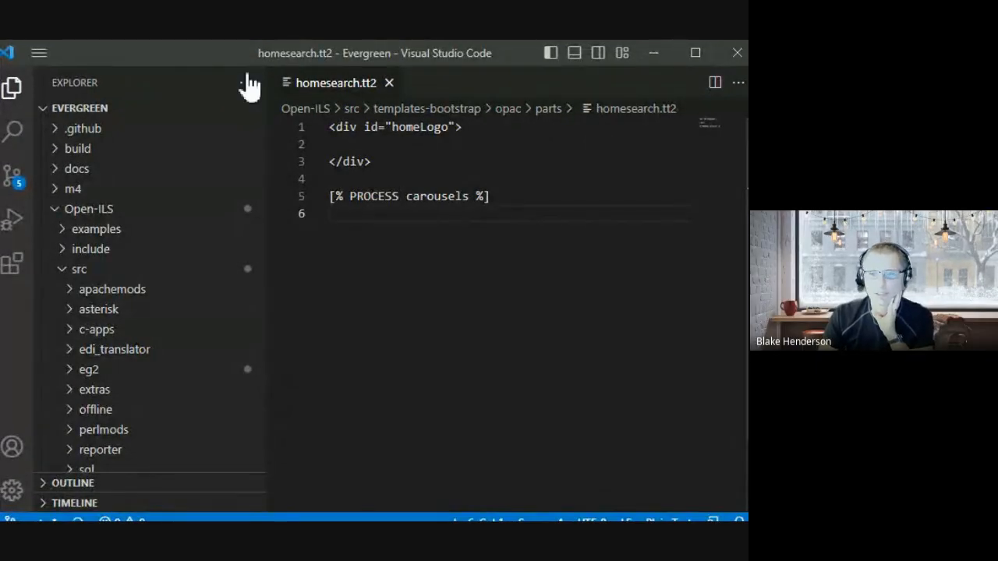
{"action": "mouse_move", "coordinate": [246, 70]}
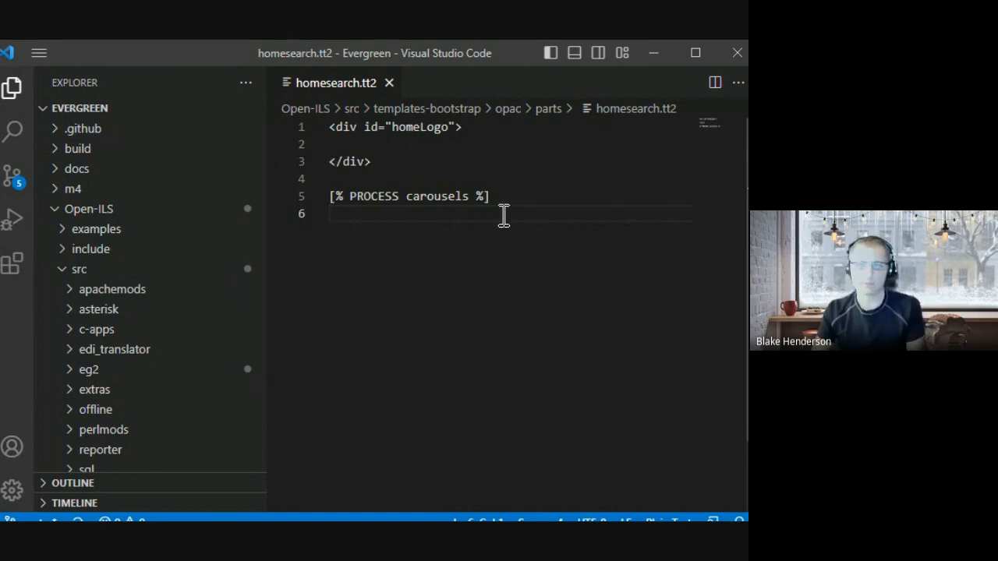
{"action": "mouse_move", "coordinate": [461, 243]}
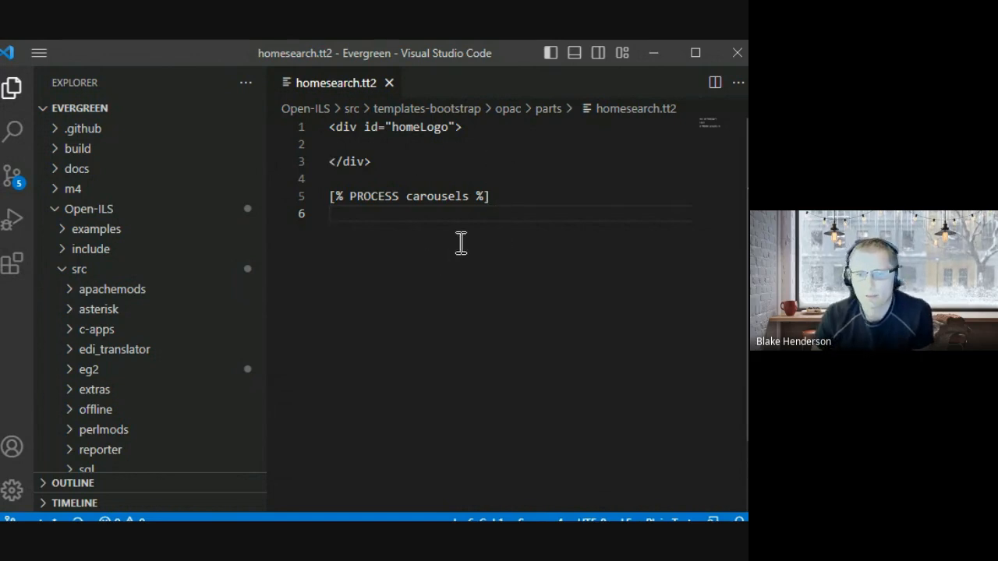
- Add <h1> Hello </h1> below [% PROCESS carousels %] in homesearch.tt2 and save
{"action": "type", "text": "<"}
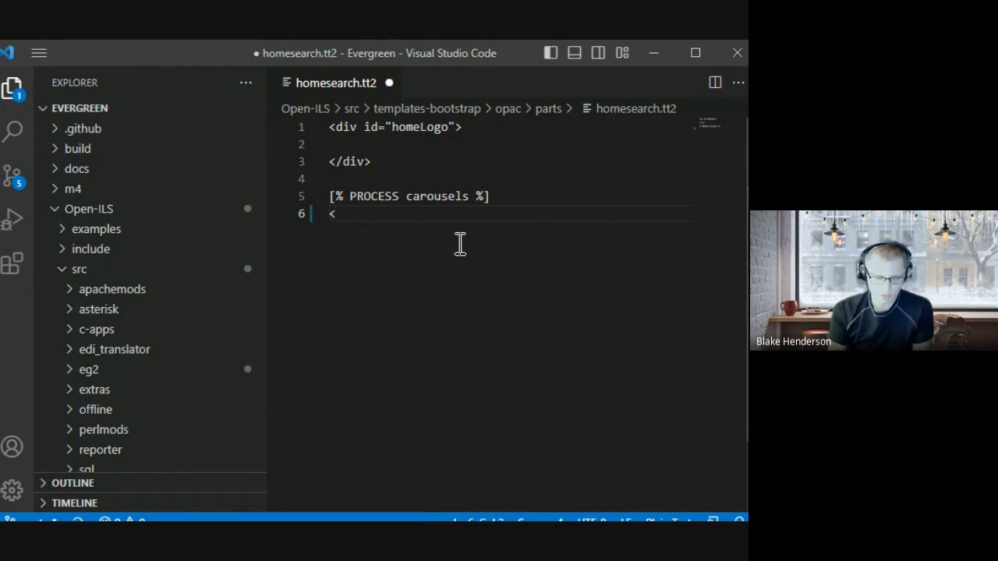
{"action": "type", "text": "h1> Hello"}
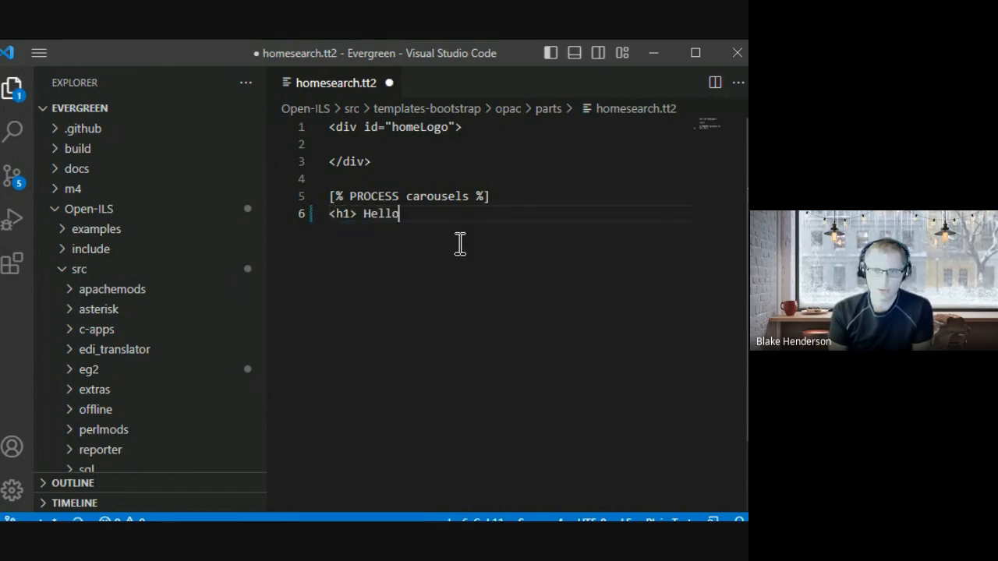
{"action": "type", "text": "</ha"}
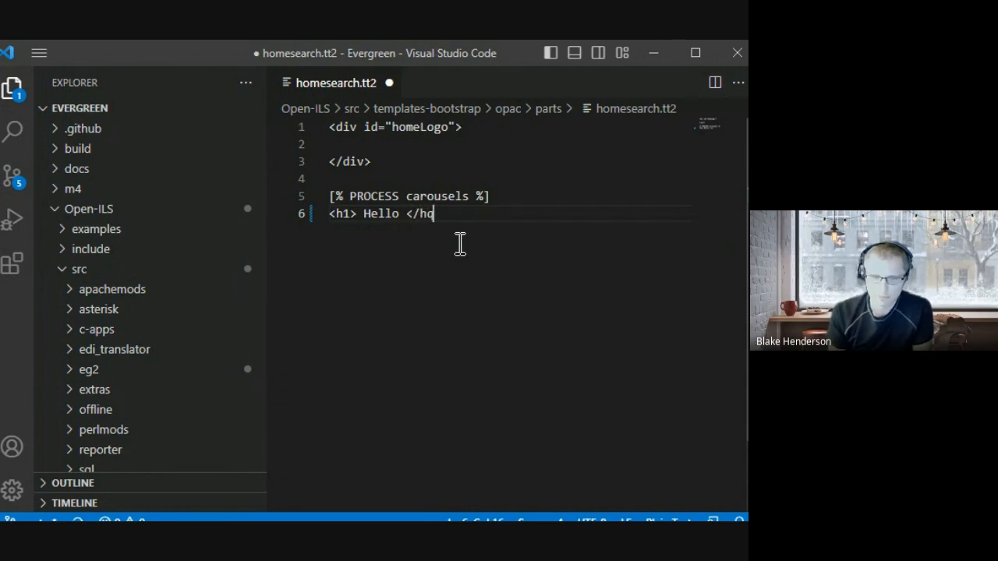
{"action": "type", "text": "1>"}
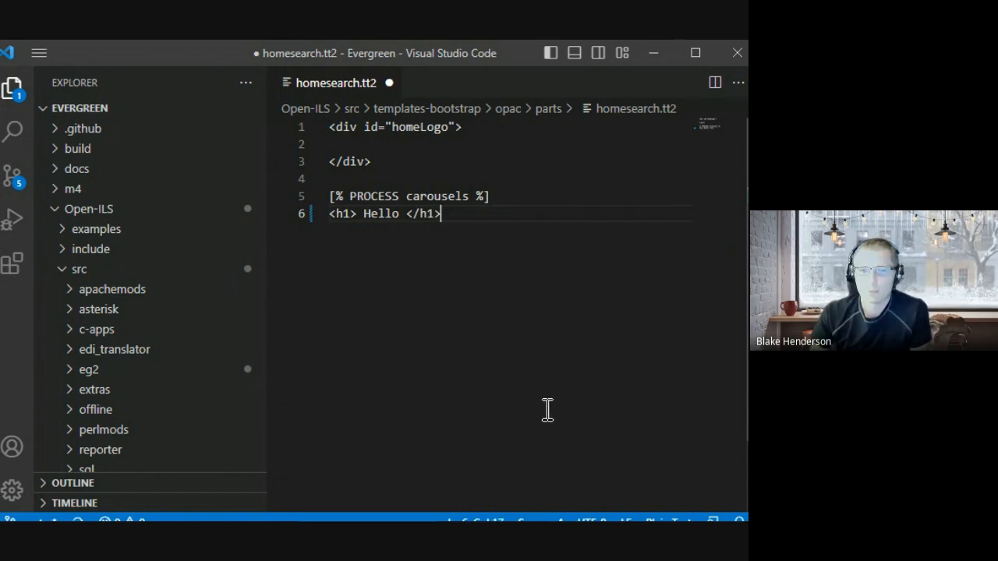
{"action": "key", "text": "ctrl+s"}
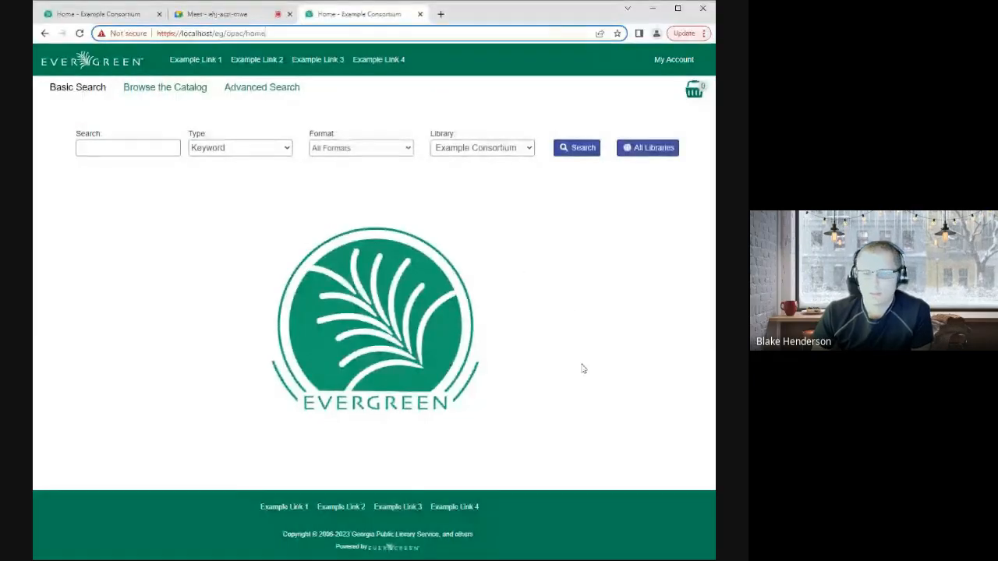
{"action": "mouse_move", "coordinate": [573, 393]}
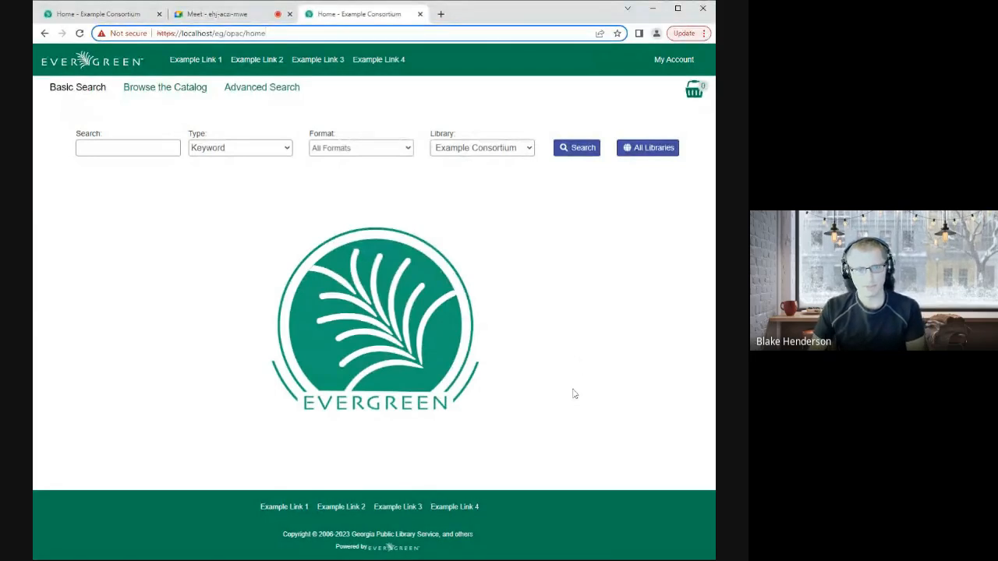
- Reload the OPAC home page to confirm Hello appears, then check the Meet call
{"action": "left_click", "coordinate": [128, 147]}
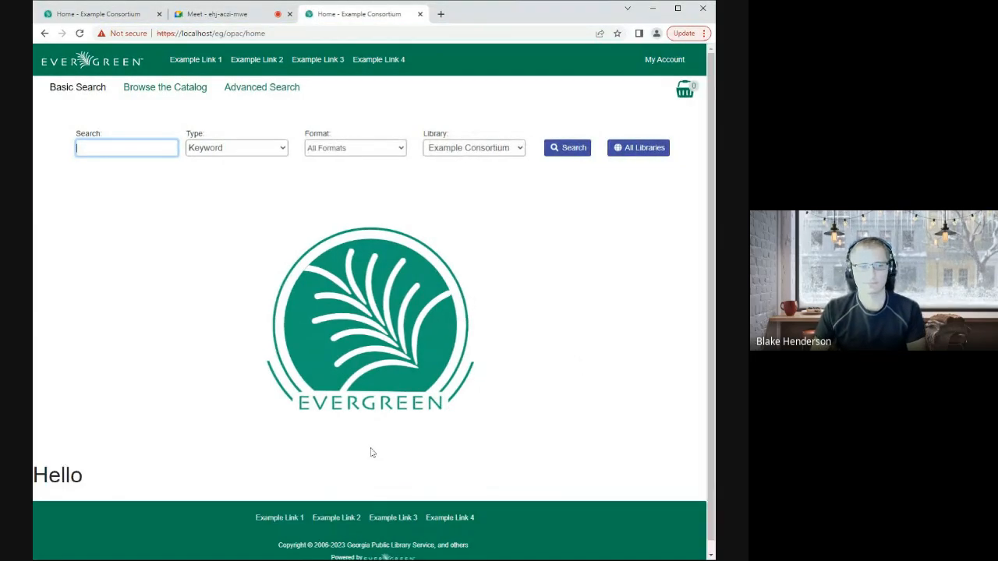
{"action": "double_click", "coordinate": [56, 474]}
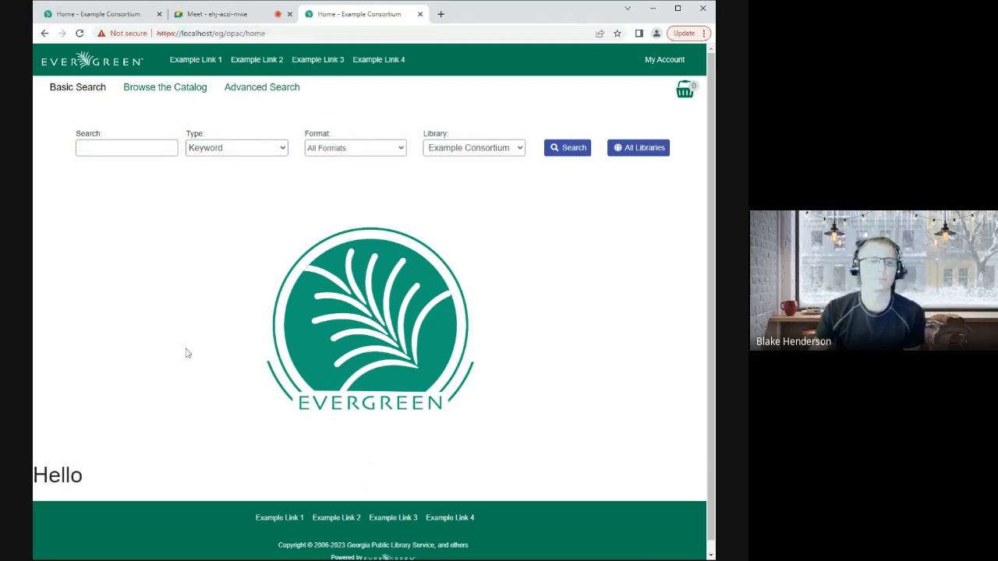
{"action": "left_click", "coordinate": [218, 13]}
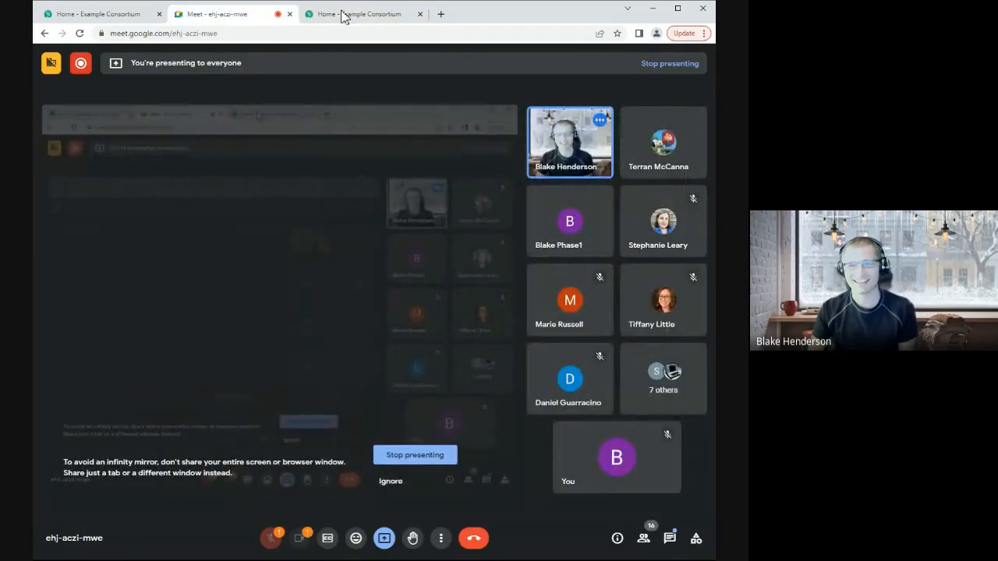
- Return from the Meet tab to the Evergreen Home tab showing Hello
{"action": "left_click", "coordinate": [362, 14]}
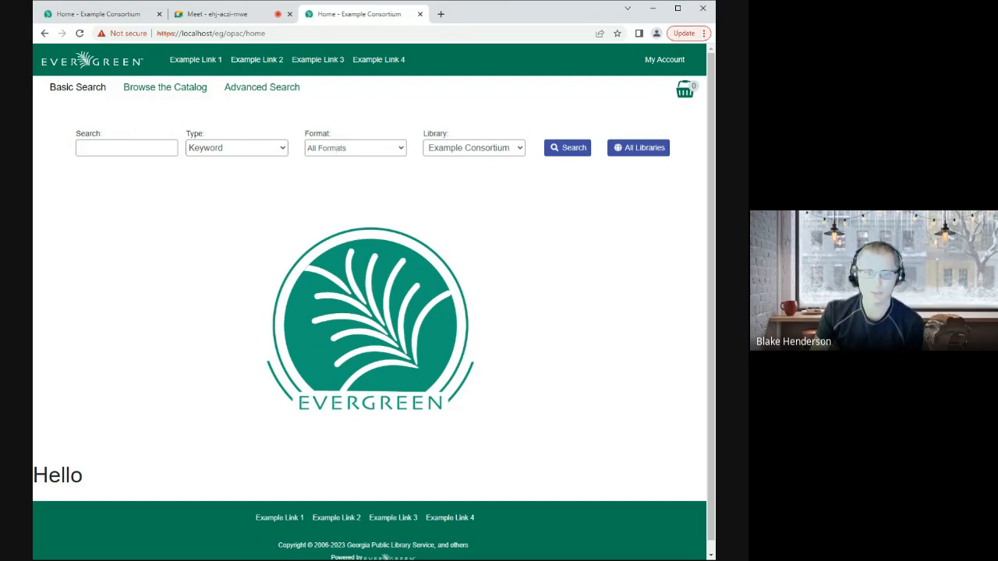
{"action": "left_click", "coordinate": [219, 13]}
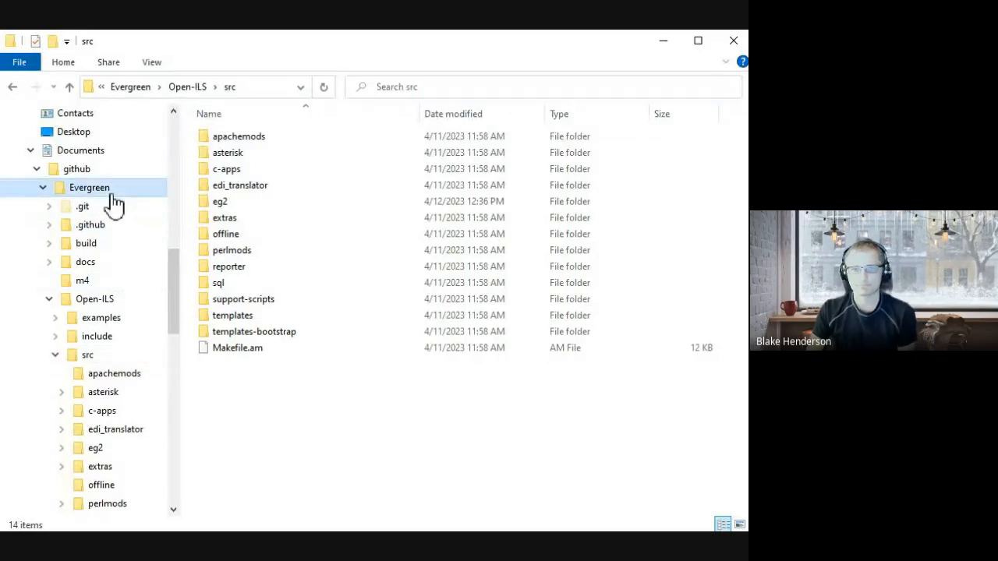
- Browse to github > Evergreen and open eg_rebuild_angular_screenoutput
{"action": "left_click", "coordinate": [89, 187]}
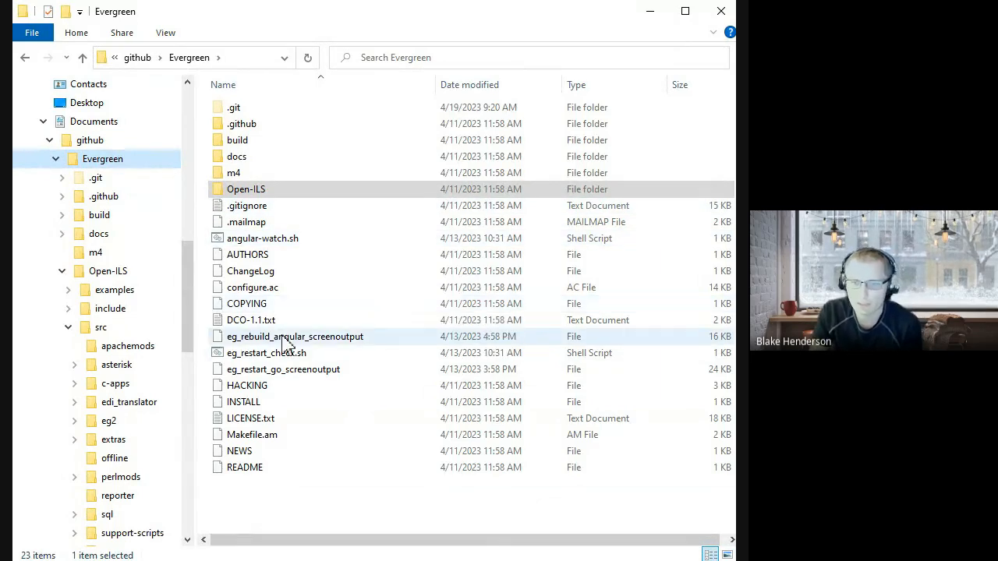
{"action": "mouse_move", "coordinate": [304, 352]}
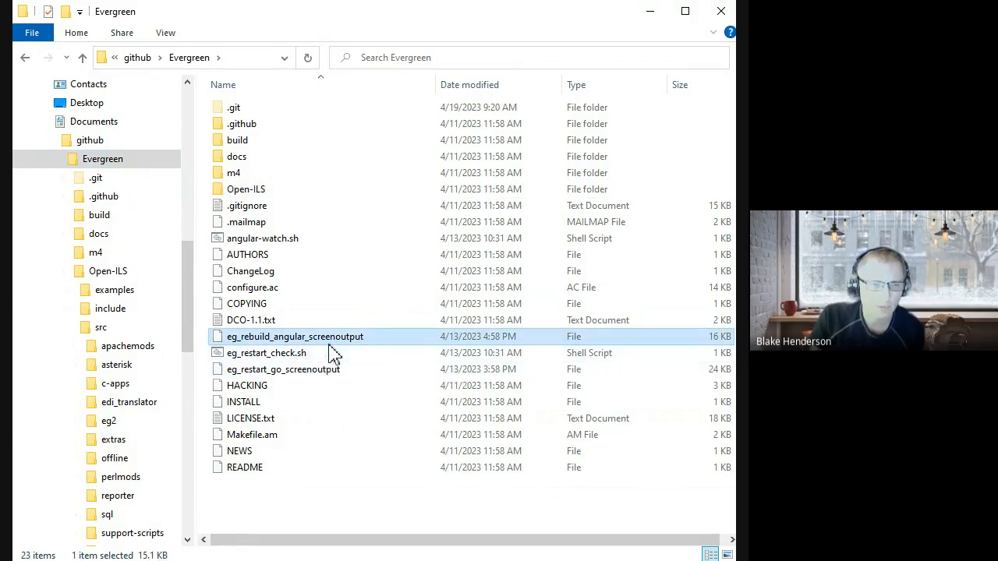
{"action": "mouse_move", "coordinate": [312, 336]}
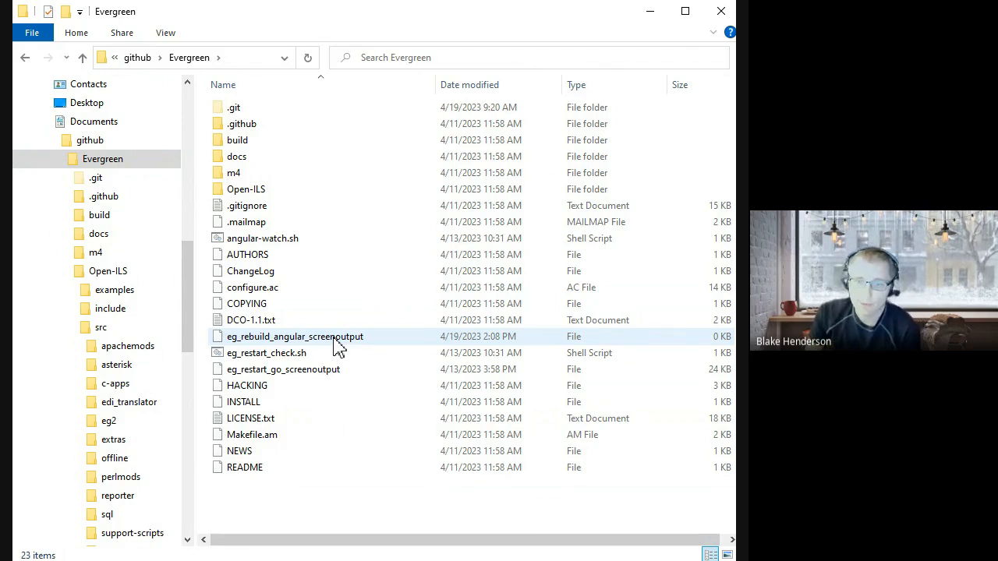
{"action": "left_click", "coordinate": [295, 336]}
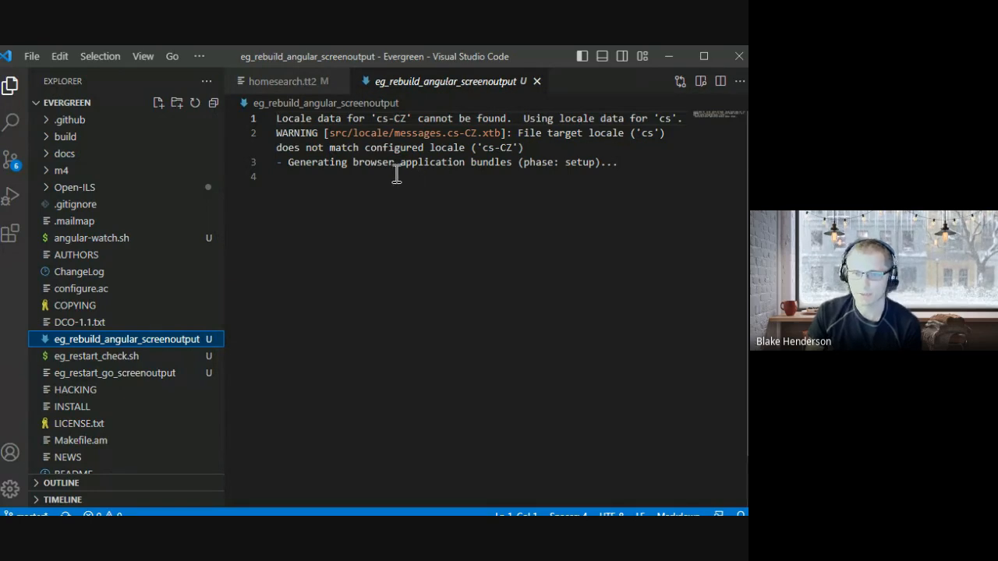
{"action": "mouse_move", "coordinate": [346, 174]}
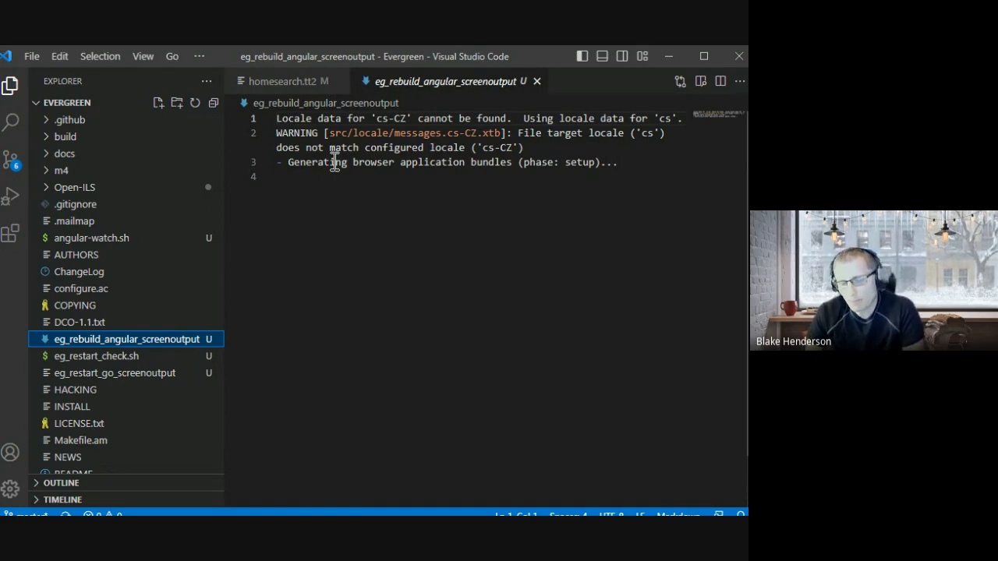
{"action": "mouse_move", "coordinate": [446, 181]}
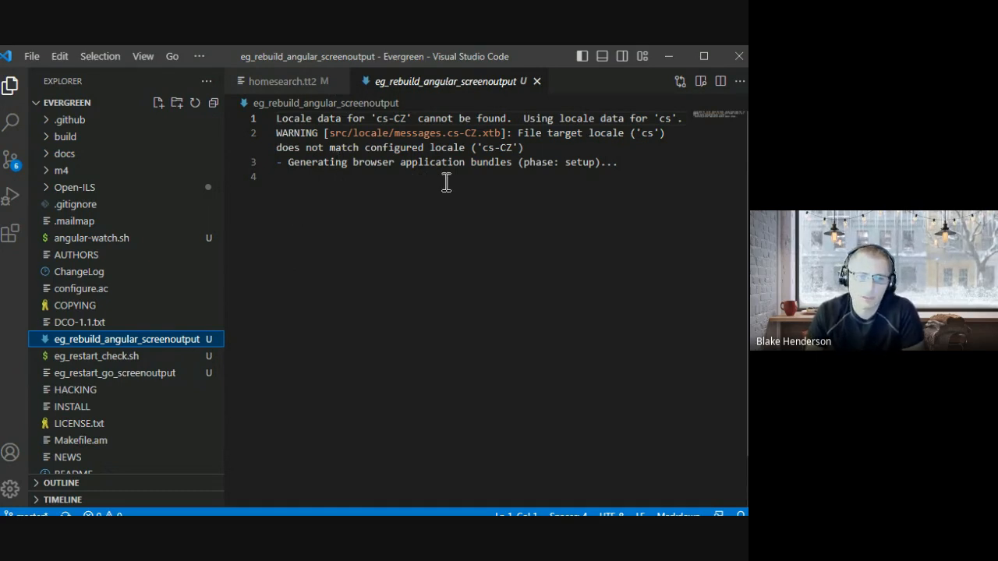
{"action": "mouse_move", "coordinate": [538, 212]}
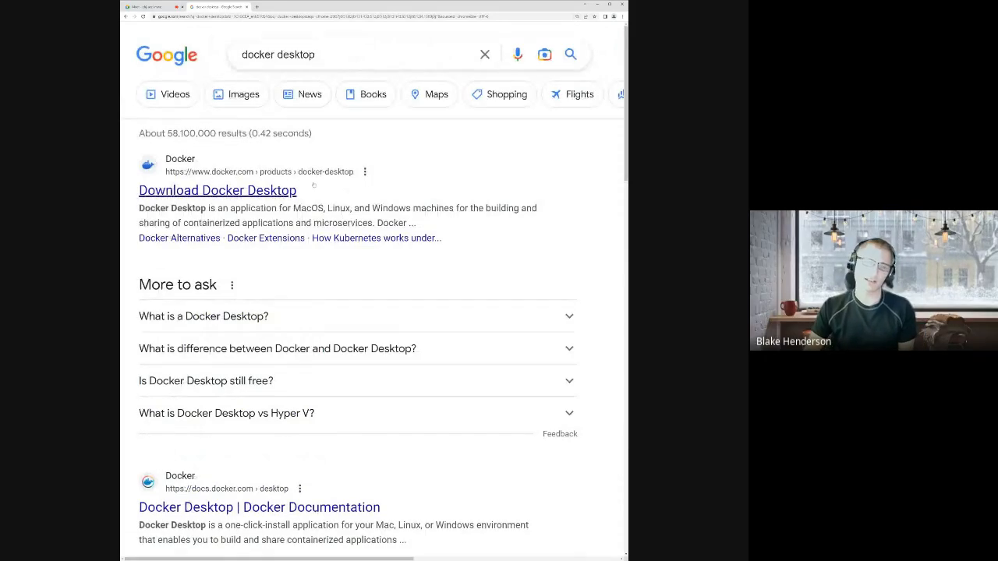
- Reach the Docker Desktop product page and download Docker Desktop for Windows
{"action": "left_click", "coordinate": [217, 191]}
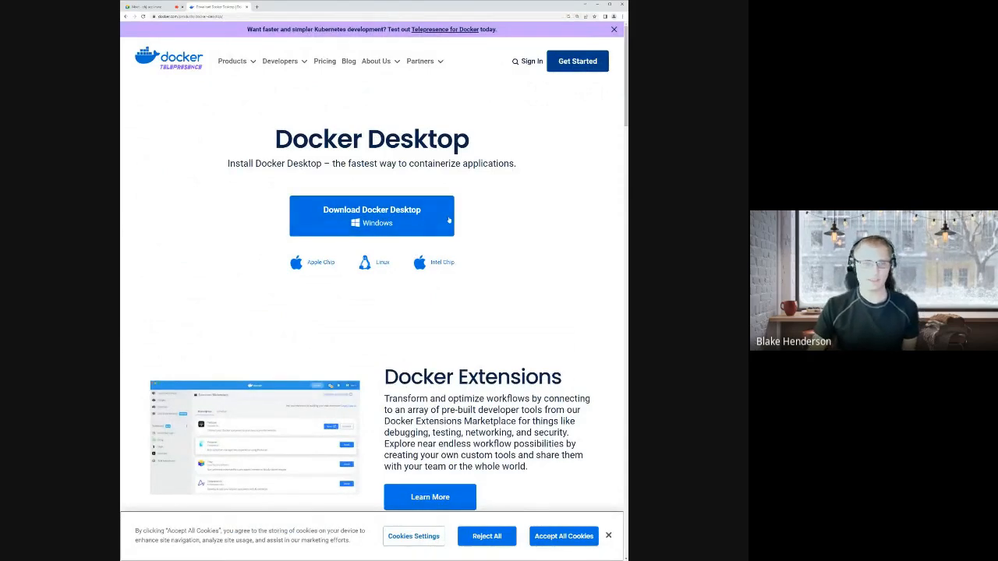
{"action": "left_click", "coordinate": [231, 61]}
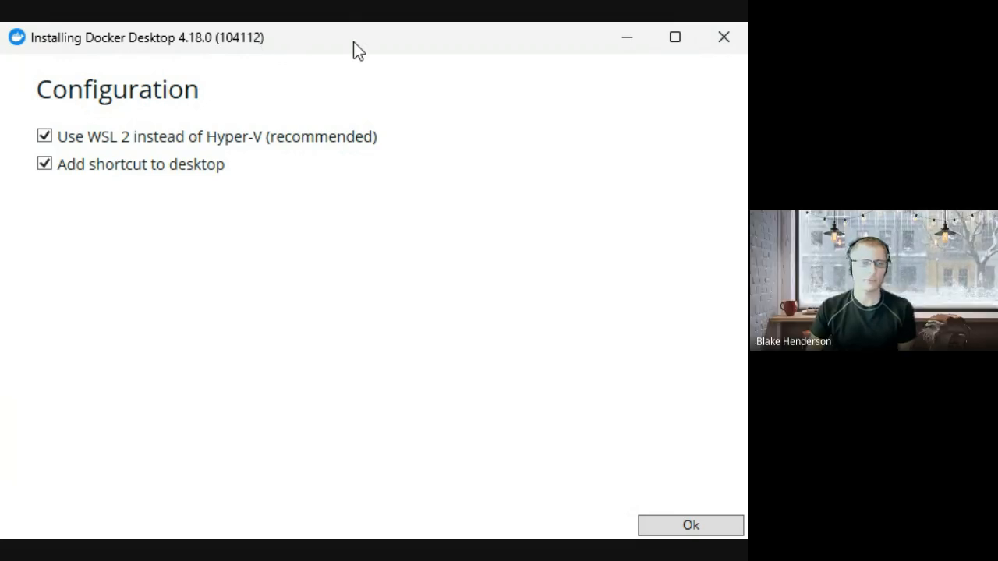
{"action": "mouse_move", "coordinate": [608, 459]}
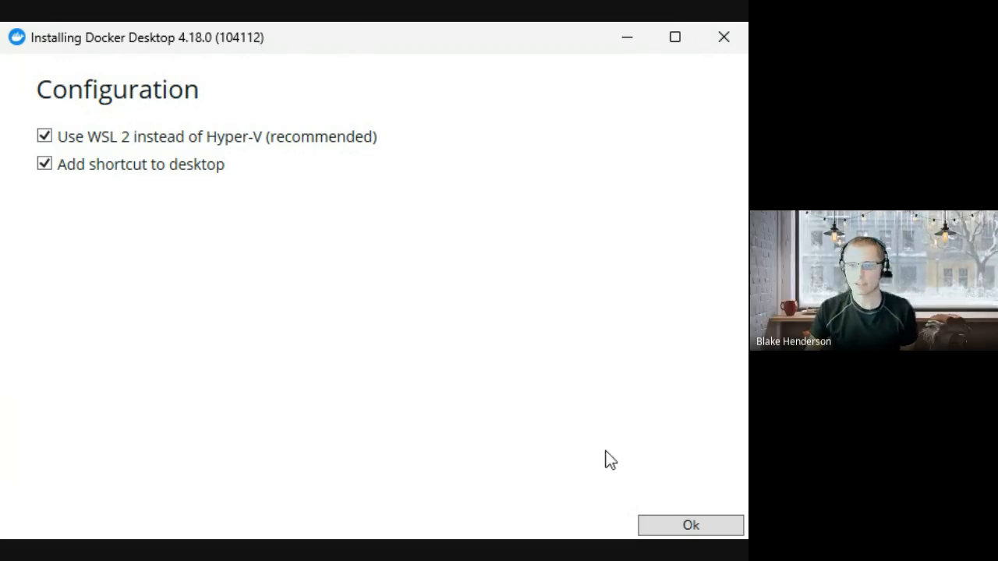
- Accept WSL 2 and desktop shortcut options and start installing Docker Desktop 4.18.0
{"action": "left_click", "coordinate": [689, 524]}
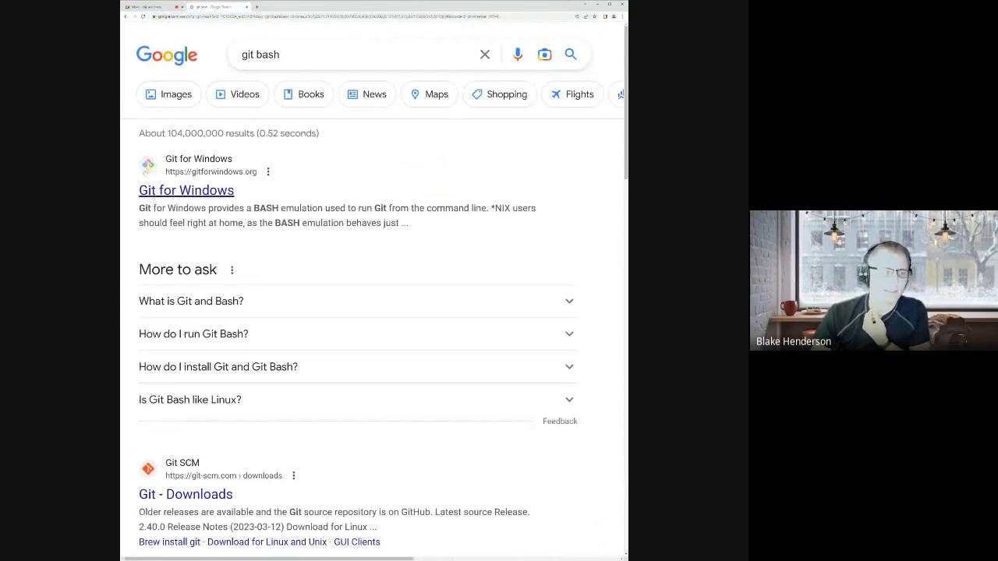
- Visit gitforwindows.org from the search result and download the Git for Windows installer
{"action": "left_click", "coordinate": [185, 190]}
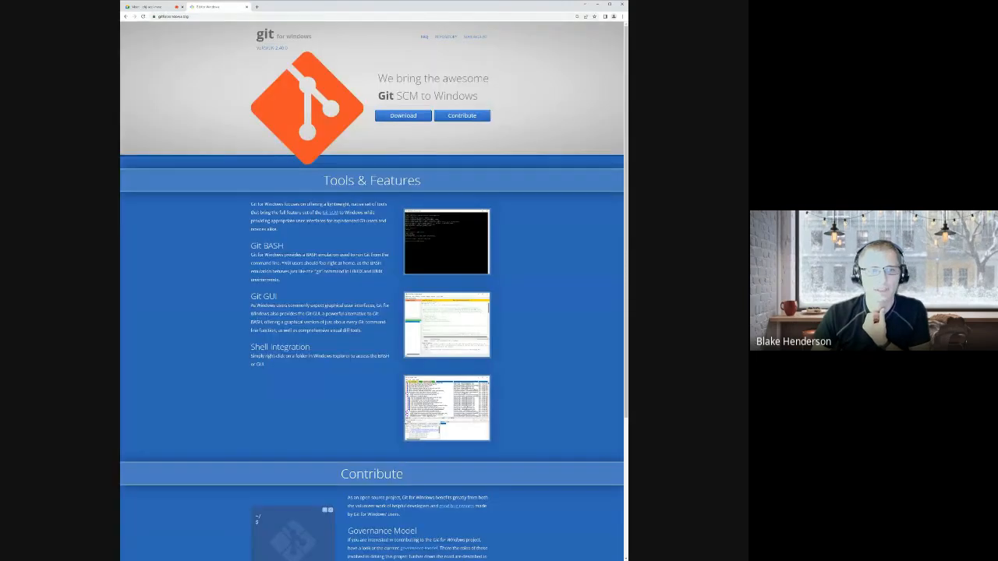
{"action": "left_click", "coordinate": [402, 116]}
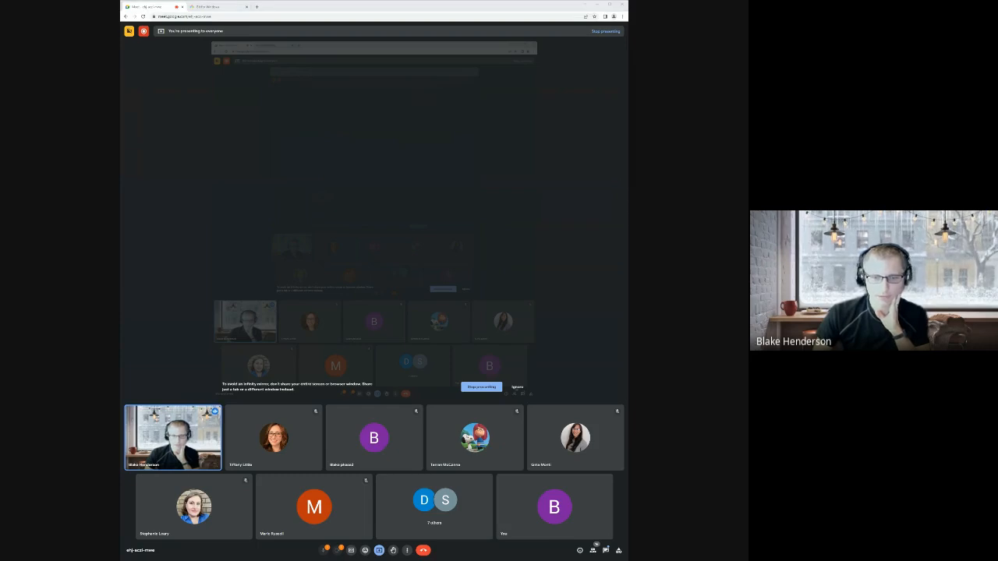
{"action": "mouse_move", "coordinate": [613, 332]}
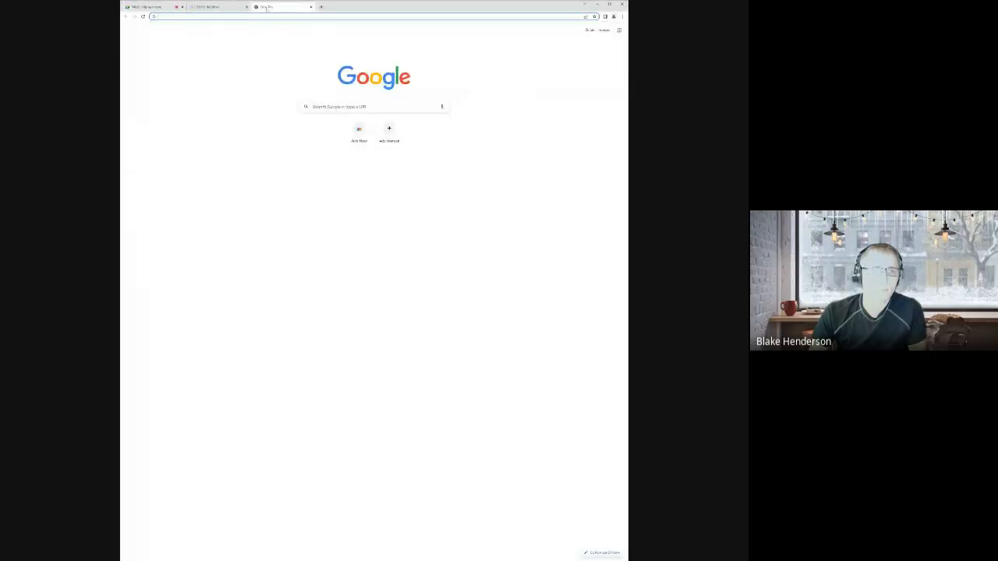
- Search 'github desktop', reach desktop.github.com and download GitHub Desktop for Windows 64-bit
{"action": "left_click", "coordinate": [312, 16]}
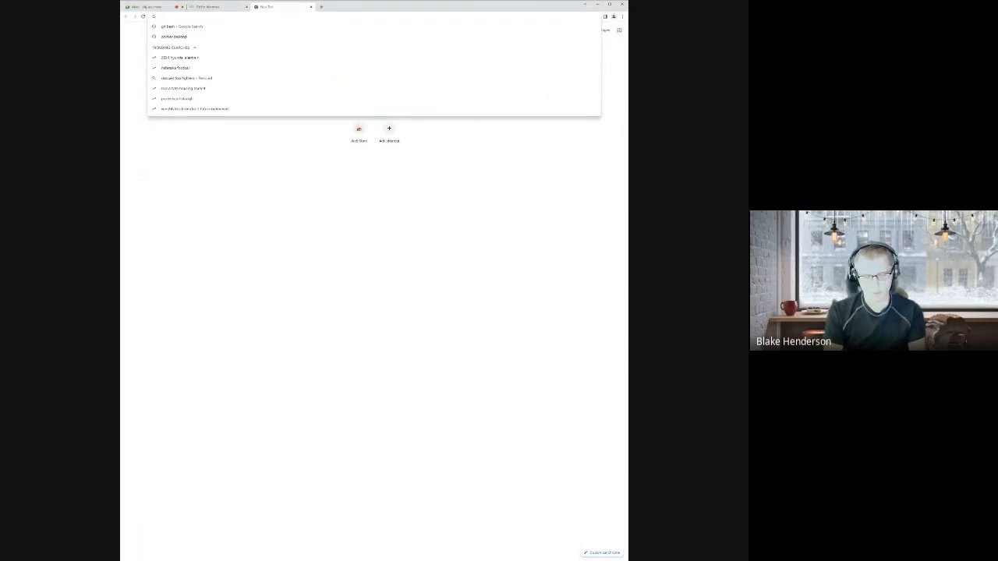
{"action": "type", "text": "git bash"}
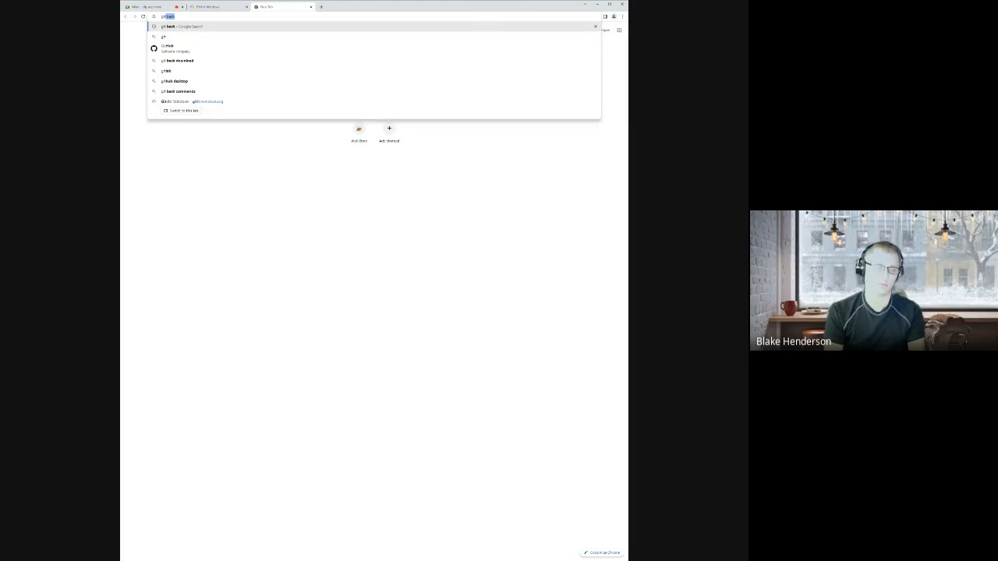
{"action": "type", "text": "github desktop"}
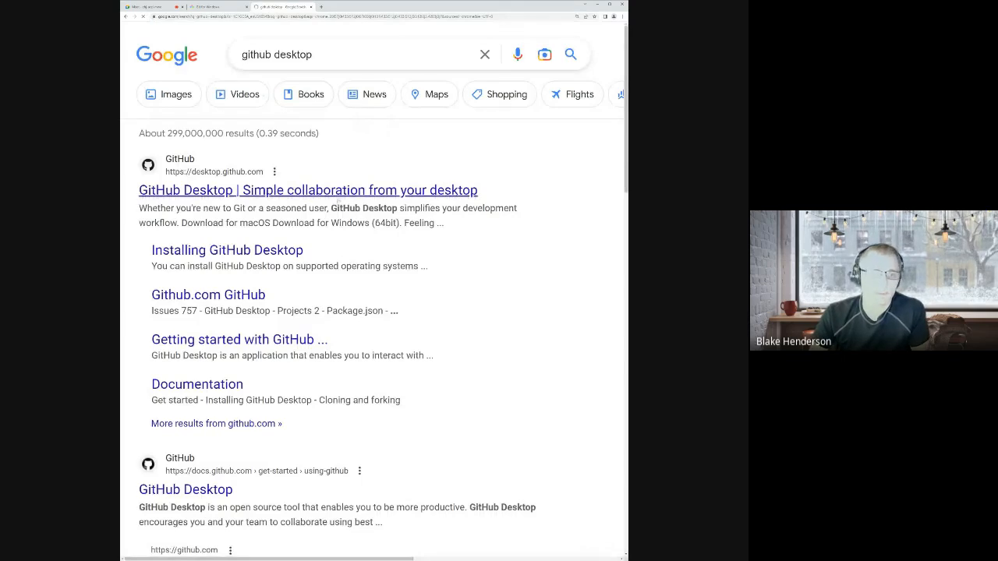
{"action": "left_click", "coordinate": [308, 191]}
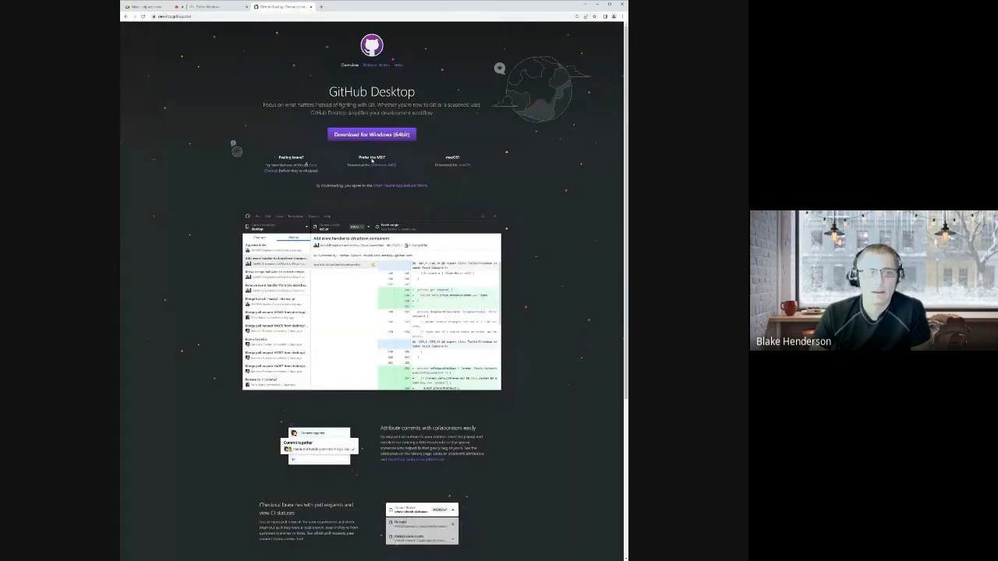
{"action": "left_click", "coordinate": [371, 134]}
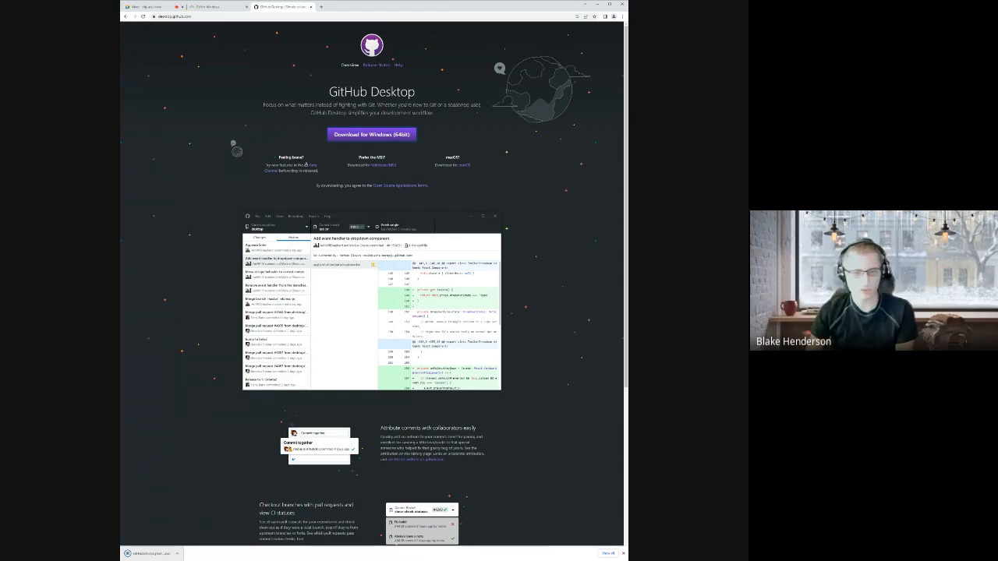
{"action": "mouse_move", "coordinate": [189, 540]}
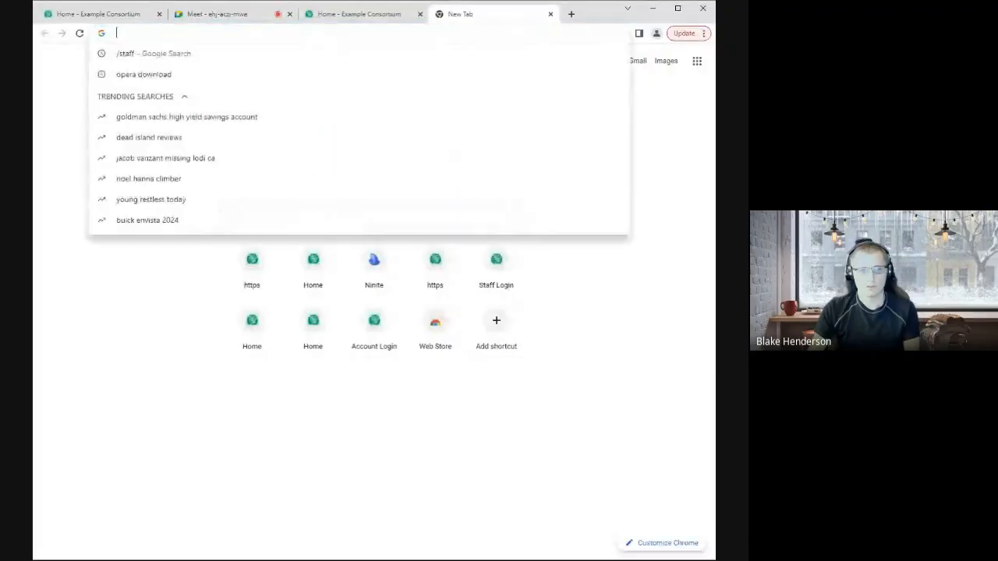
- Search for Docker Hub, go to it, and search evergreen to list mobiusoffice/evergreen-ils
{"action": "type", "text": "hub"}
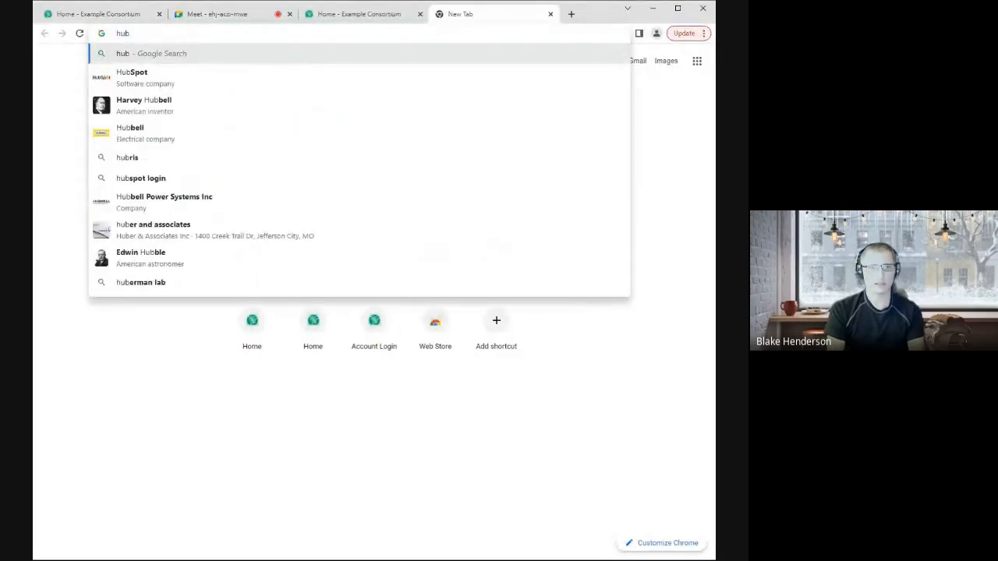
{"action": "type", "text": "docker h"}
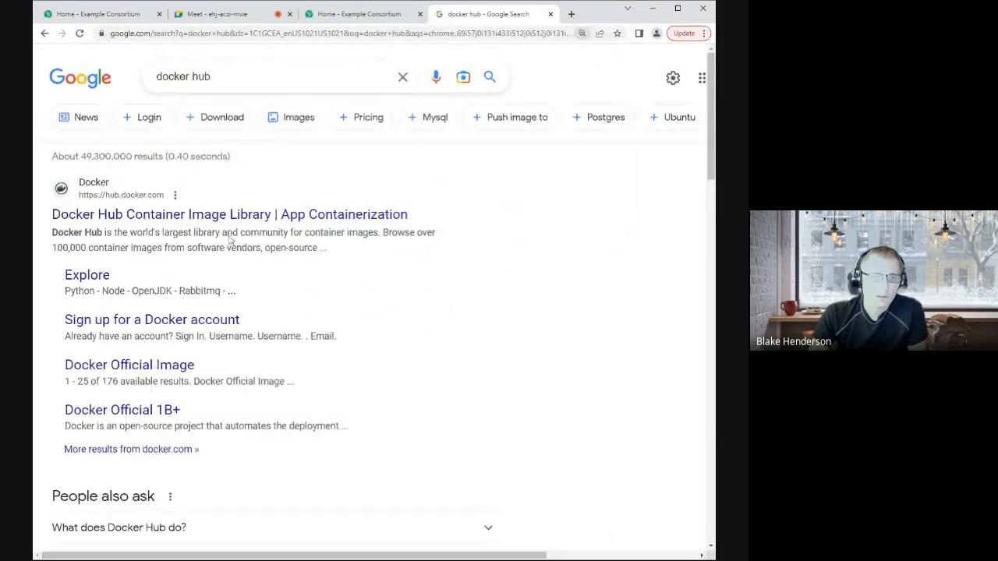
{"action": "left_click", "coordinate": [229, 213]}
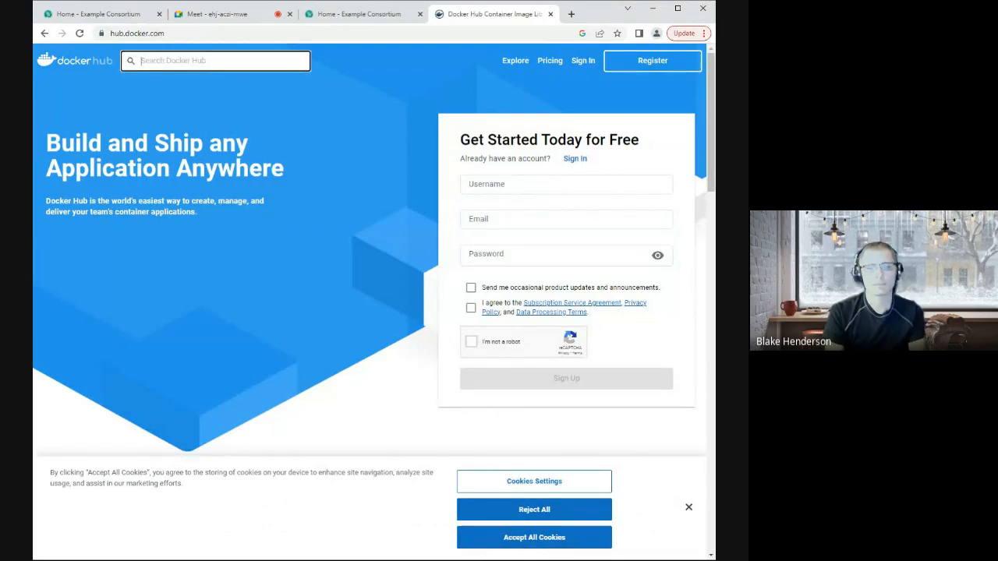
{"action": "type", "text": "evergreen-ils"}
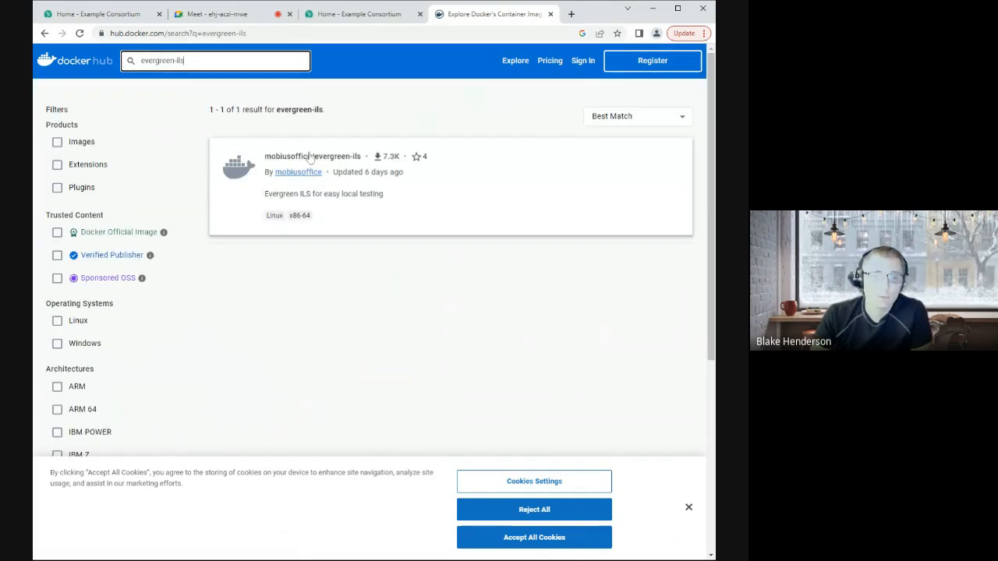
- Open the mobiusoffice/evergreen-ils image page and read through its Overview of port mappings
{"action": "left_click", "coordinate": [312, 156]}
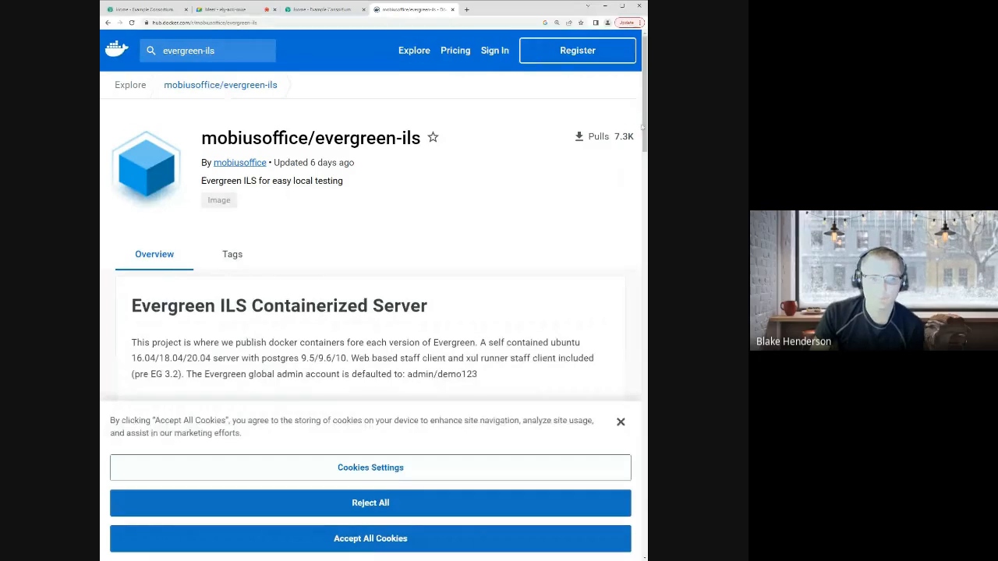
{"action": "scroll", "scroll_direction": "down", "scroll_amount": 3}
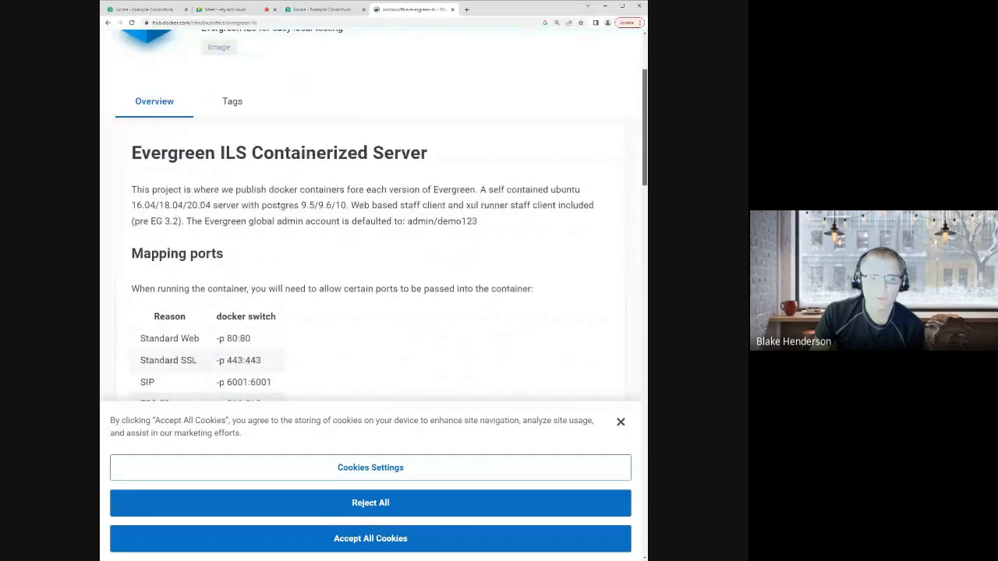
{"action": "scroll", "scroll_direction": "down", "scroll_amount": 3}
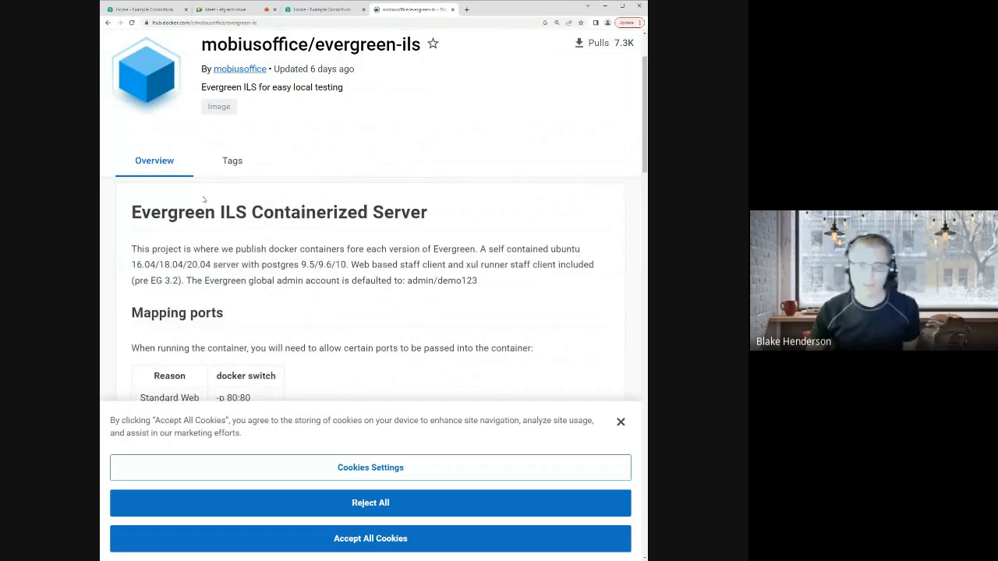
{"action": "scroll", "scroll_direction": "down", "scroll_amount": 3}
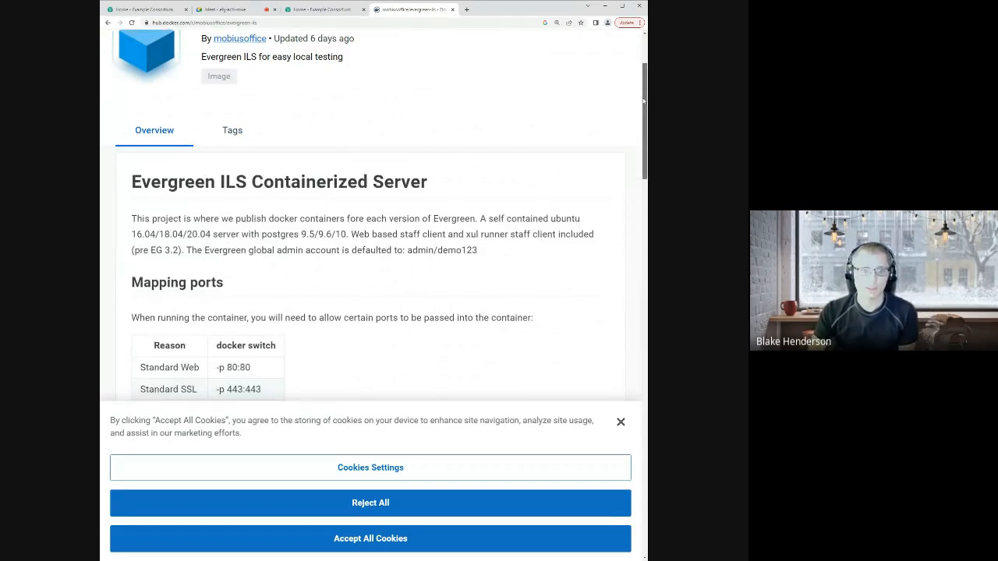
{"action": "scroll", "scroll_direction": "down", "scroll_amount": 3}
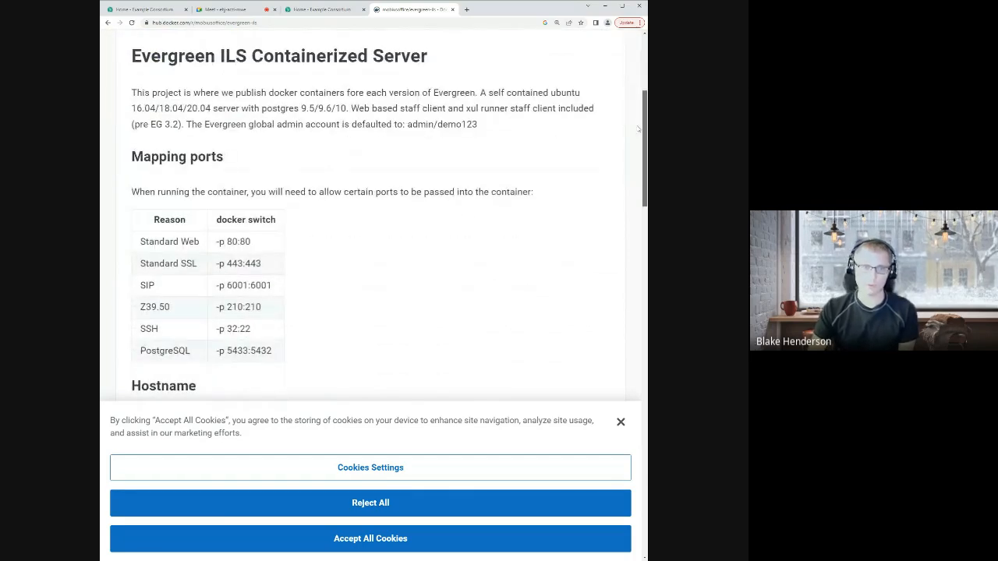
{"action": "scroll", "scroll_direction": "down", "scroll_amount": 3}
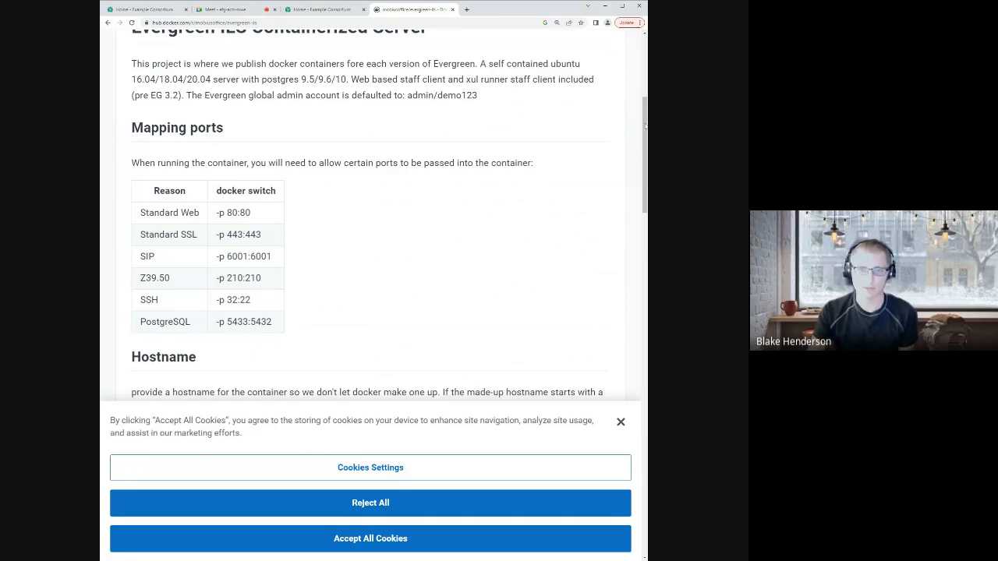
{"action": "scroll", "scroll_direction": "down", "scroll_amount": 3}
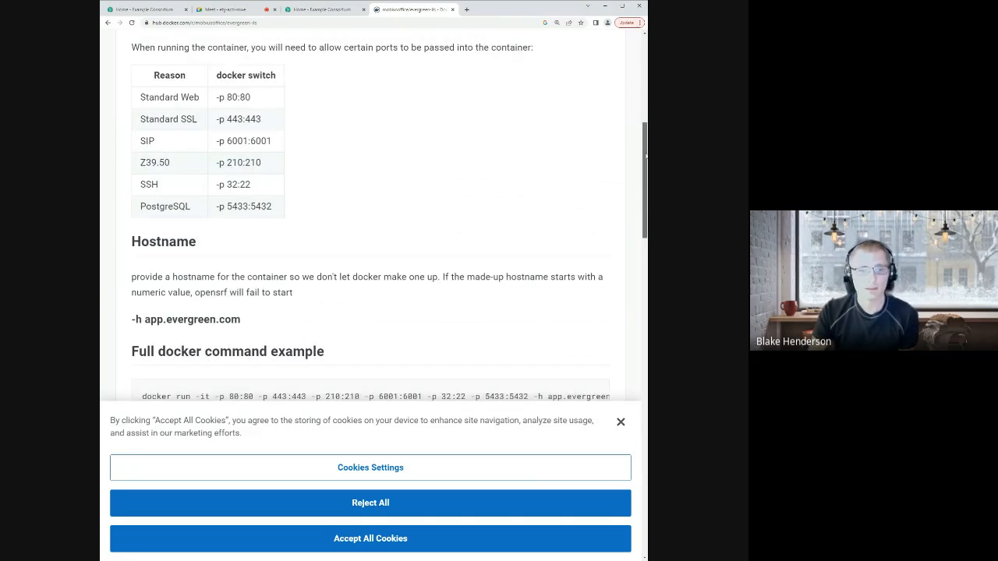
{"action": "scroll", "scroll_direction": "down", "scroll_amount": 3}
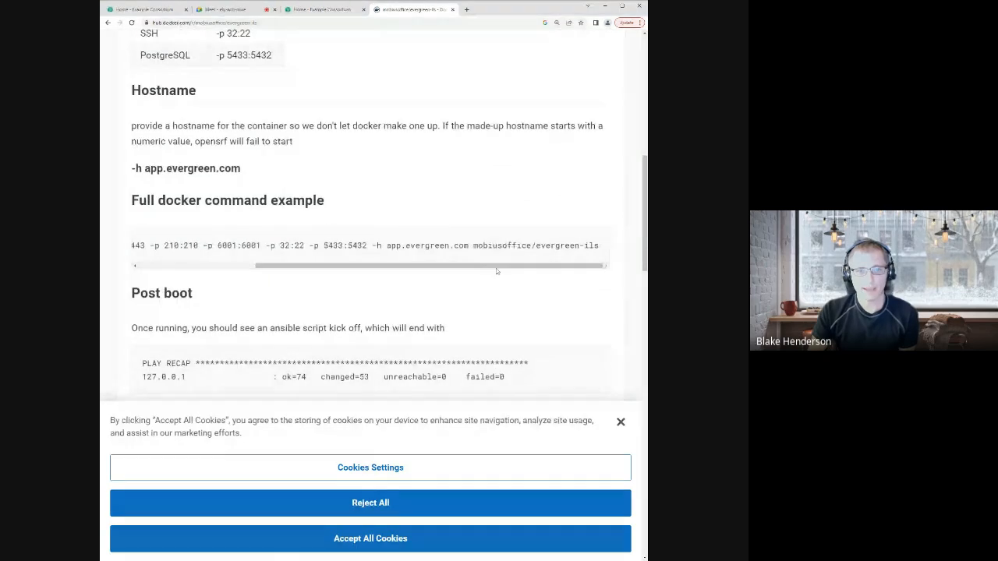
- Scroll the example docker run command sideways to read its full text
{"action": "left_click_drag", "start_coordinate": [496, 265], "coordinate": [268, 265]}
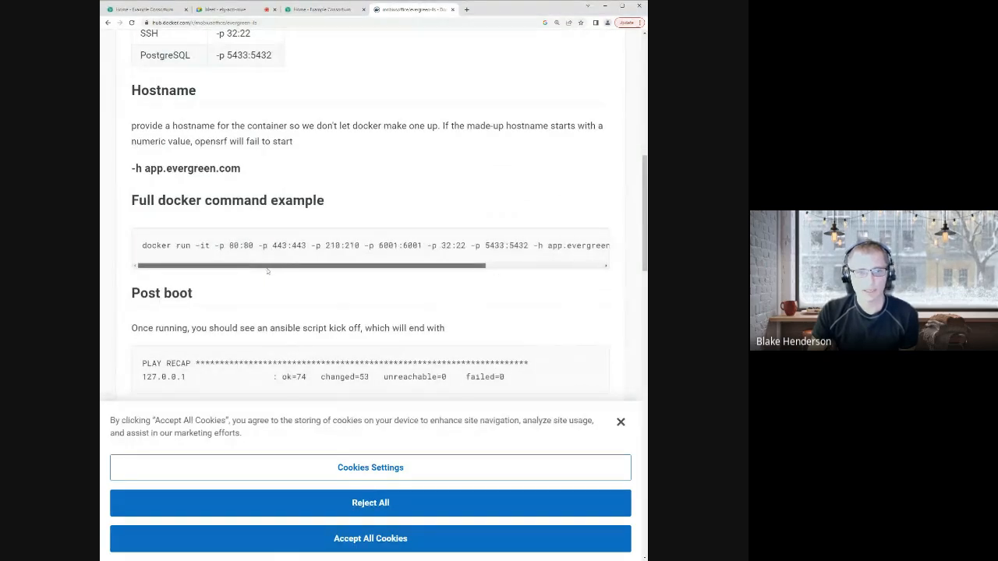
{"action": "left_click_drag", "start_coordinate": [199, 245], "coordinate": [253, 245]}
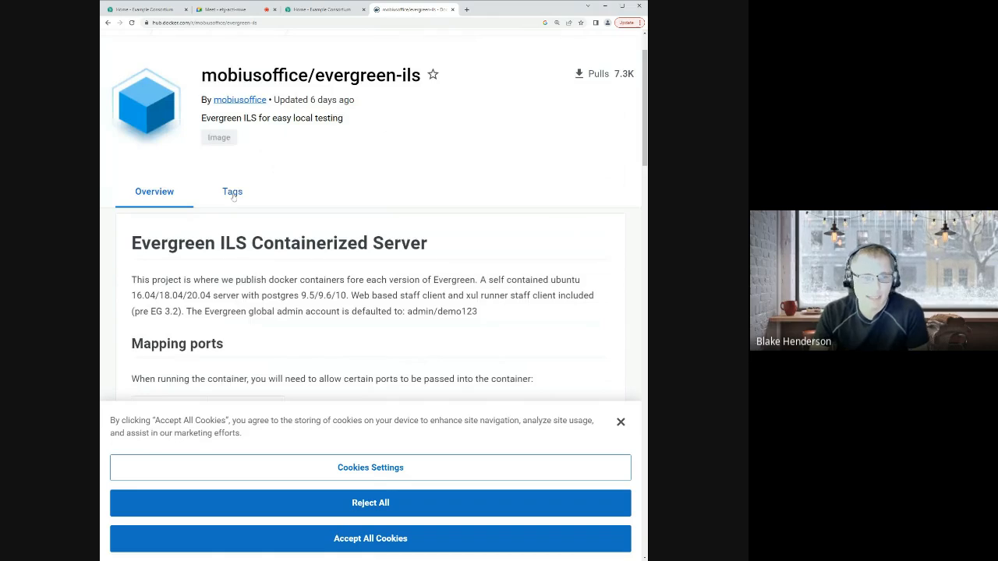
- Browse the full Tags list of mobiusoffice/evergreen-ils down to version 3.2.beta1
{"action": "left_click", "coordinate": [233, 190]}
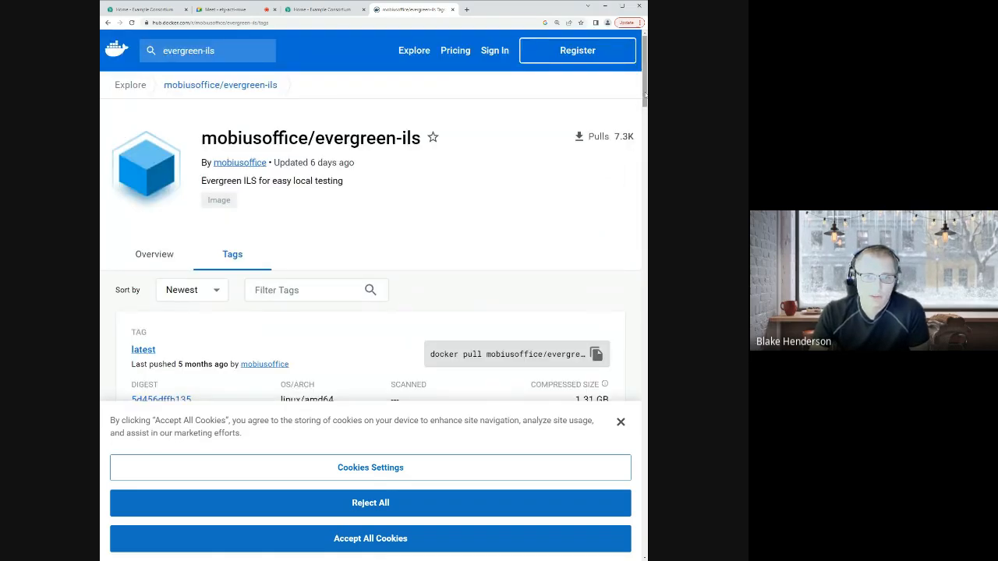
{"action": "scroll", "scroll_direction": "down", "scroll_amount": 3}
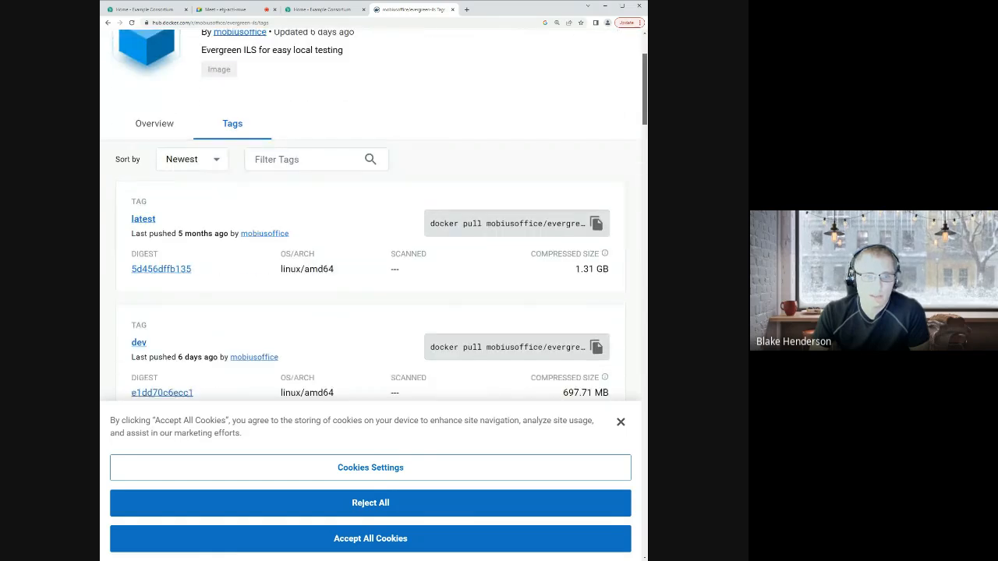
{"action": "scroll", "scroll_direction": "down", "scroll_amount": 3}
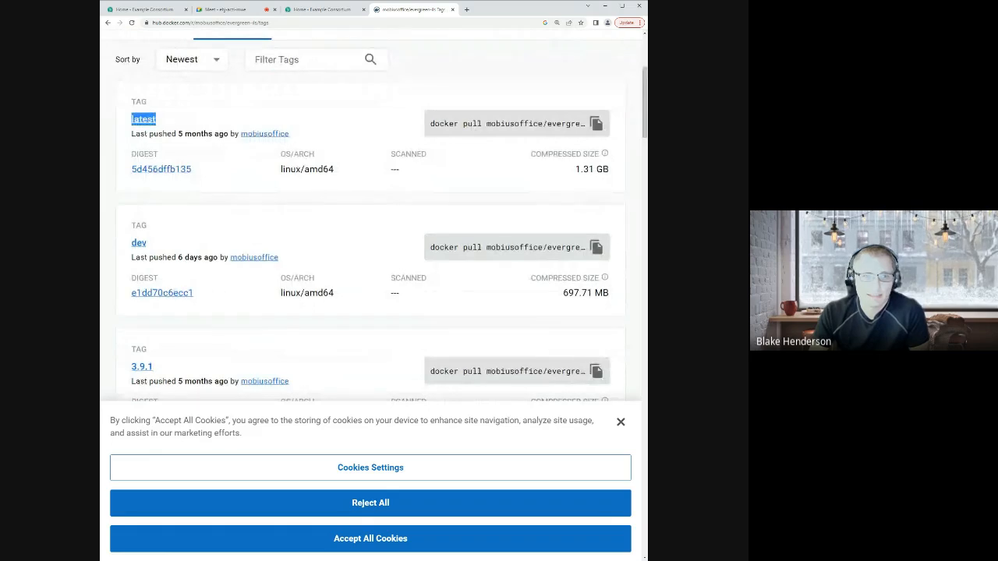
{"action": "scroll", "scroll_direction": "down", "scroll_amount": 3}
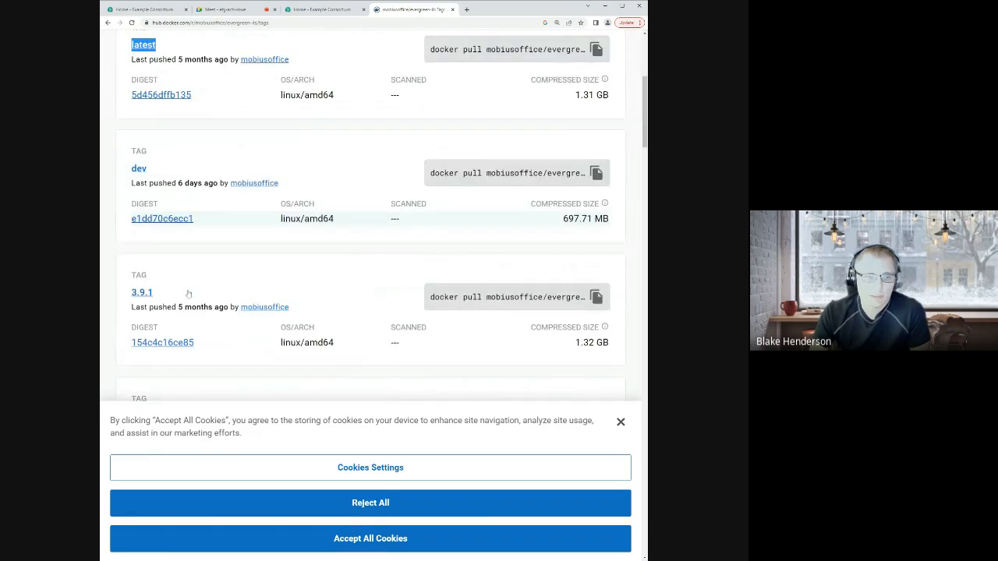
{"action": "scroll", "scroll_direction": "down", "scroll_amount": 3}
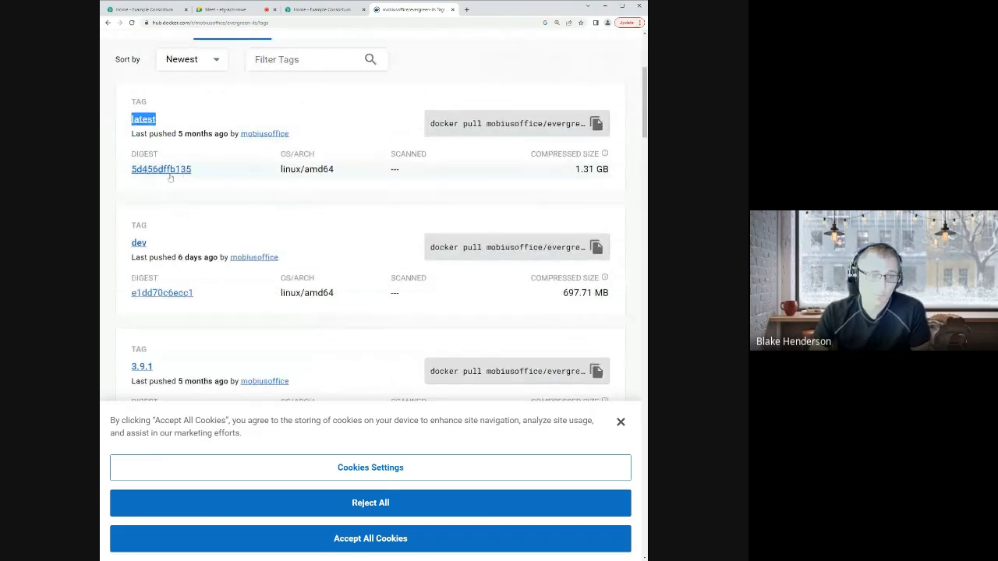
{"action": "scroll", "scroll_direction": "down", "scroll_amount": 3}
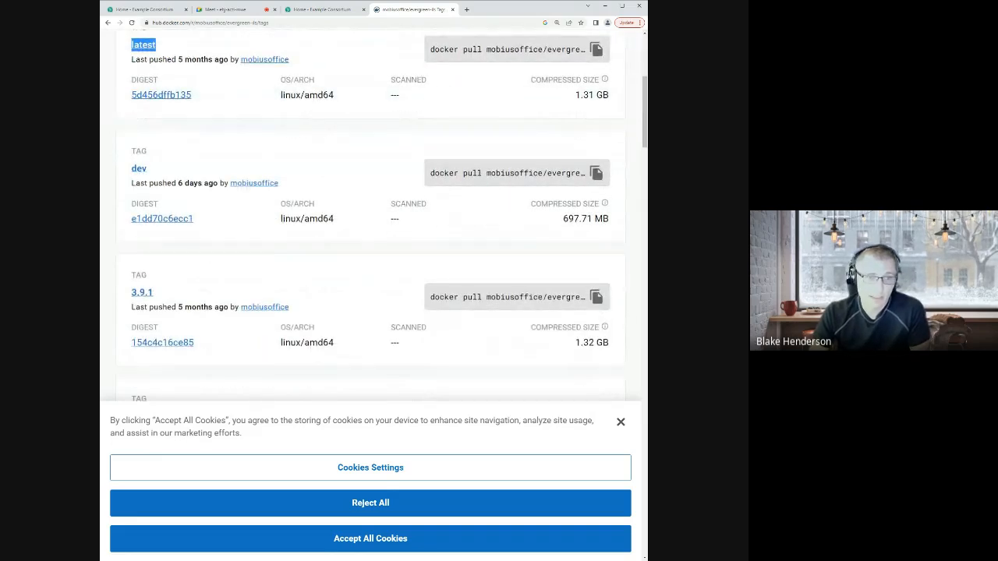
{"action": "scroll", "scroll_direction": "down", "scroll_amount": 3}
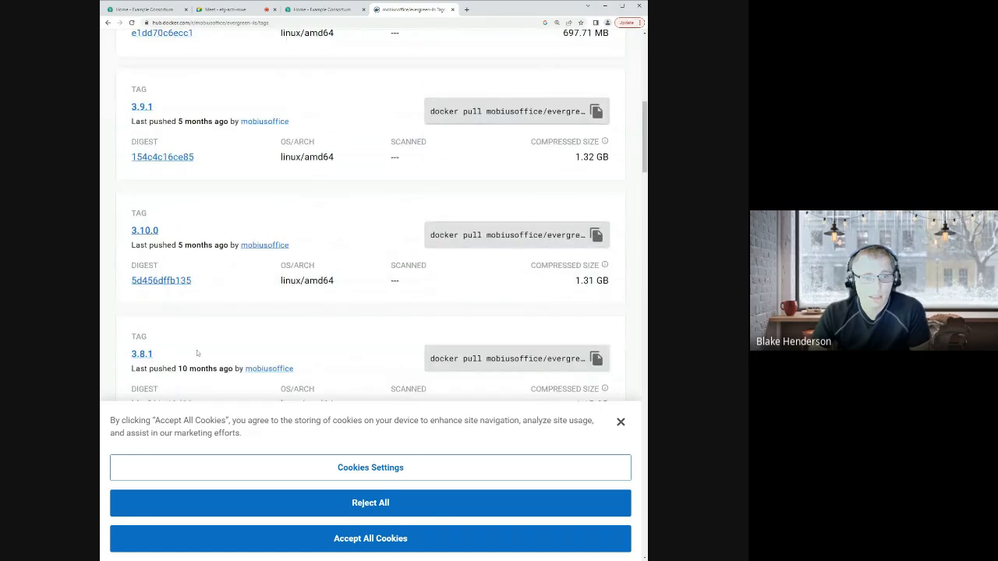
{"action": "scroll", "scroll_direction": "down", "scroll_amount": 3}
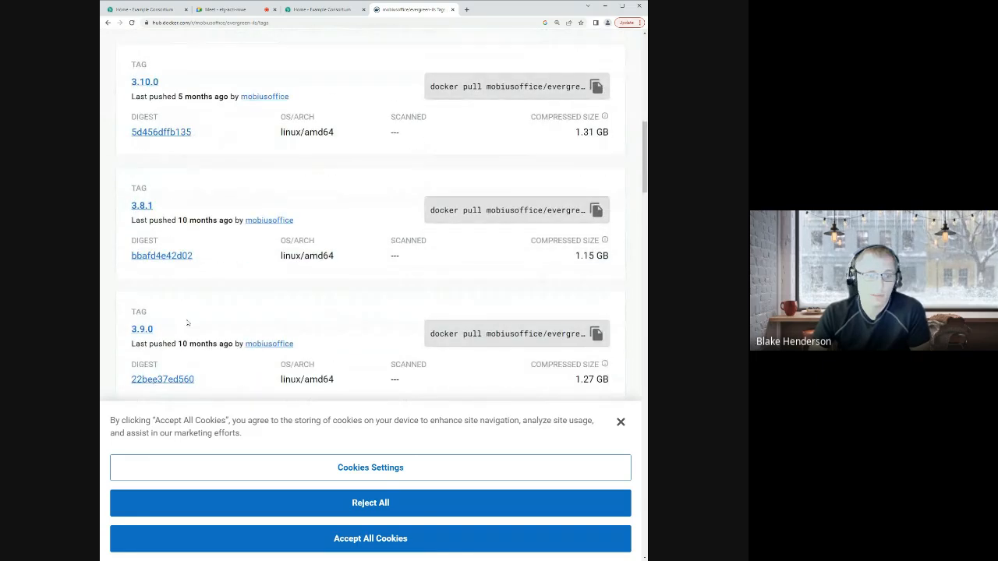
{"action": "scroll", "scroll_direction": "down", "scroll_amount": 3}
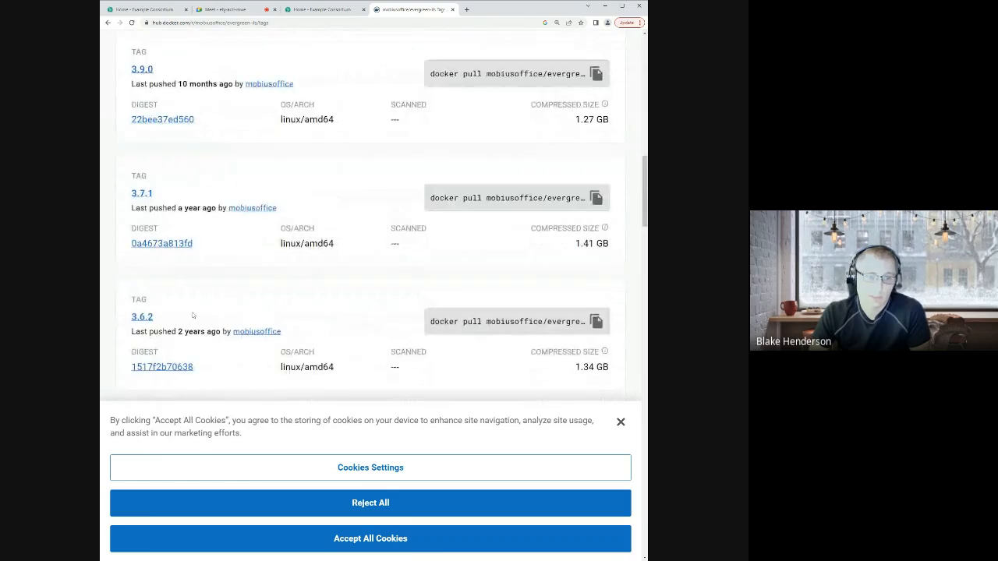
{"action": "scroll", "scroll_direction": "down", "scroll_amount": 3}
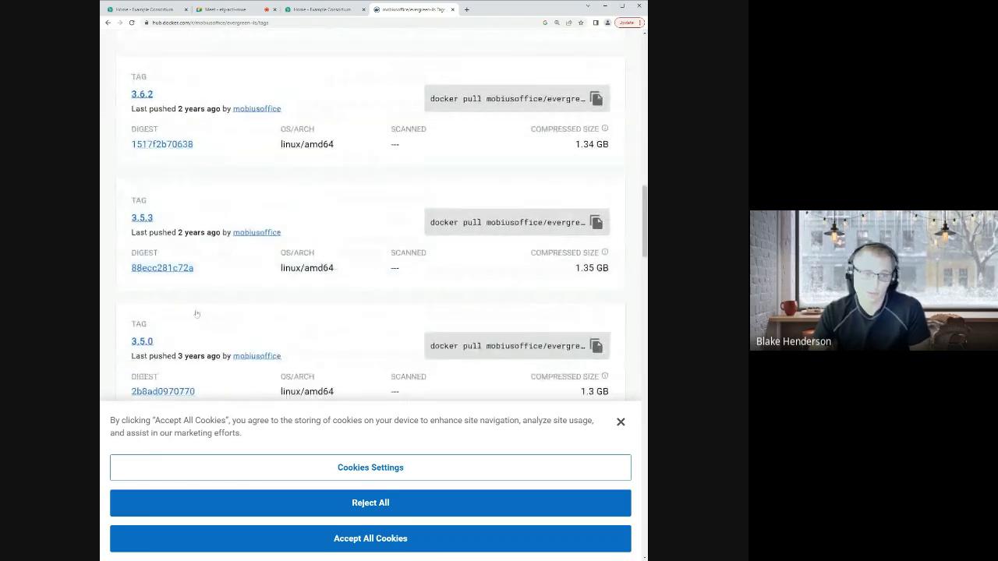
{"action": "scroll", "scroll_direction": "down", "scroll_amount": 3}
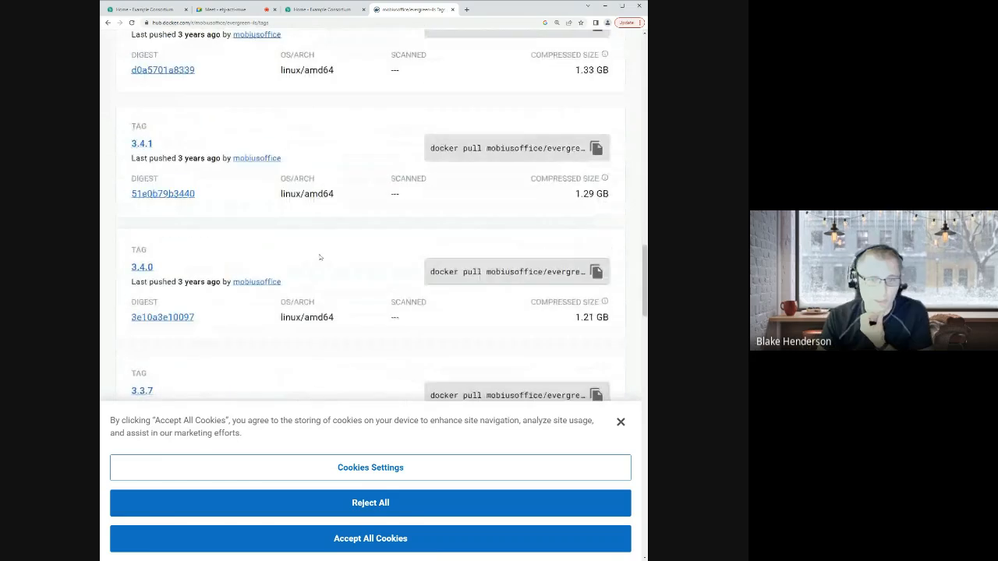
{"action": "scroll", "scroll_direction": "down", "scroll_amount": 3}
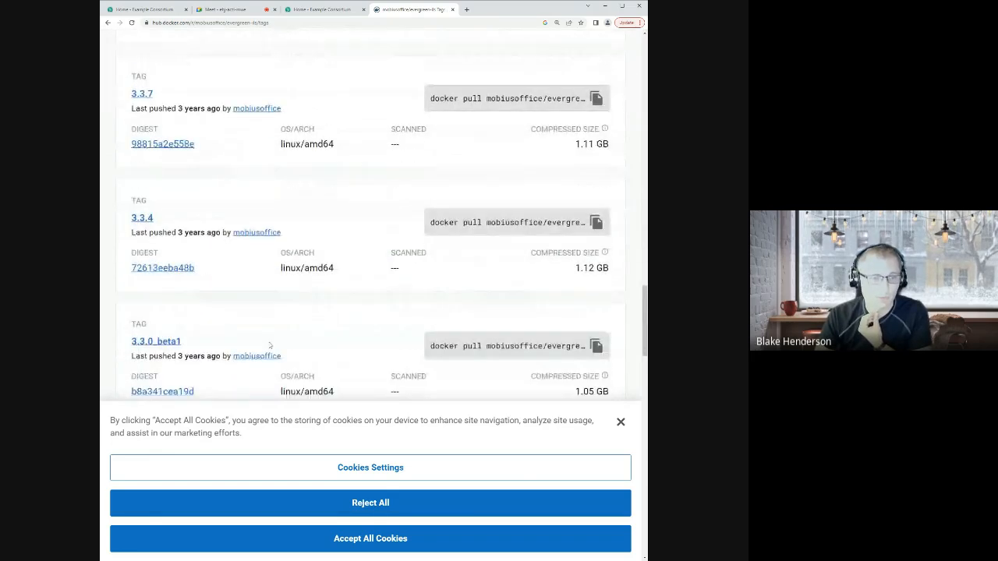
{"action": "scroll", "scroll_direction": "down", "scroll_amount": 3}
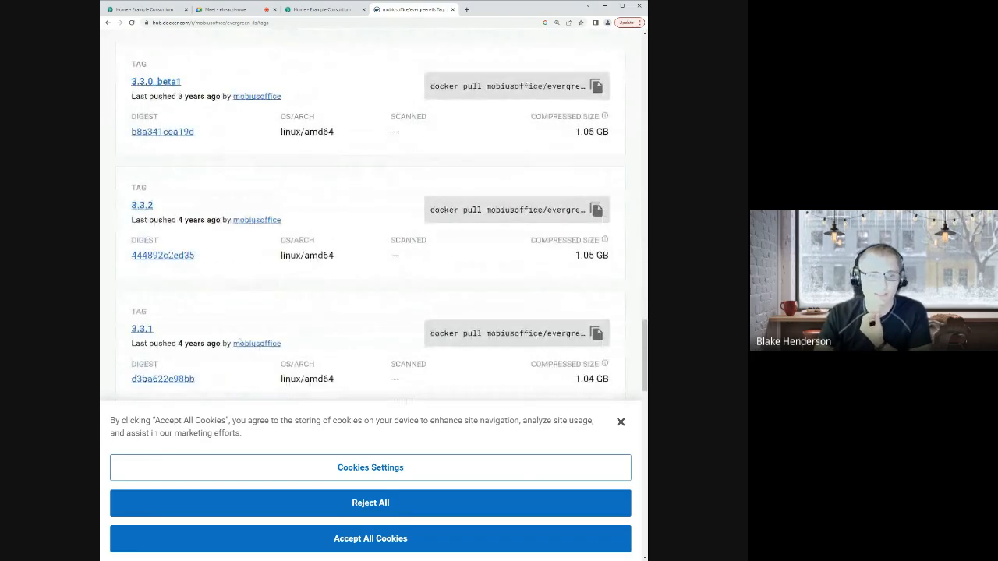
{"action": "scroll", "scroll_direction": "down", "scroll_amount": 3}
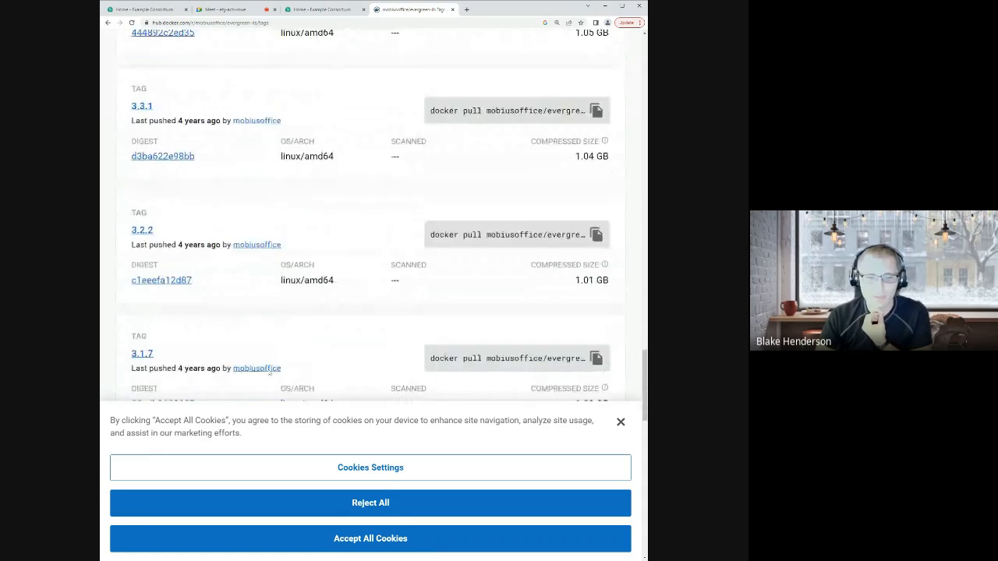
{"action": "scroll", "scroll_direction": "down", "scroll_amount": 3}
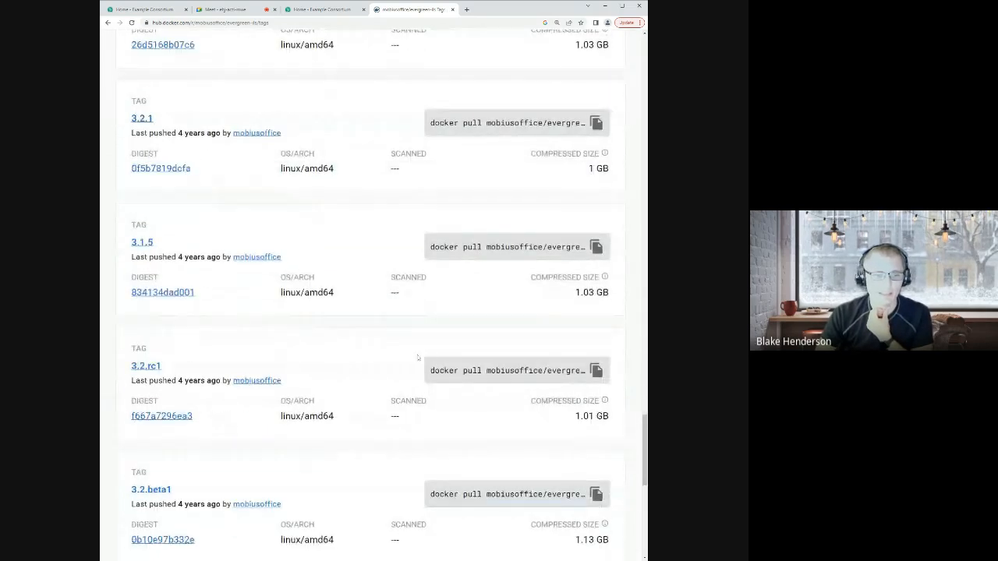
{"action": "scroll", "scroll_direction": "down", "scroll_amount": 3}
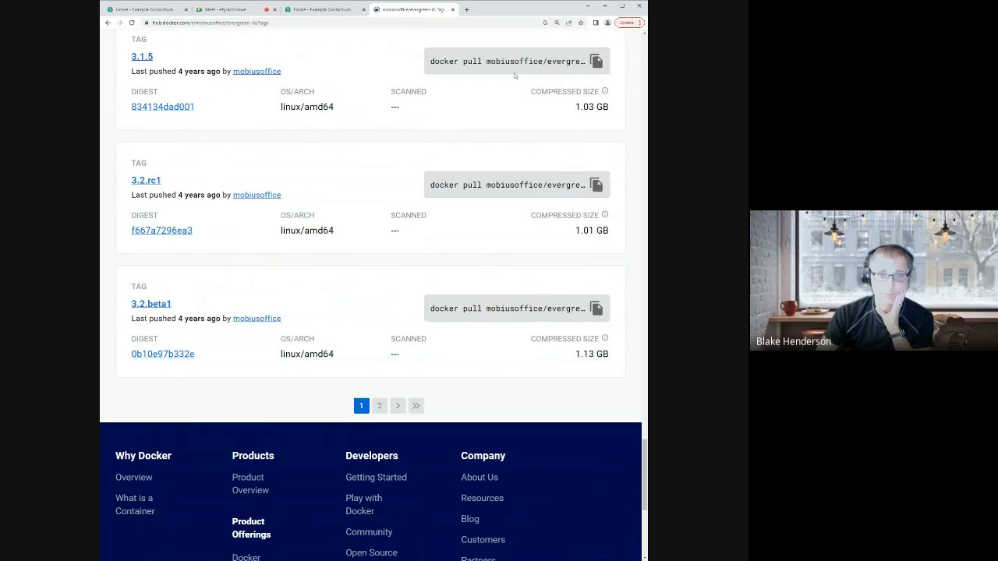
{"action": "scroll", "scroll_direction": "down", "scroll_amount": 3}
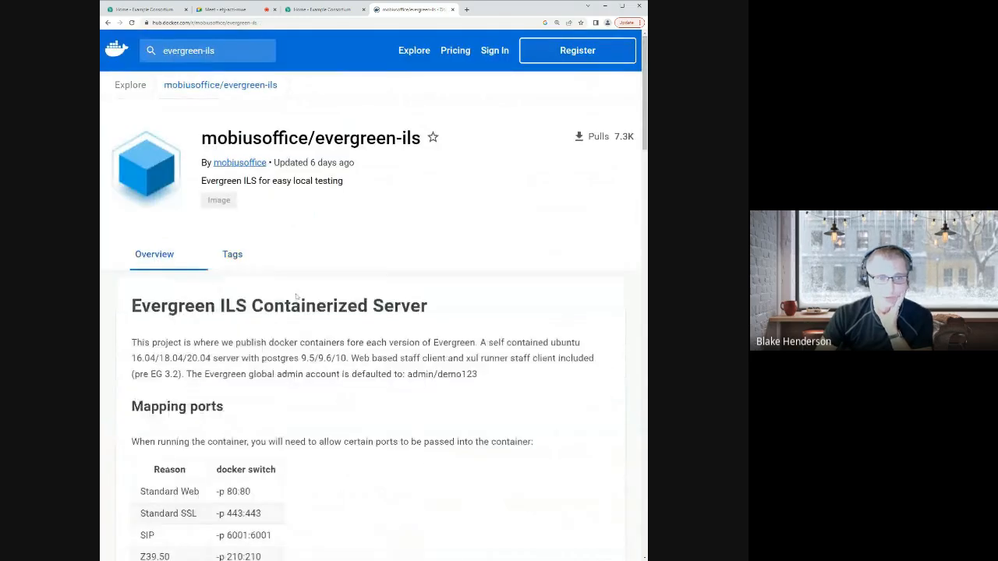
- Copy the docker pull command for the evergreen-ils 3.9.0 tag from the Tags list
{"action": "scroll", "scroll_direction": "down", "scroll_amount": 3}
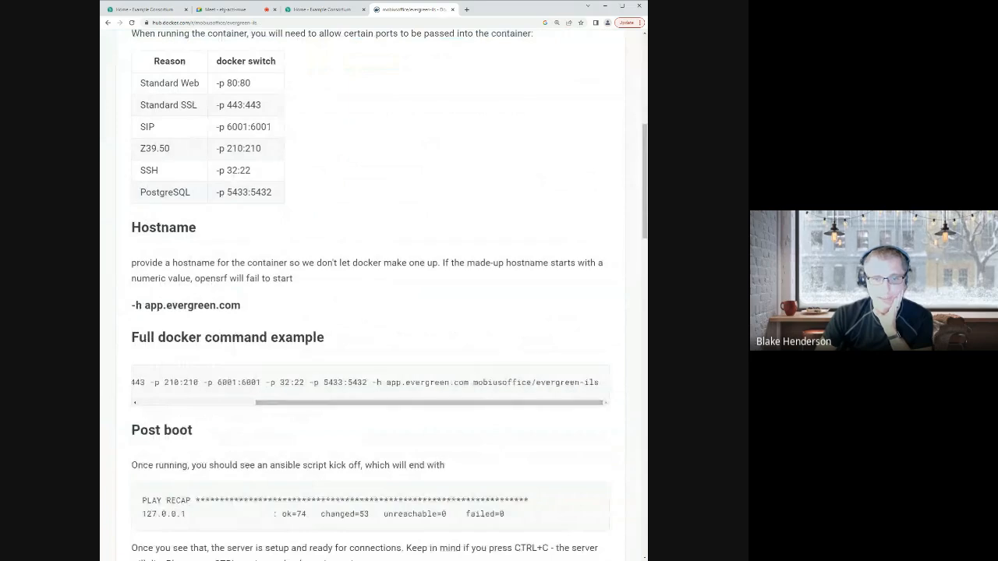
{"action": "double_click", "coordinate": [559, 383]}
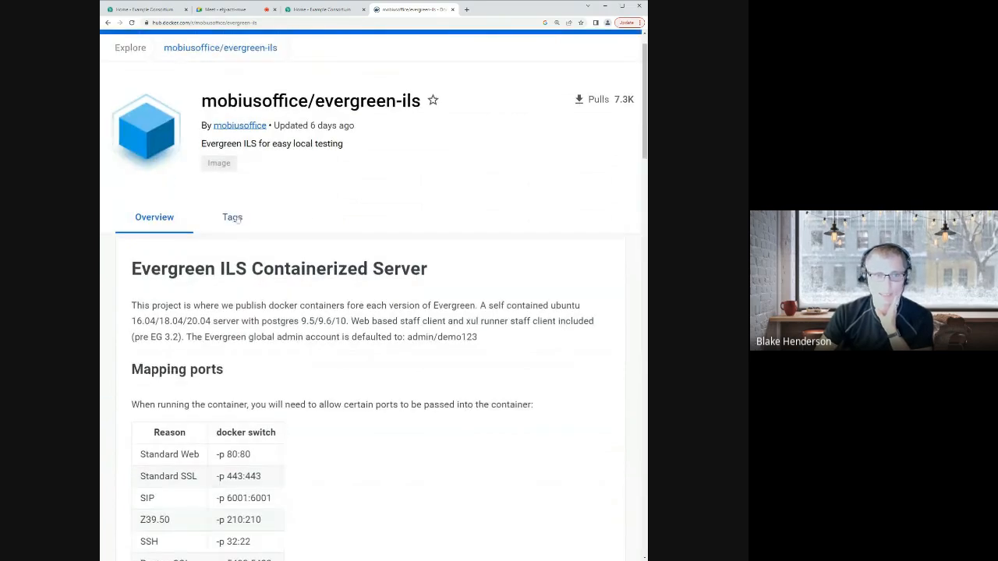
{"action": "left_click", "coordinate": [233, 217]}
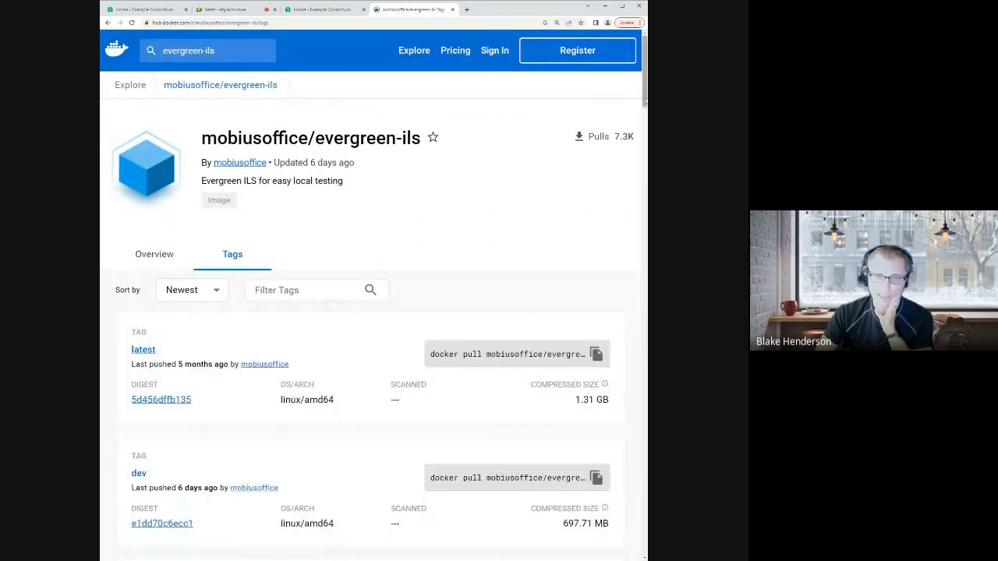
{"action": "scroll", "scroll_direction": "down", "scroll_amount": 3}
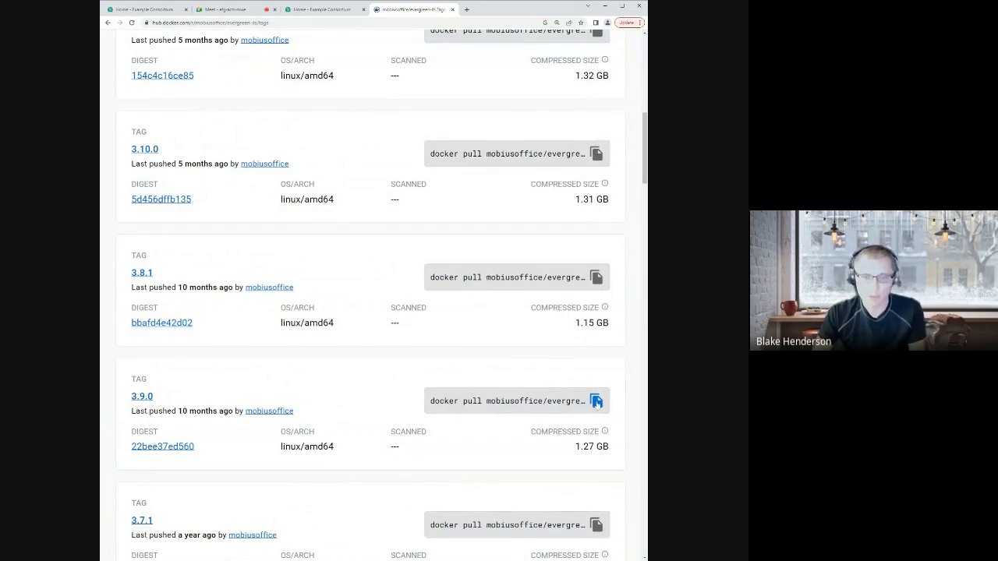
{"action": "left_click", "coordinate": [595, 401]}
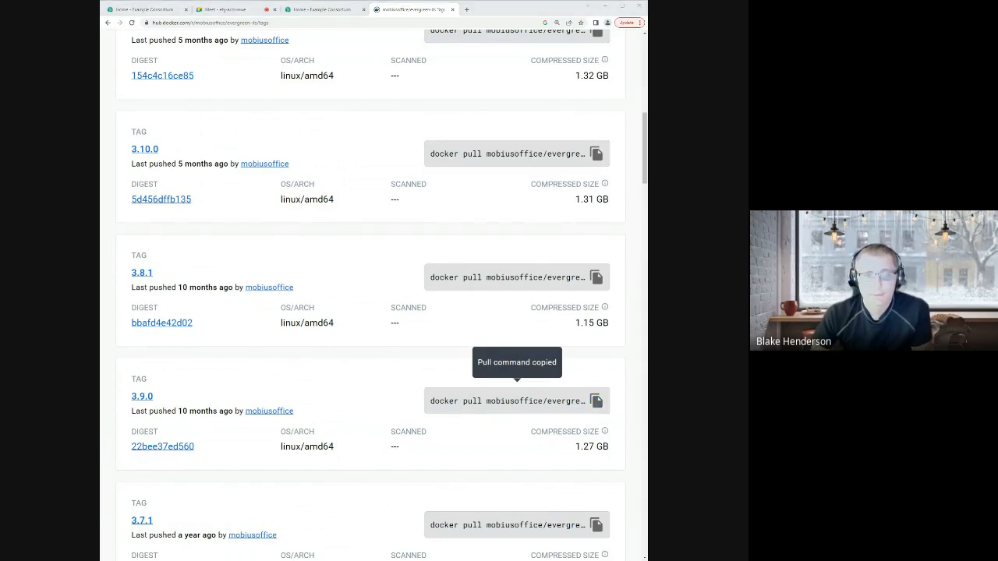
- Return to the image's Overview description
{"action": "scroll", "scroll_direction": "up", "scroll_amount": 3}
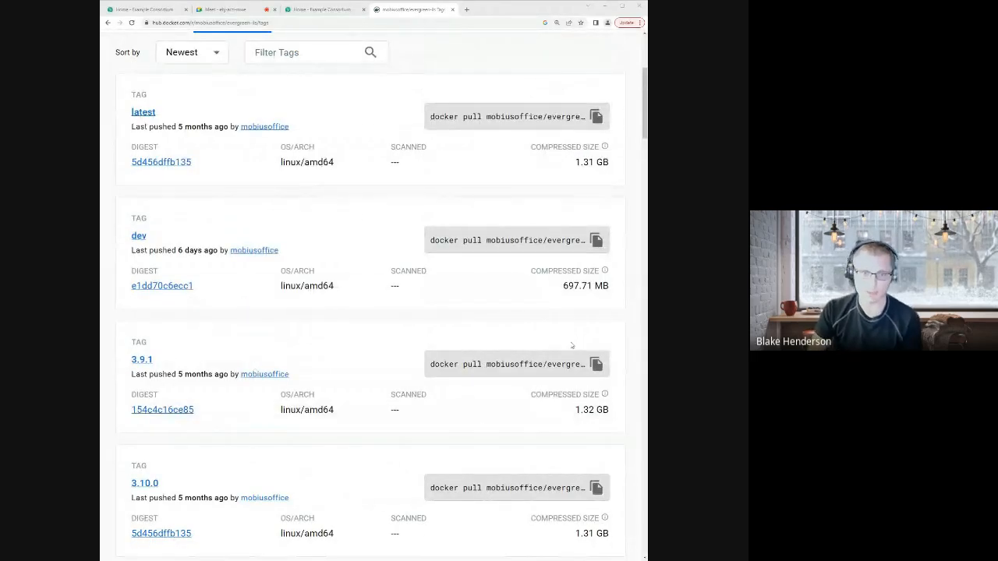
{"action": "scroll", "scroll_direction": "up", "scroll_amount": 3}
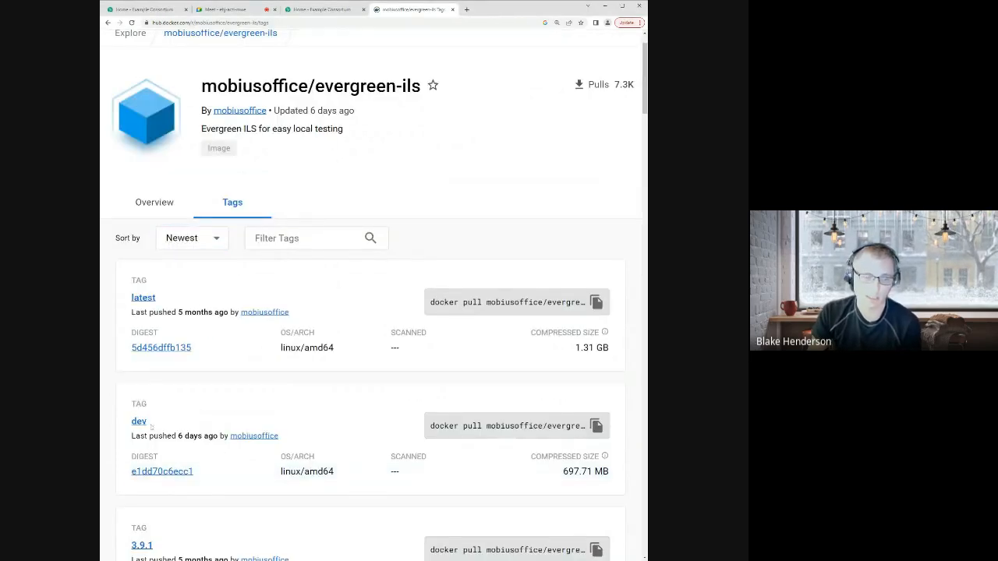
{"action": "double_click", "coordinate": [137, 421]}
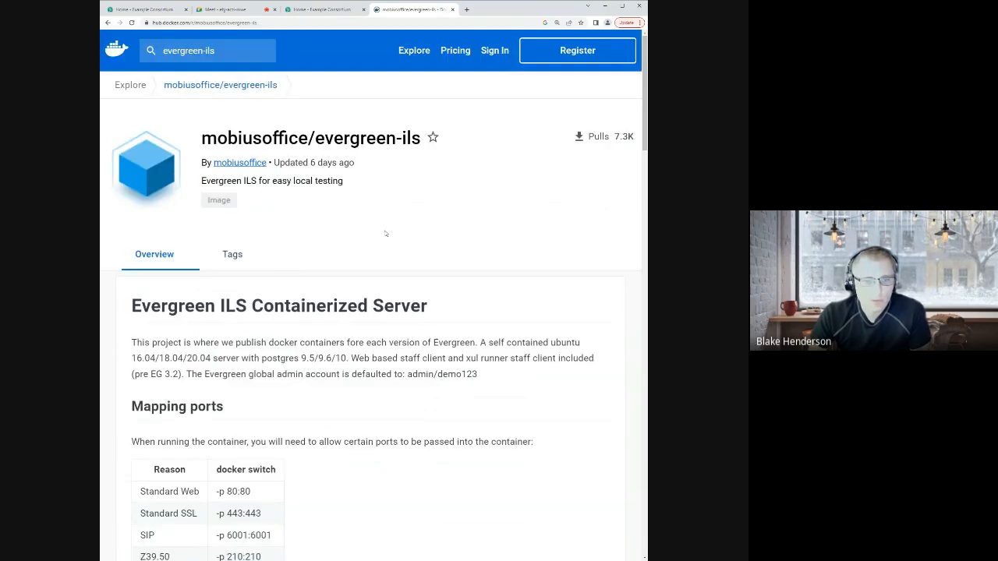
{"action": "scroll", "scroll_direction": "down", "scroll_amount": 3}
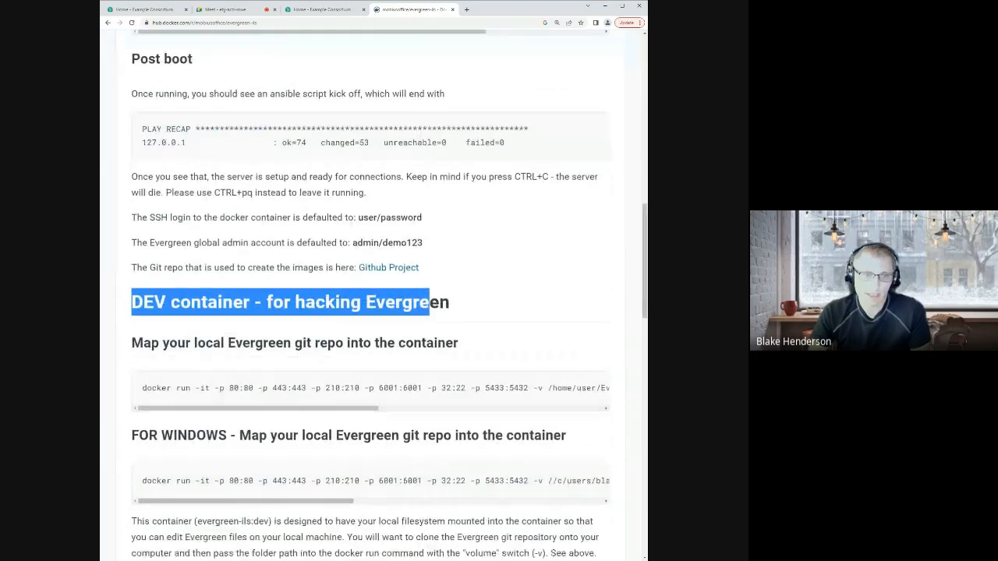
{"action": "scroll", "scroll_direction": "down", "scroll_amount": 3}
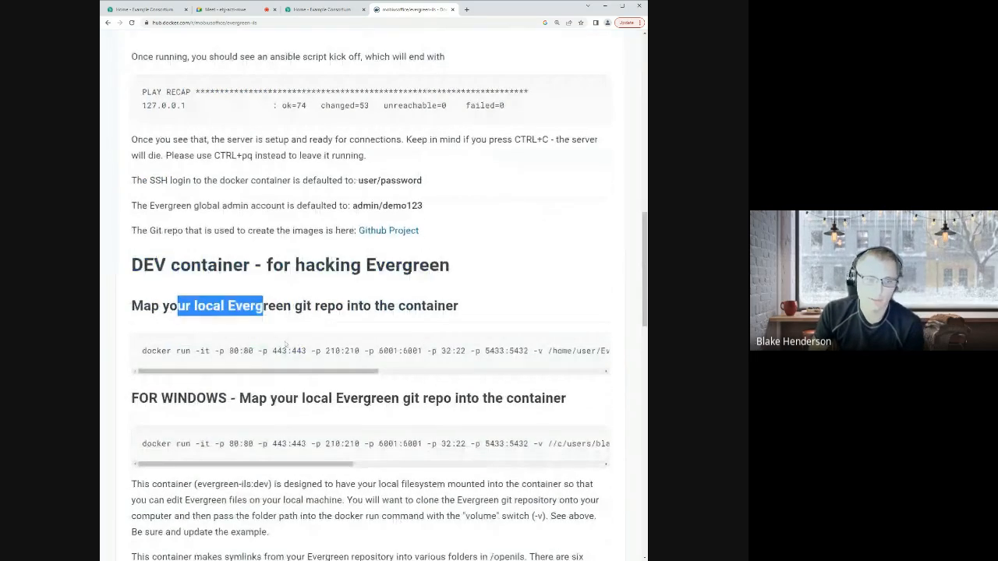
{"action": "double_click", "coordinate": [241, 349]}
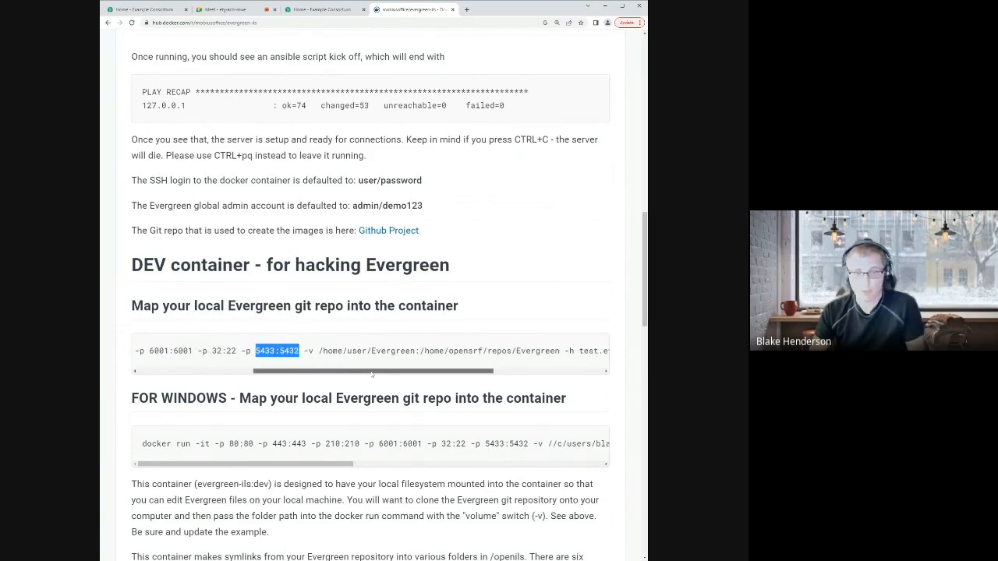
{"action": "scroll", "scroll_direction": "right", "scroll_amount": 3}
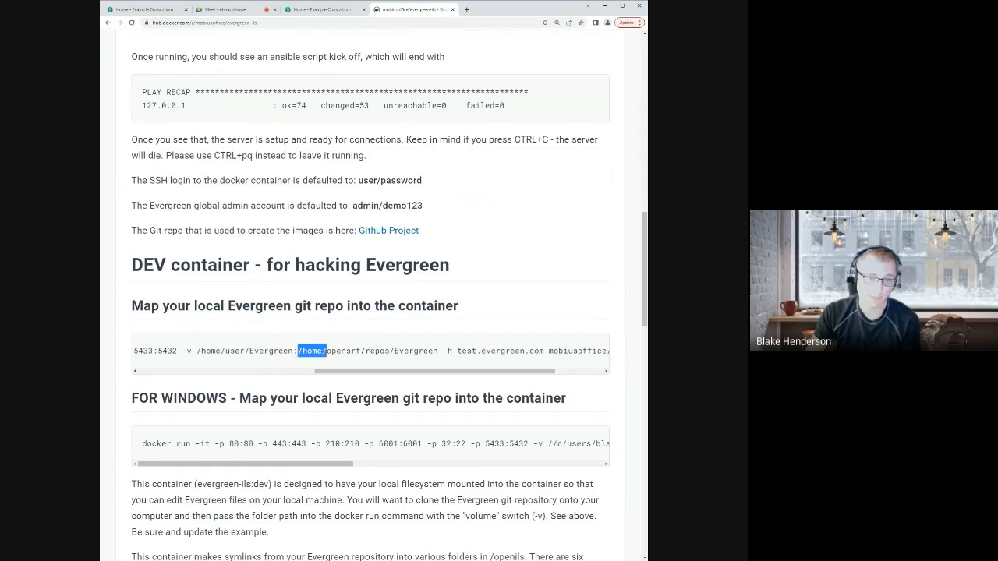
{"action": "left_click_drag", "start_coordinate": [328, 349], "coordinate": [439, 350]}
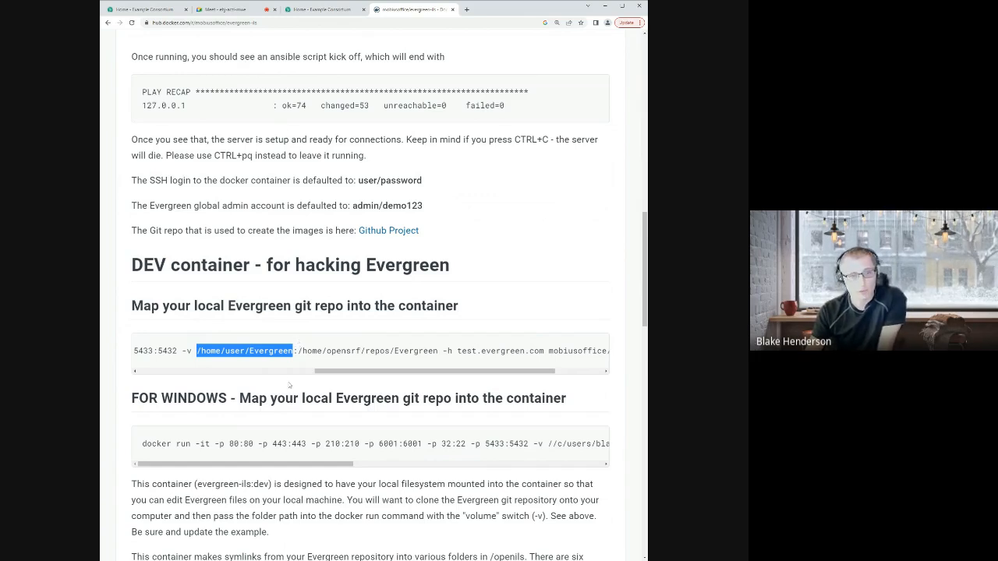
{"action": "scroll", "scroll_direction": "down", "scroll_amount": 3}
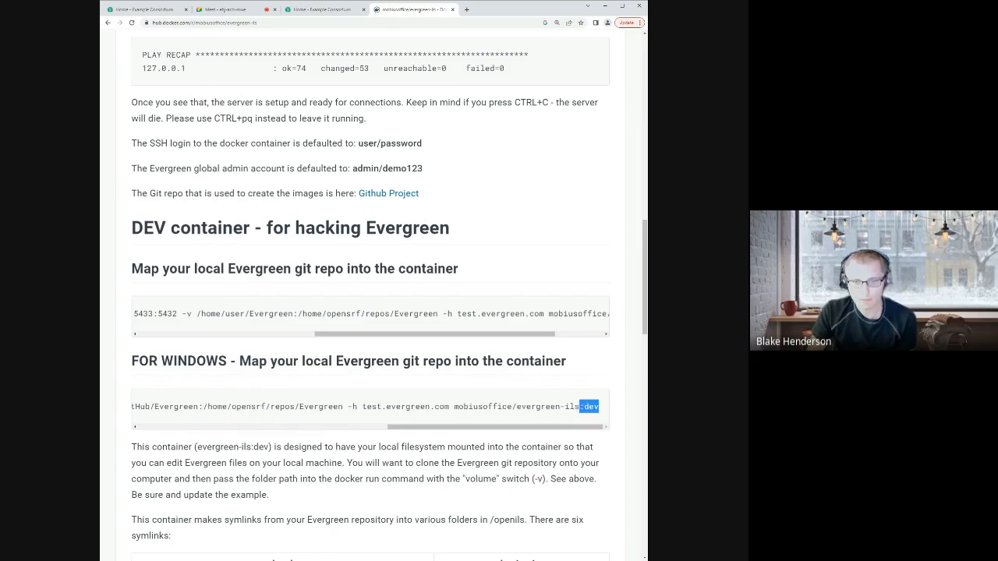
{"action": "scroll", "scroll_direction": "down", "scroll_amount": 3}
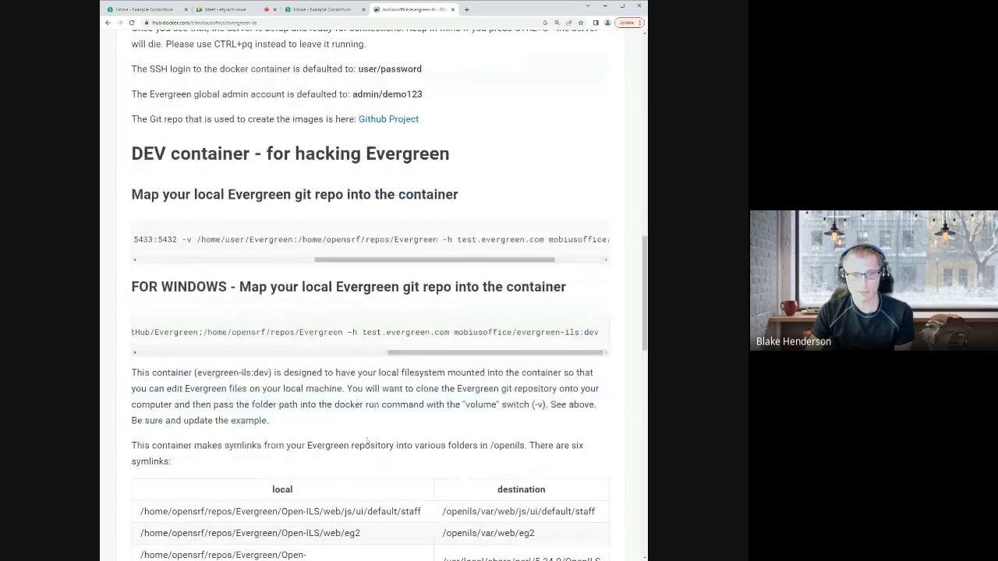
{"action": "scroll", "scroll_direction": "down", "scroll_amount": 3}
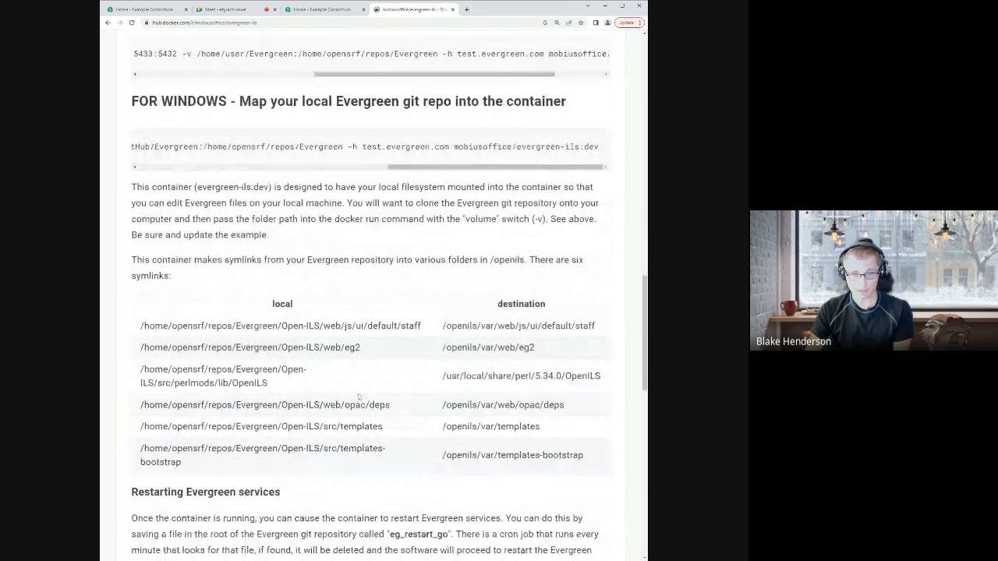
{"action": "left_click_drag", "start_coordinate": [141, 326], "coordinate": [315, 325]}
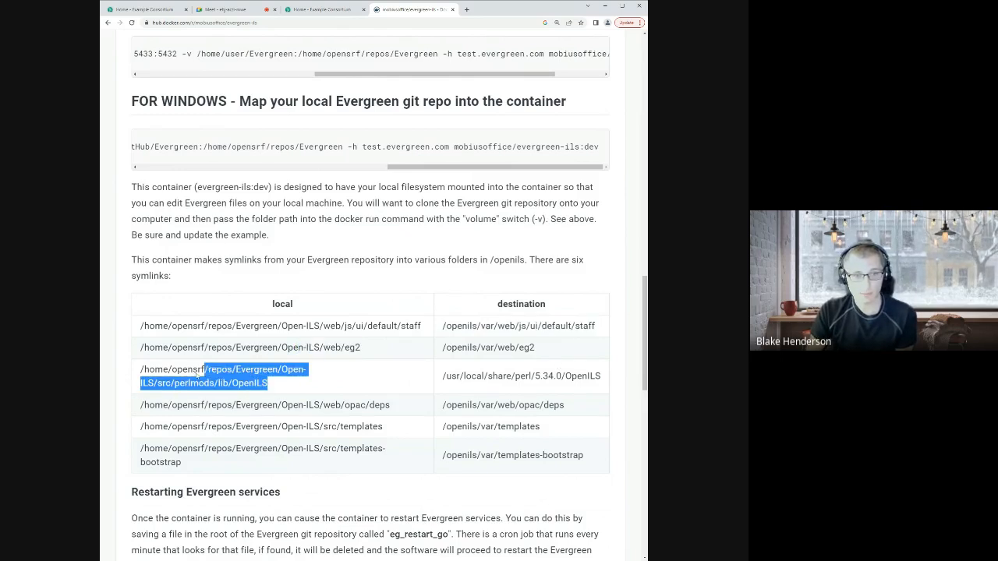
{"action": "scroll", "scroll_direction": "down", "scroll_amount": 3}
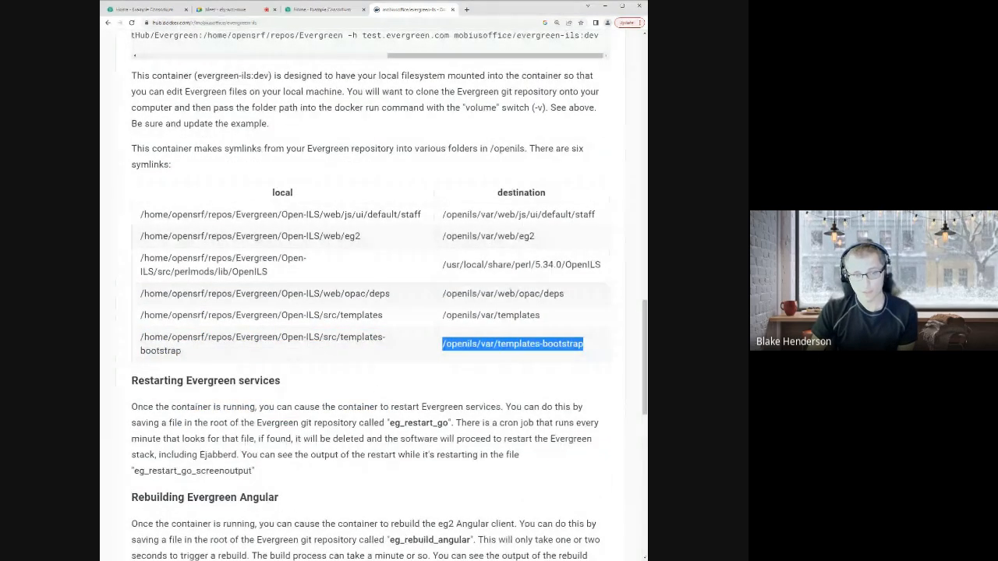
{"action": "scroll", "scroll_direction": "down", "scroll_amount": 3}
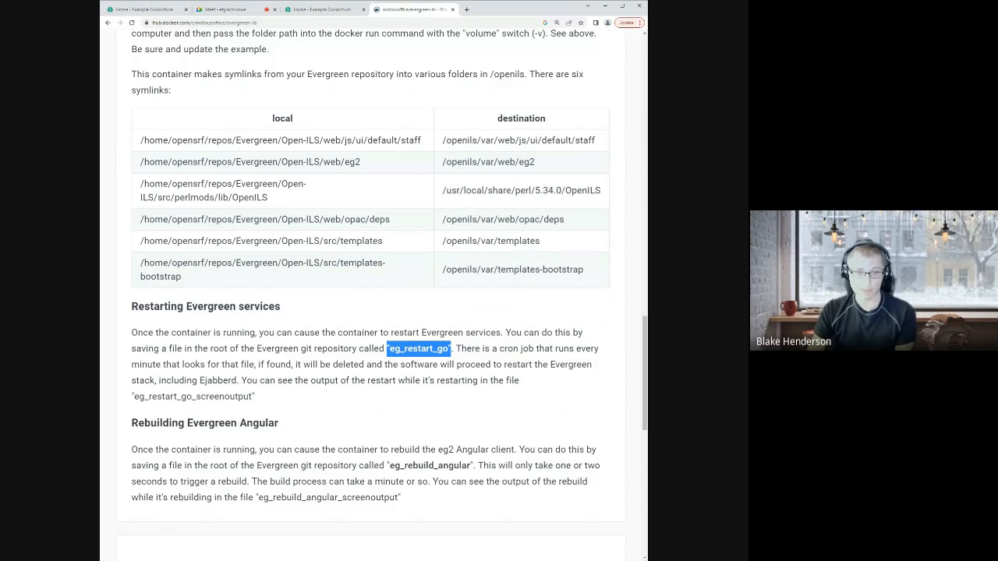
{"action": "left_click_drag", "start_coordinate": [452, 349], "coordinate": [493, 365]}
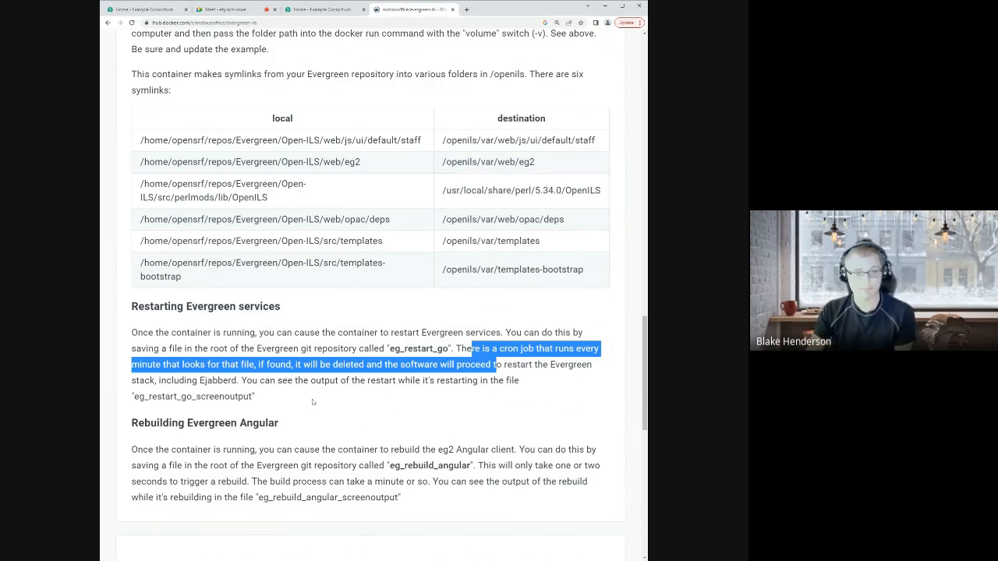
{"action": "scroll", "scroll_direction": "down", "scroll_amount": 3}
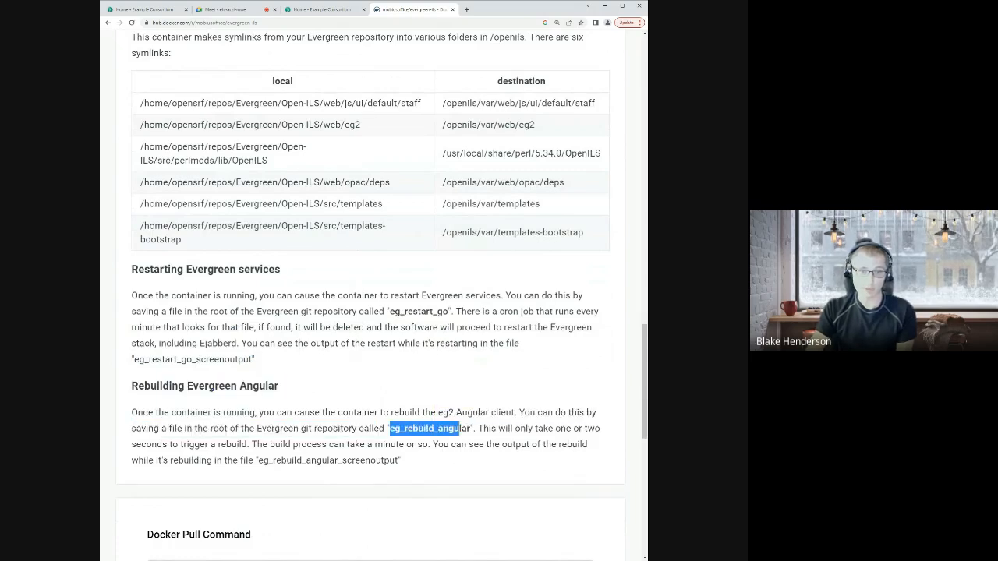
{"action": "scroll", "scroll_direction": "down", "scroll_amount": 3}
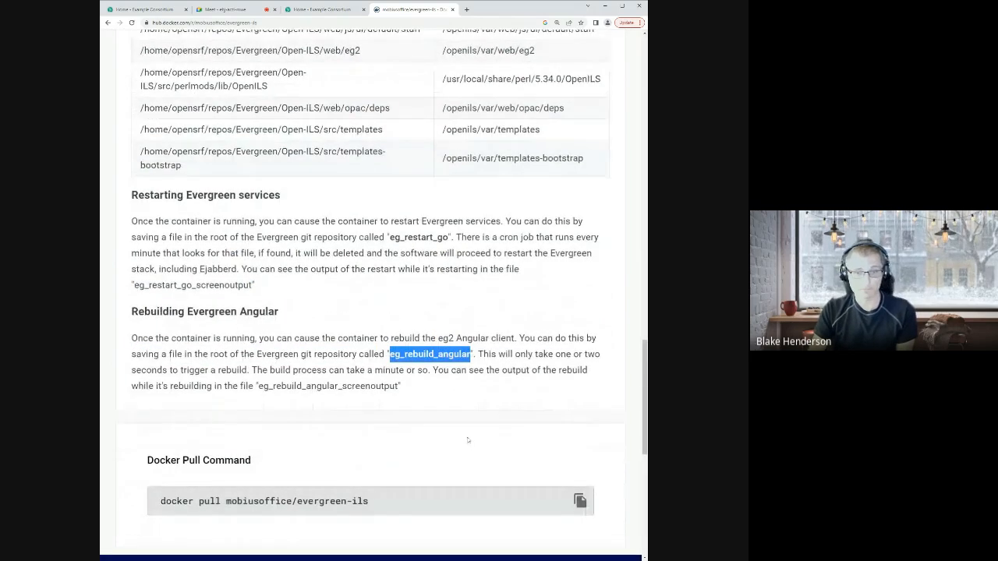
{"action": "scroll", "scroll_direction": "down", "scroll_amount": 3}
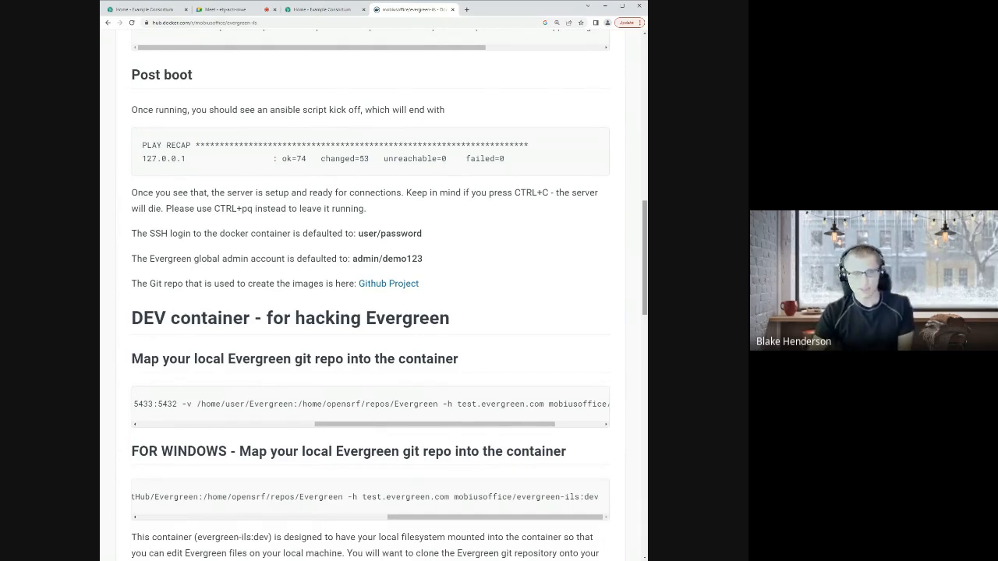
{"action": "mouse_move", "coordinate": [555, 232]}
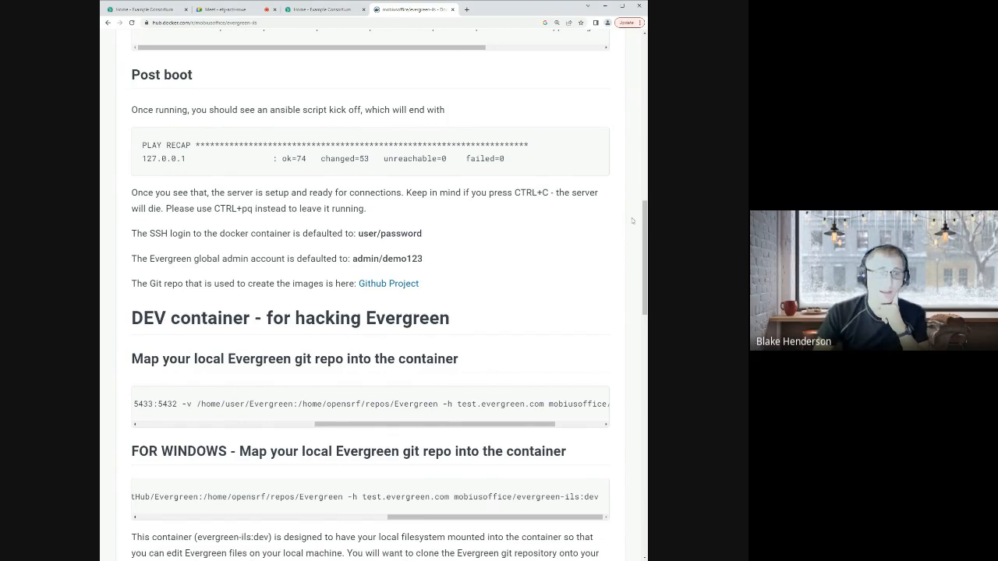
{"action": "mouse_move", "coordinate": [523, 240]}
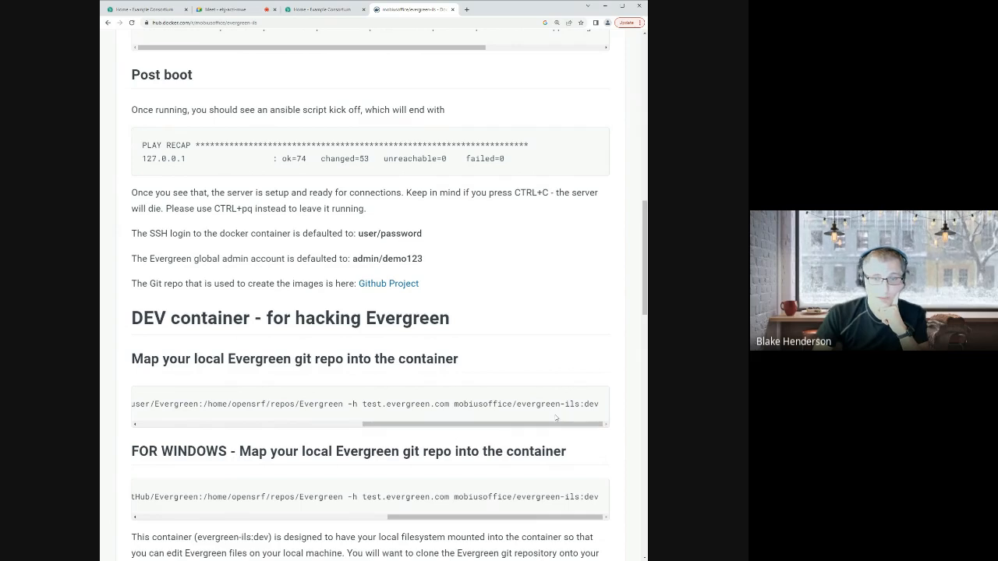
{"action": "scroll", "scroll_direction": "down", "scroll_amount": 3}
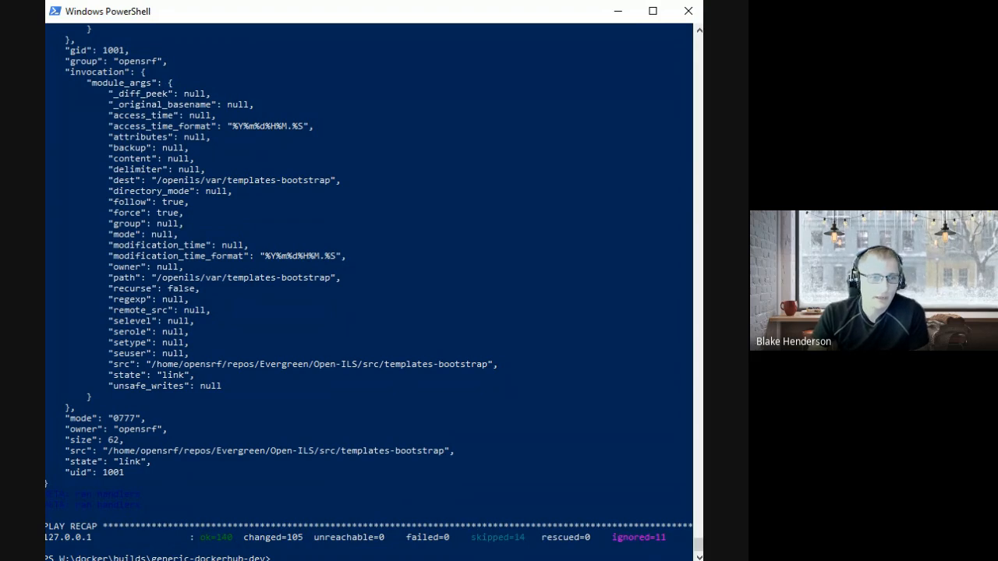
{"action": "mouse_move", "coordinate": [601, 517]}
{"action": "type", "text": "docker ps"}
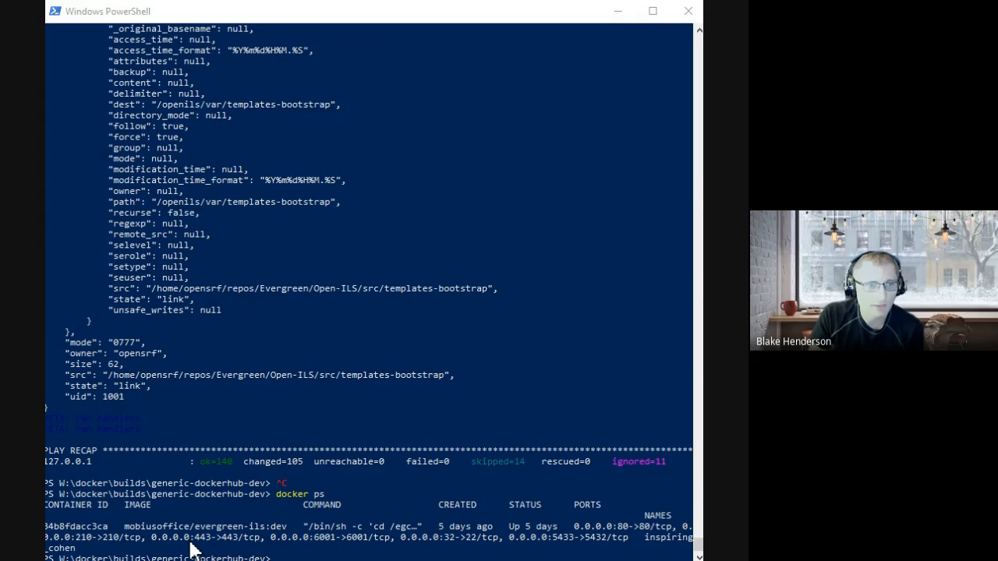
{"action": "mouse_move", "coordinate": [421, 555]}
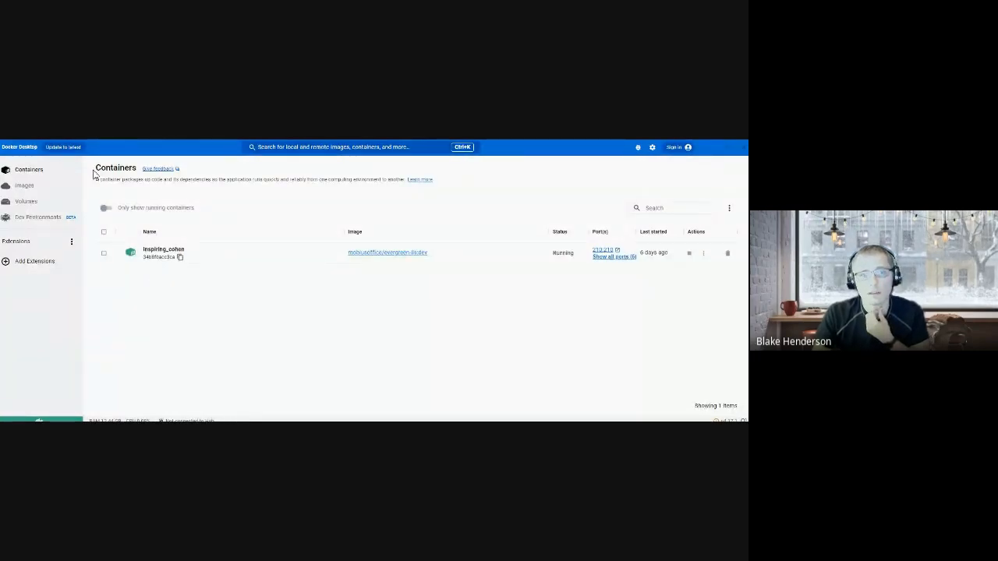
{"action": "mouse_move", "coordinate": [144, 154]}
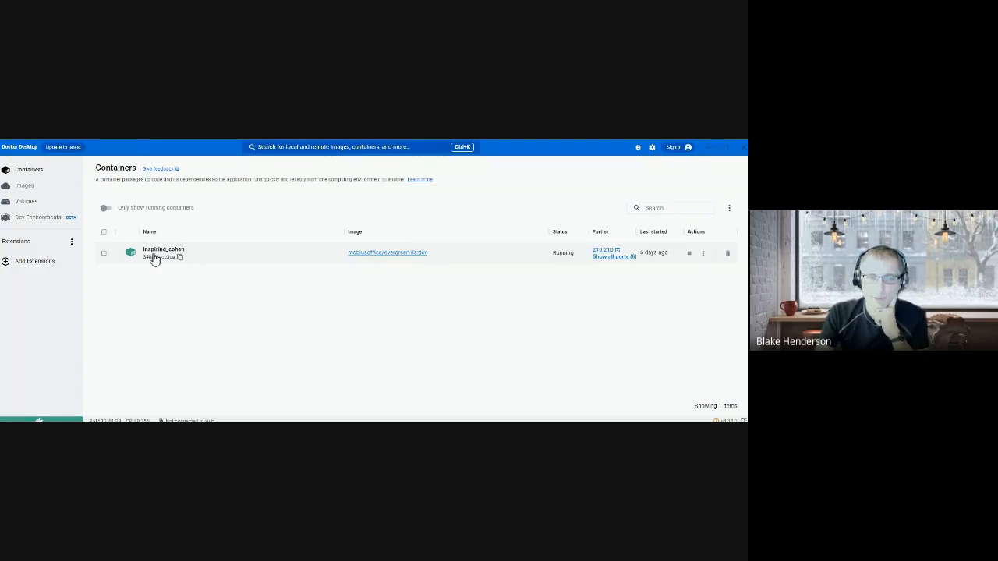
{"action": "mouse_move", "coordinate": [424, 270]}
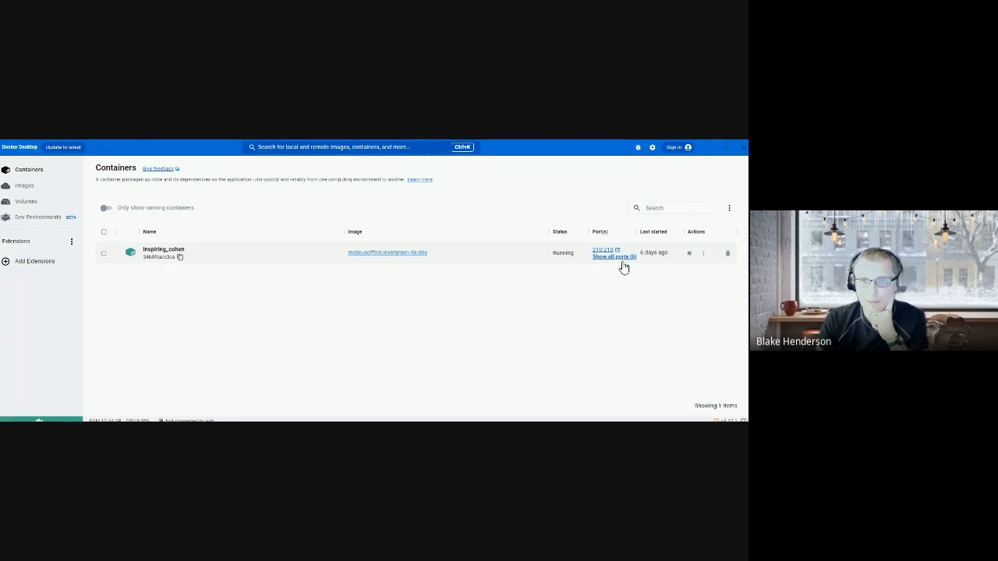
{"action": "mouse_move", "coordinate": [652, 258]}
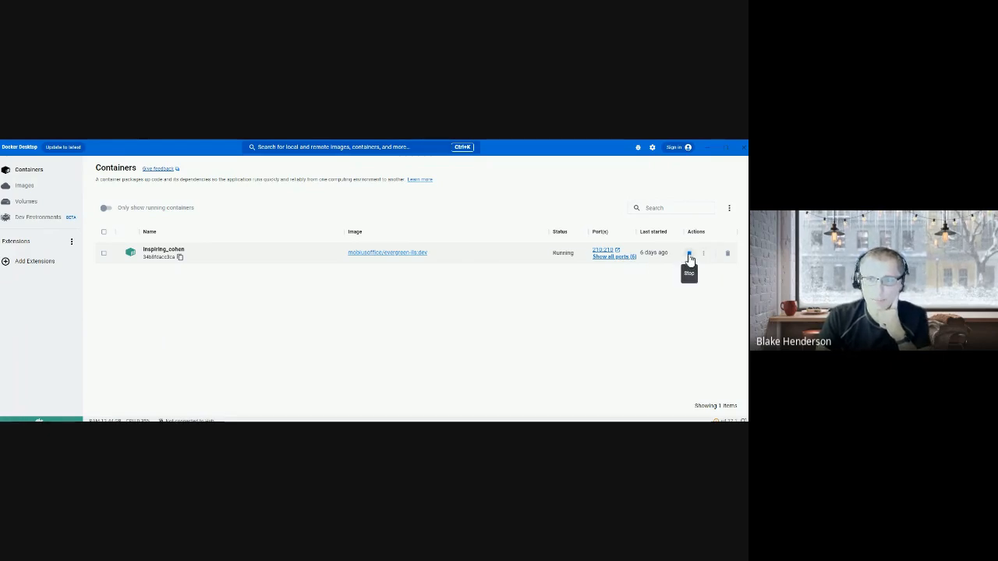
- Stop the old inspiring_cohen container from the Containers view
{"action": "left_click", "coordinate": [689, 253]}
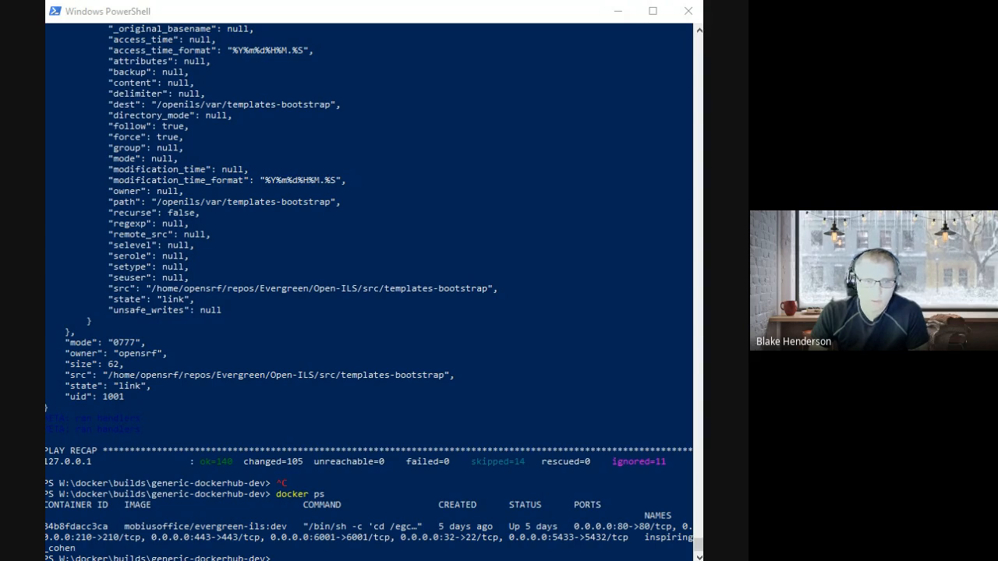
{"action": "mouse_move", "coordinate": [429, 464]}
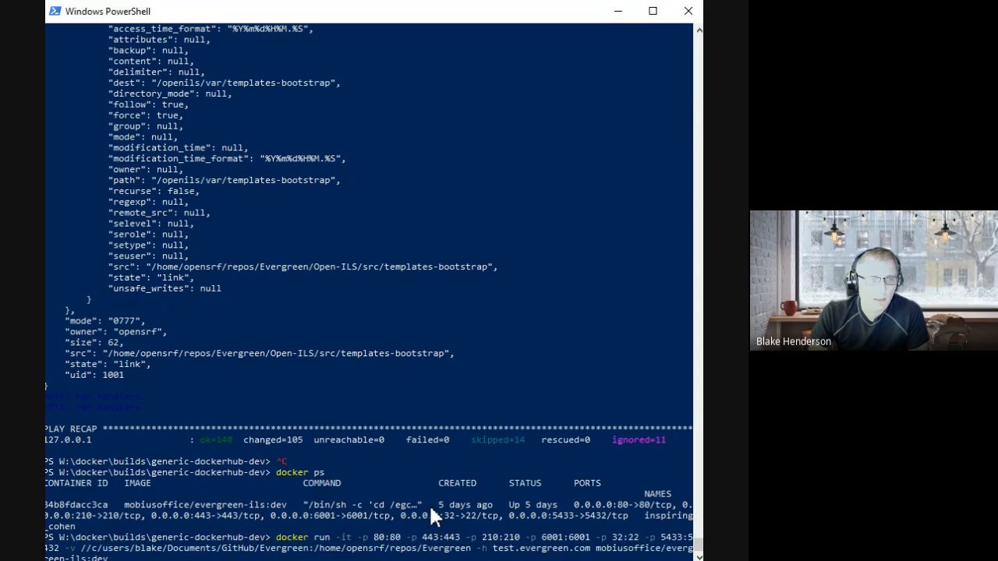
{"action": "mouse_move", "coordinate": [678, 502]}
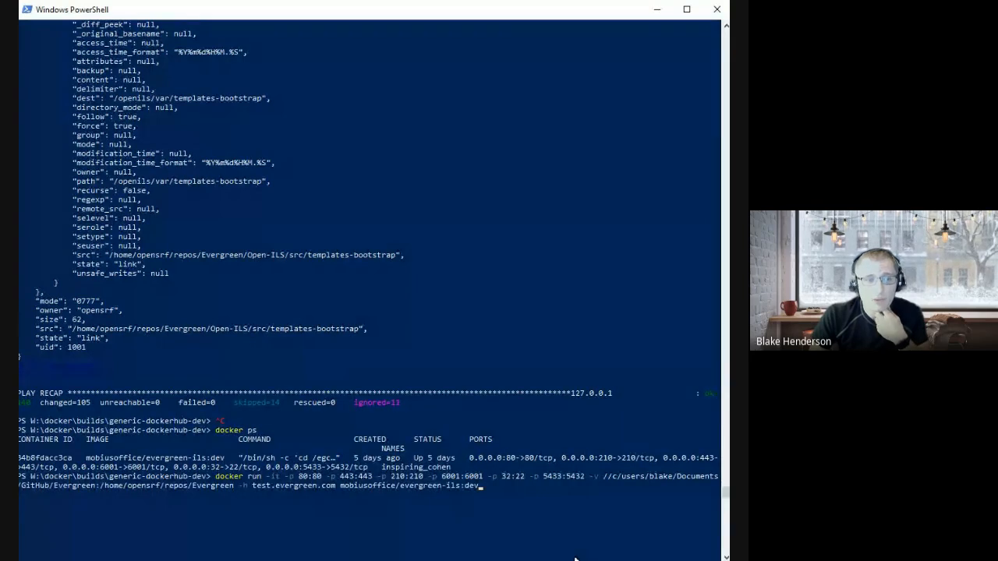
{"action": "mouse_move", "coordinate": [475, 524]}
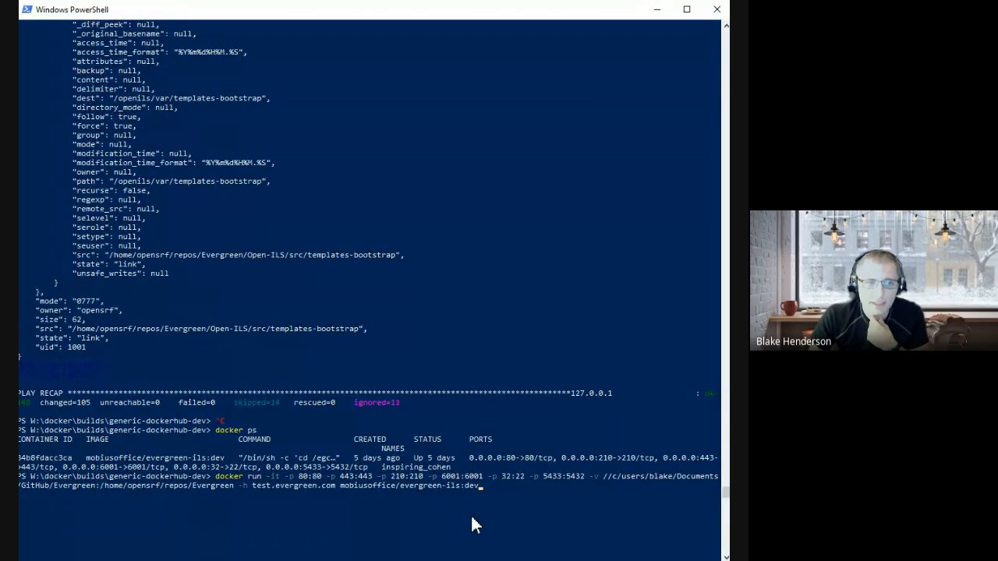
{"action": "mouse_move", "coordinate": [446, 502]}
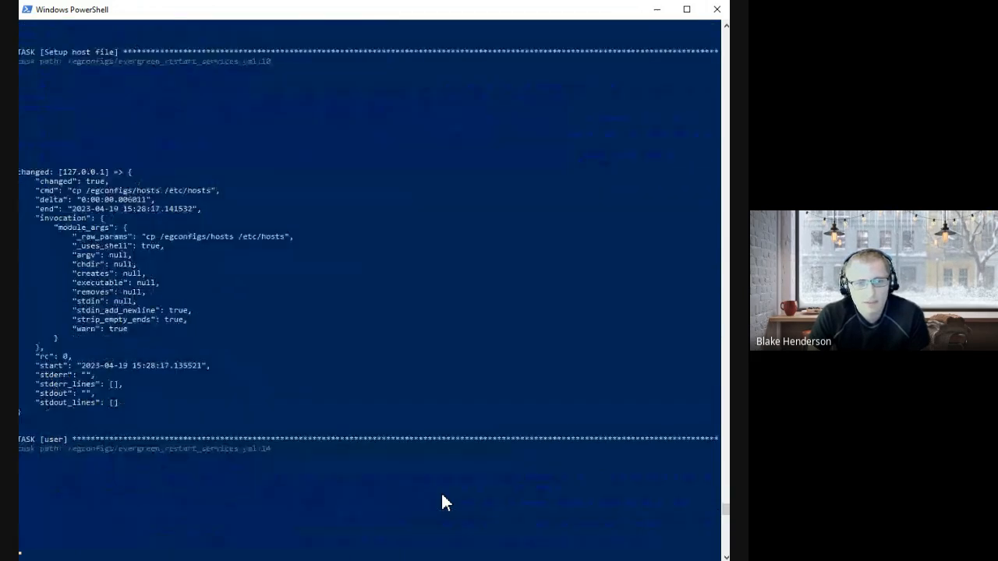
- Follow the Ansible setup output of the newly started evergreen-ils:dev container
{"action": "scroll", "scroll_direction": "down", "scroll_amount": 3}
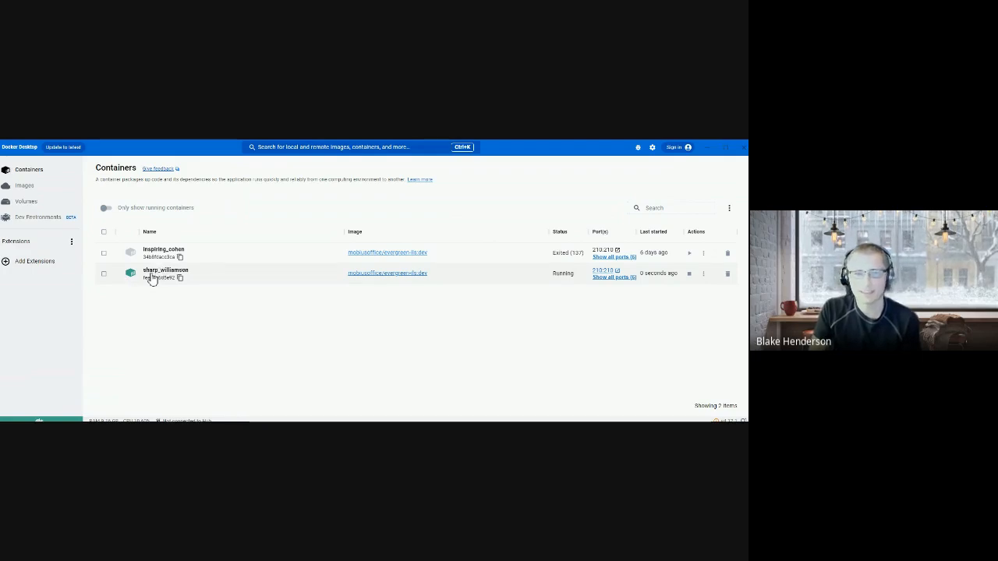
- Show the Containers page with inspiring_cohen exited and sharp_williamson running
{"action": "left_click", "coordinate": [165, 270]}
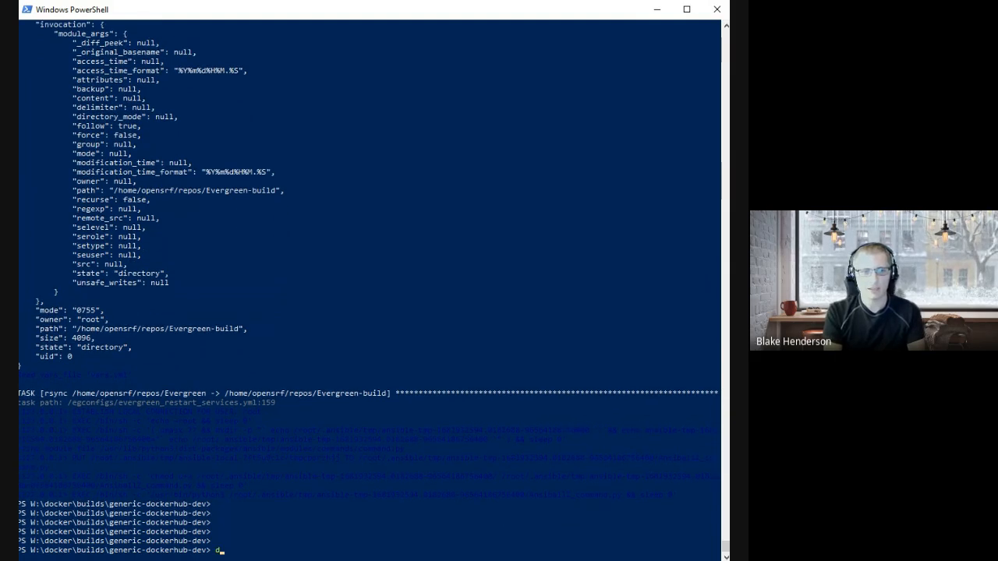
- List the running containers with docker ps after the setup playbook finishes
{"action": "type", "text": "docker ps"}
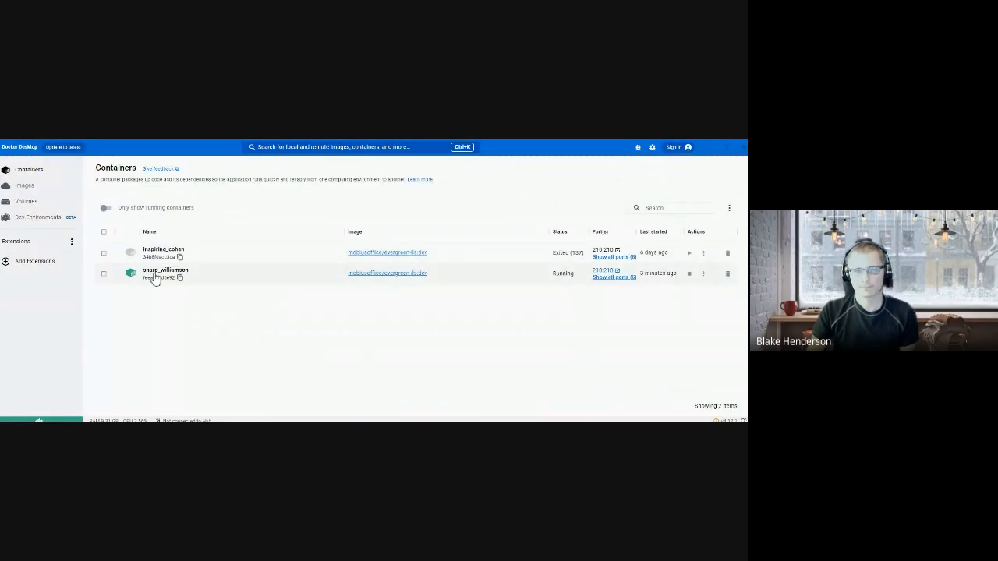
{"action": "left_click", "coordinate": [166, 273]}
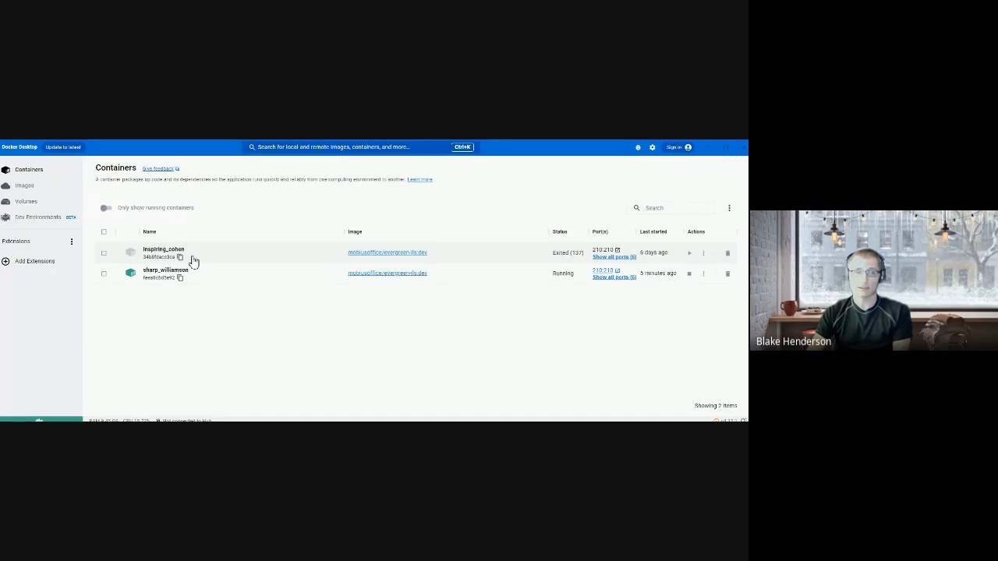
{"action": "mouse_move", "coordinate": [242, 261]}
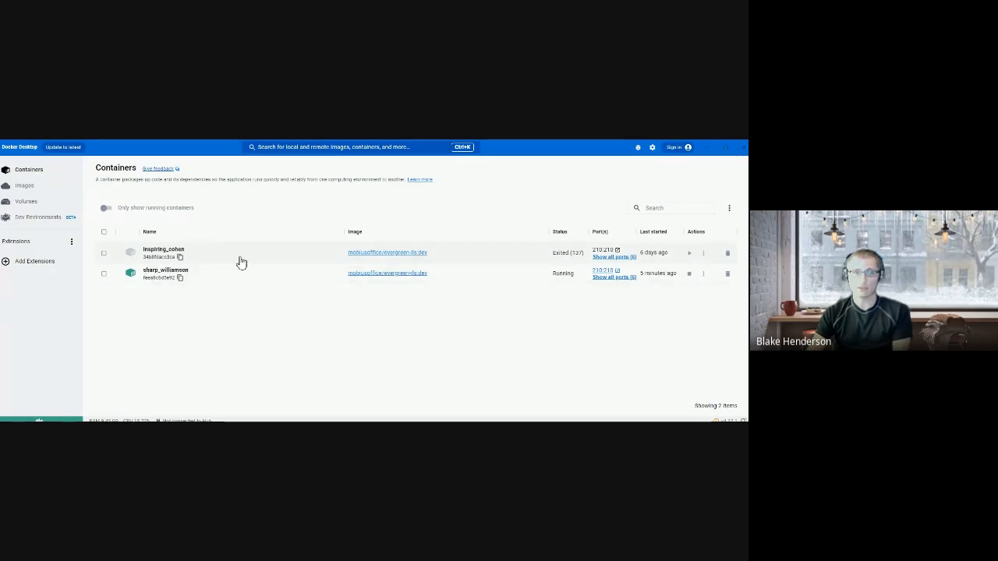
{"action": "mouse_move", "coordinate": [689, 252]}
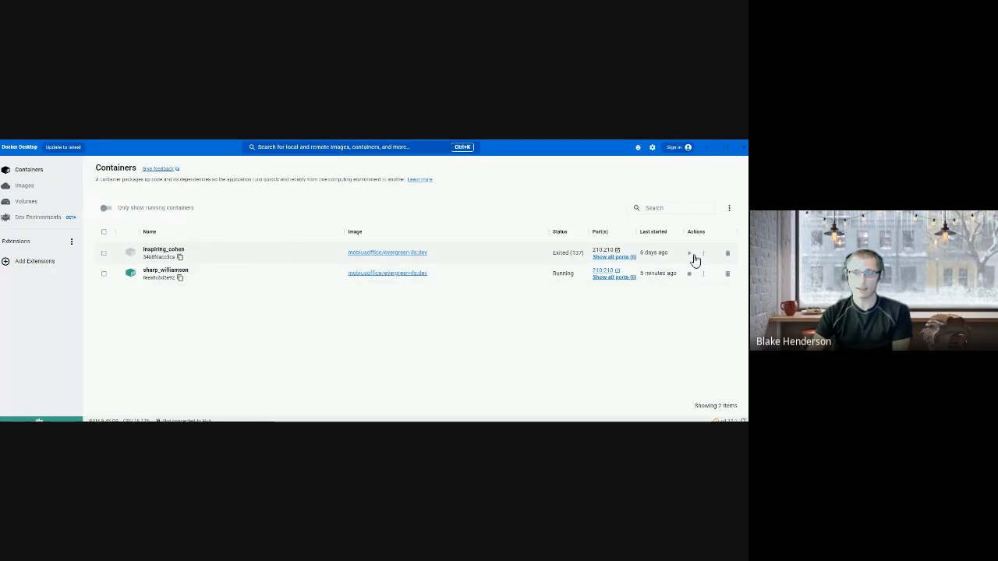
{"action": "mouse_move", "coordinate": [689, 253]}
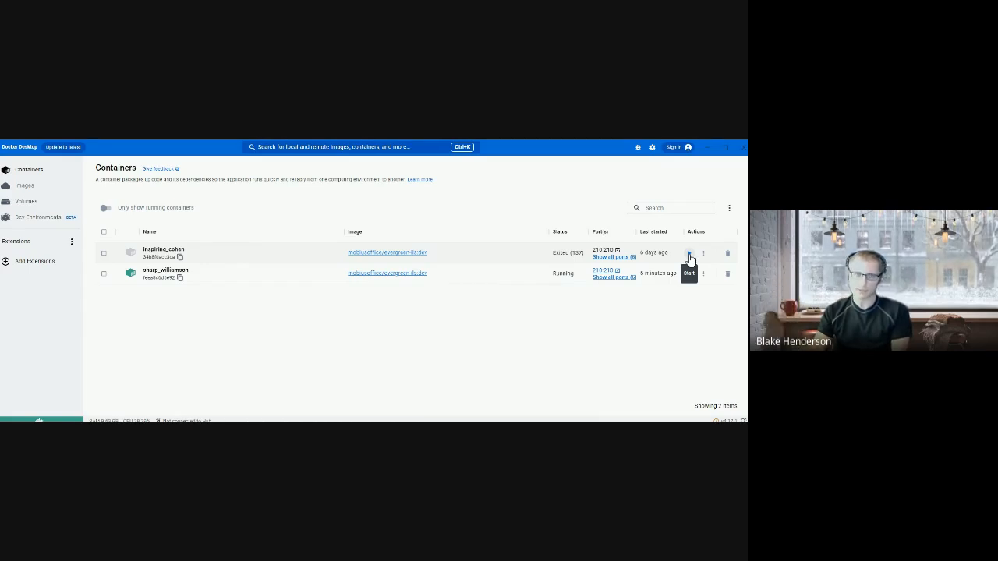
- Open the sharp_williamson container's Logs and read its Evergreen setup output
{"action": "left_click", "coordinate": [165, 273]}
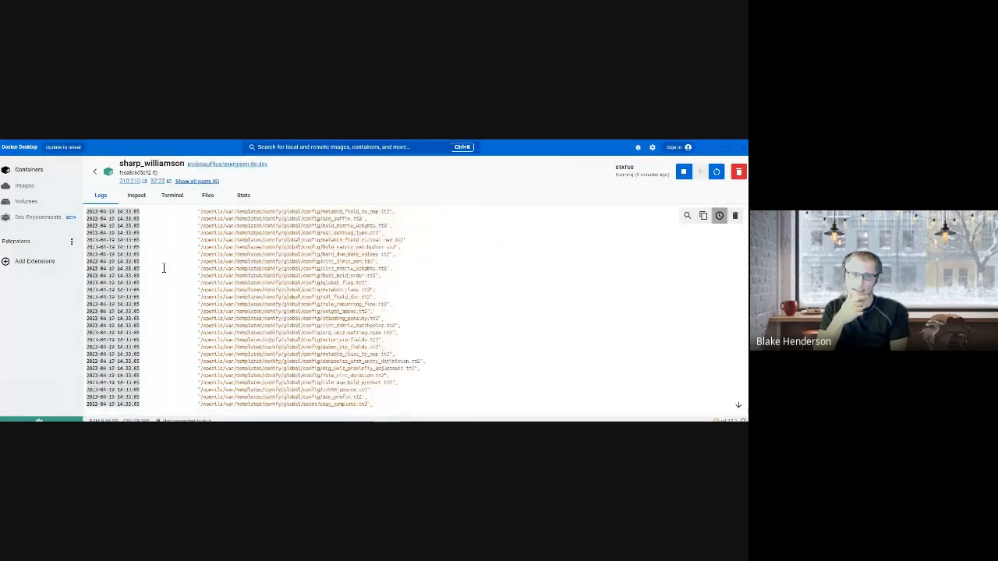
{"action": "scroll", "scroll_direction": "down", "scroll_amount": 3}
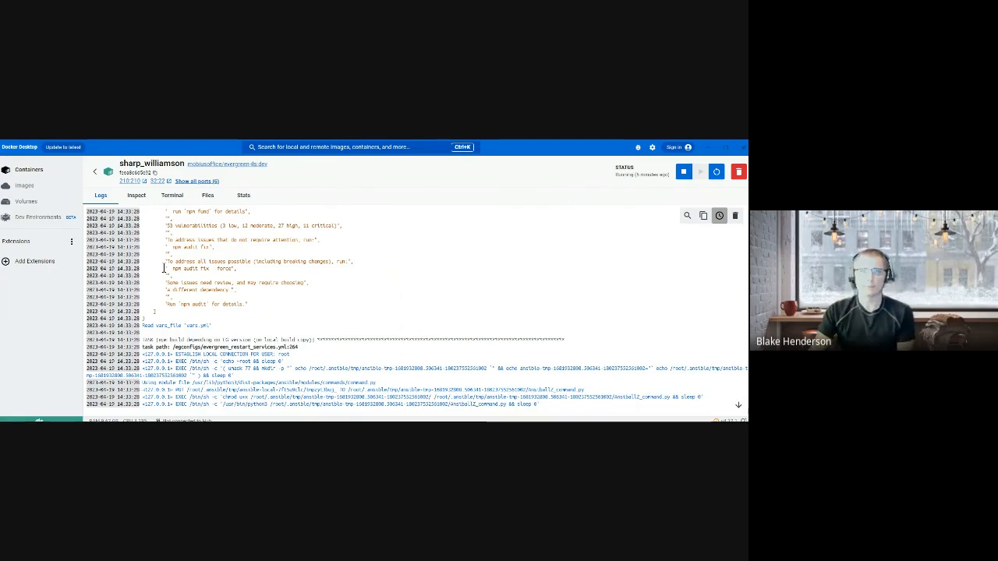
- Go back to the Containers list showing sharp_williamson running and inspiring_cohen exited
{"action": "left_click", "coordinate": [96, 170]}
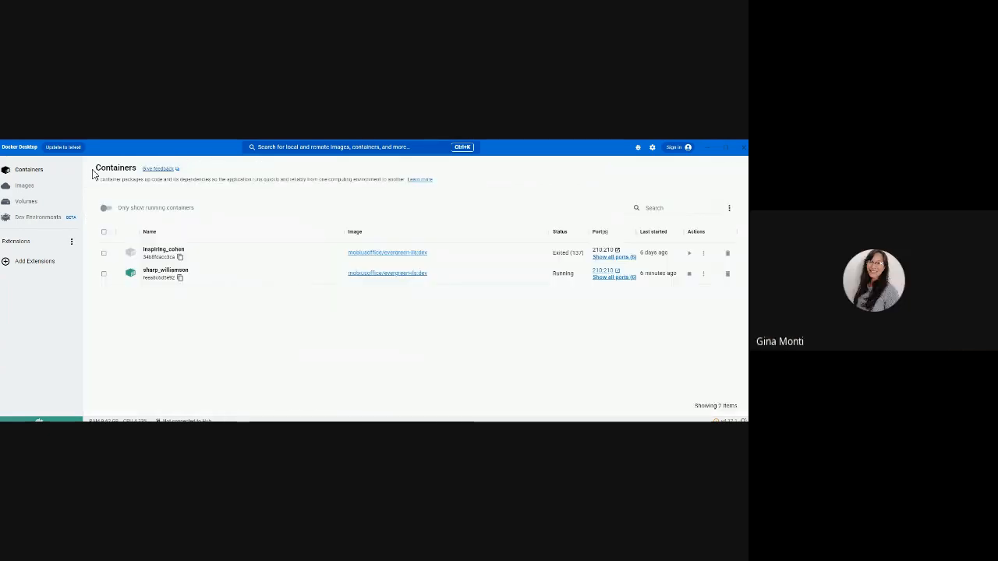
{"action": "mouse_move", "coordinate": [191, 326]}
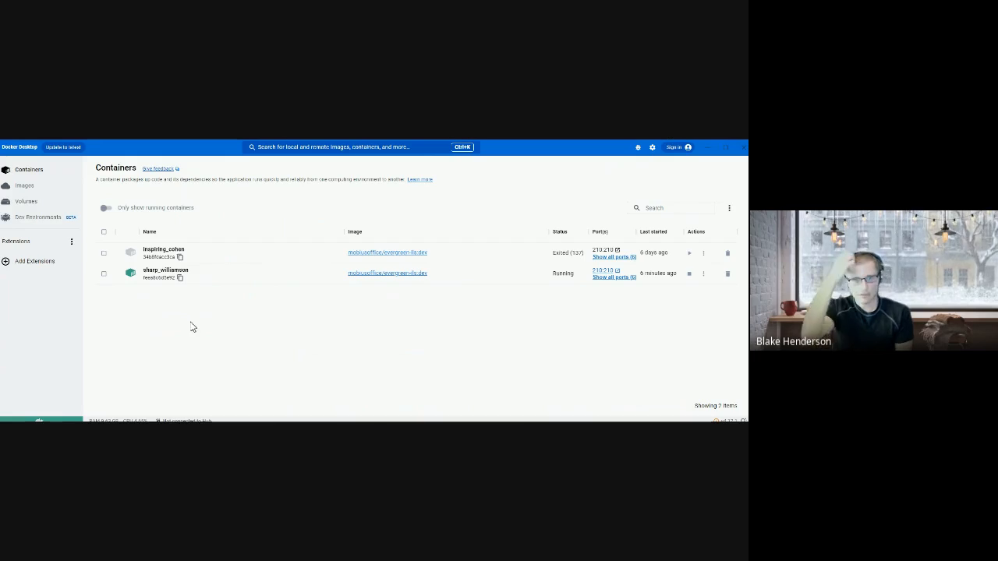
{"action": "mouse_move", "coordinate": [355, 318]}
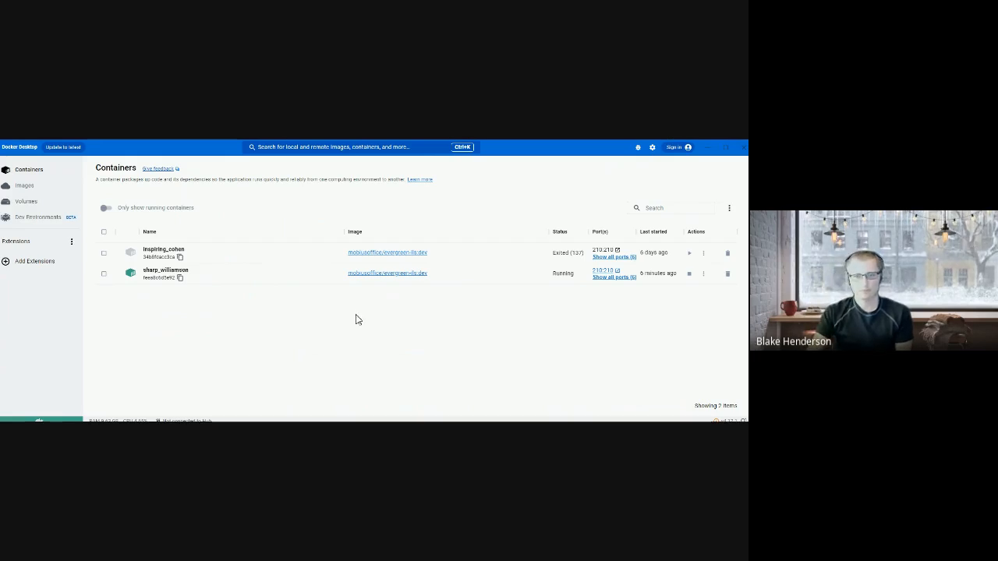